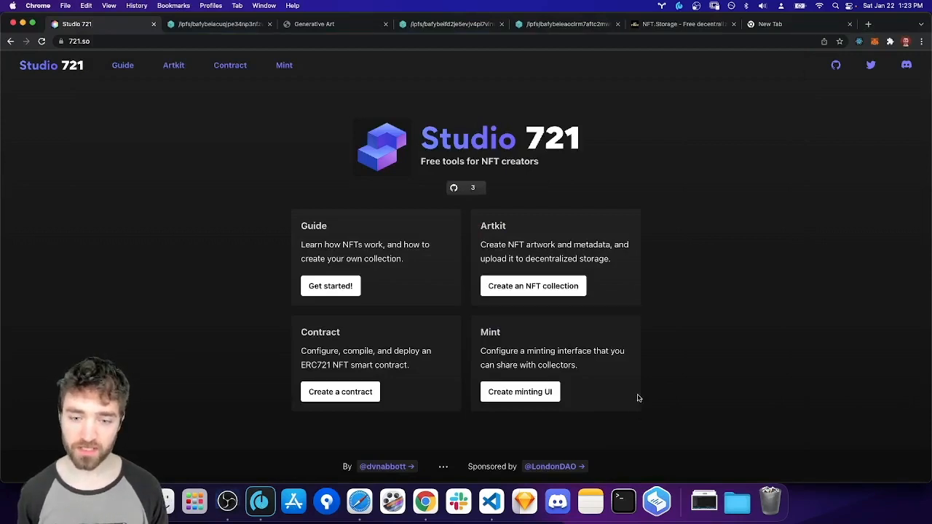
Step: Enter the Create an NFT collection tool from the Studio 721 home page
double_click(492, 225)
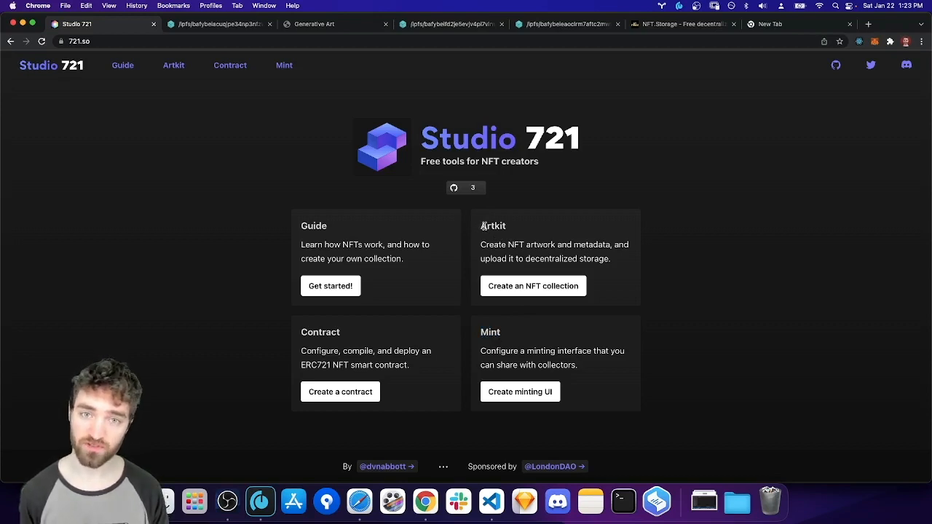
double_click(492, 226)
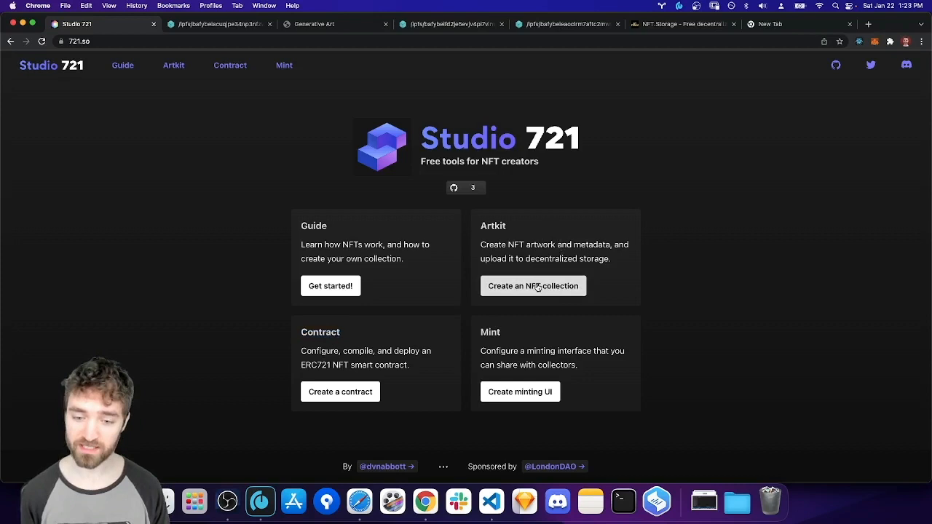
click(533, 285)
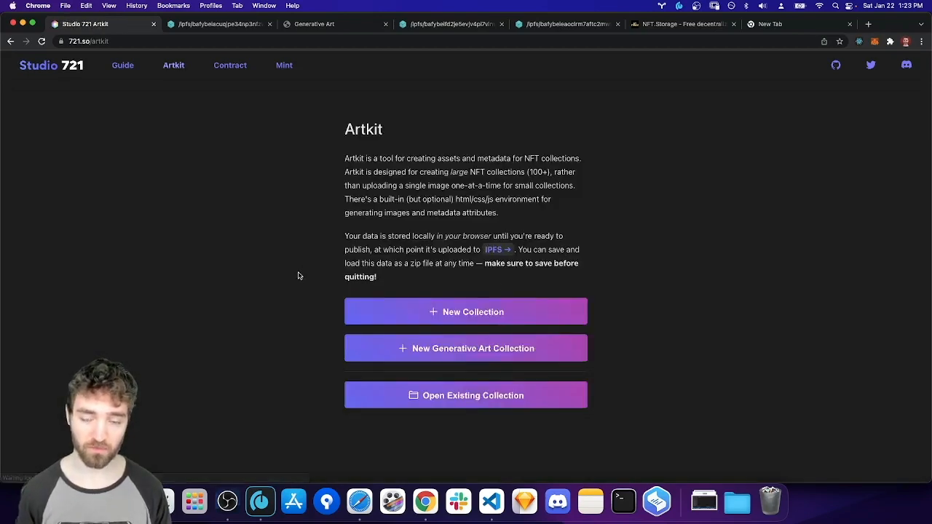
mouse_move(318, 292)
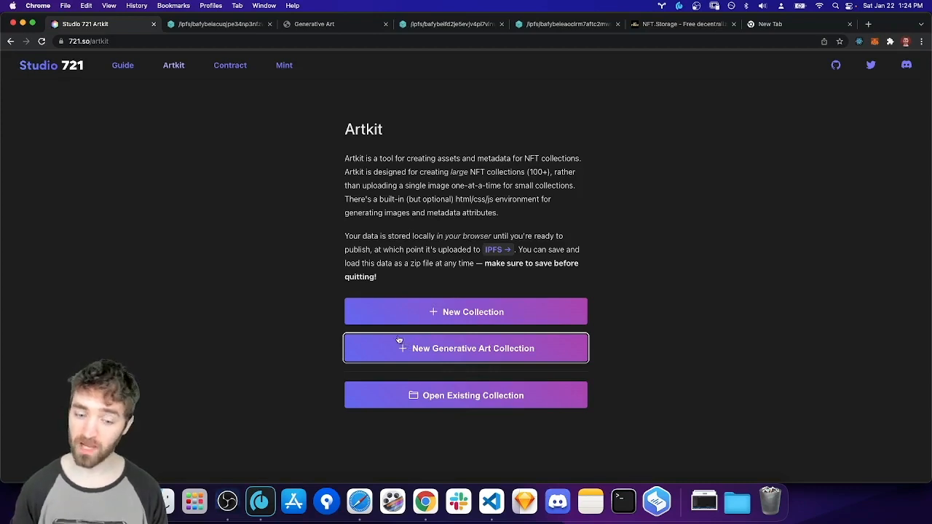
mouse_move(387, 332)
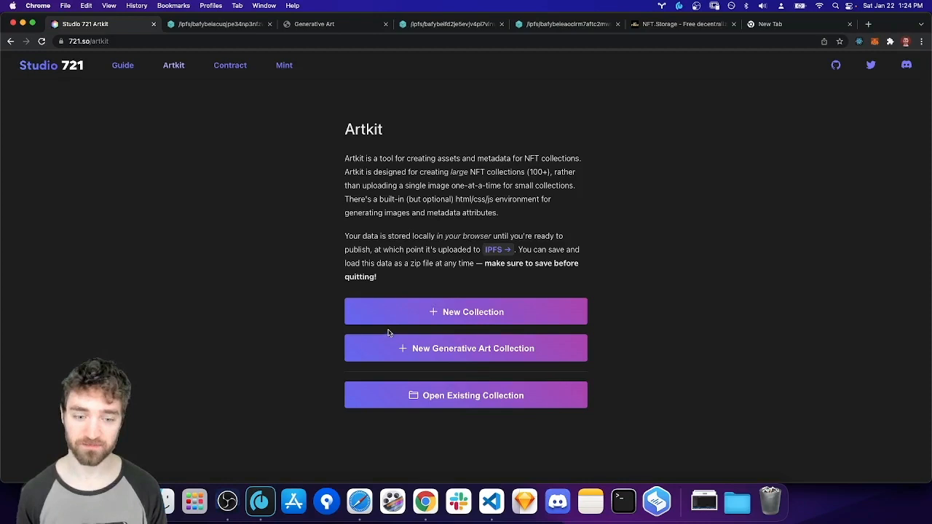
Step: Start a new example collection and rename the first token to 'My Token #0'
click(466, 311)
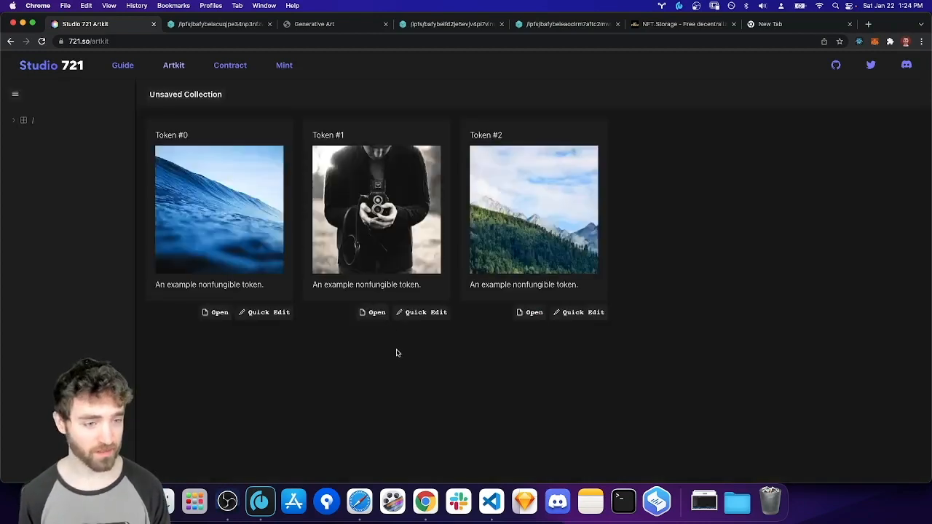
mouse_move(377, 342)
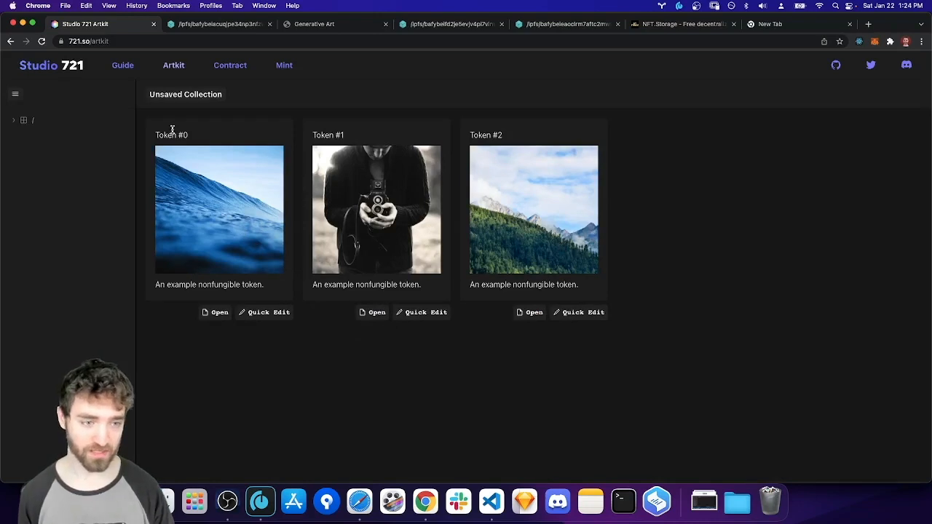
double_click(172, 134)
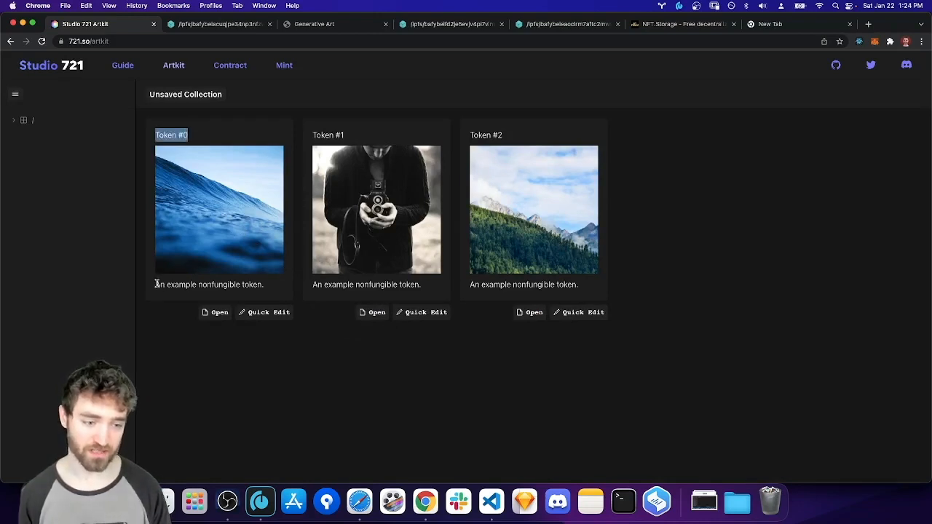
mouse_move(265, 312)
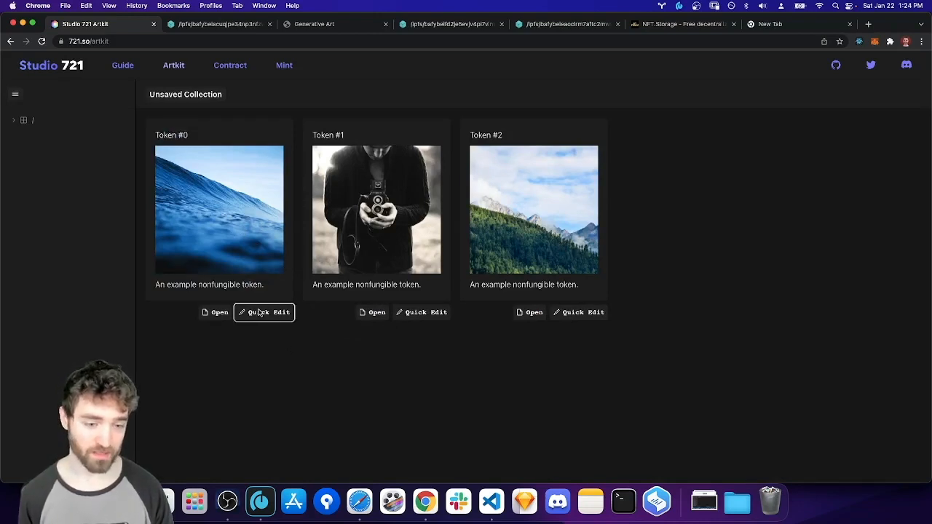
click(265, 312)
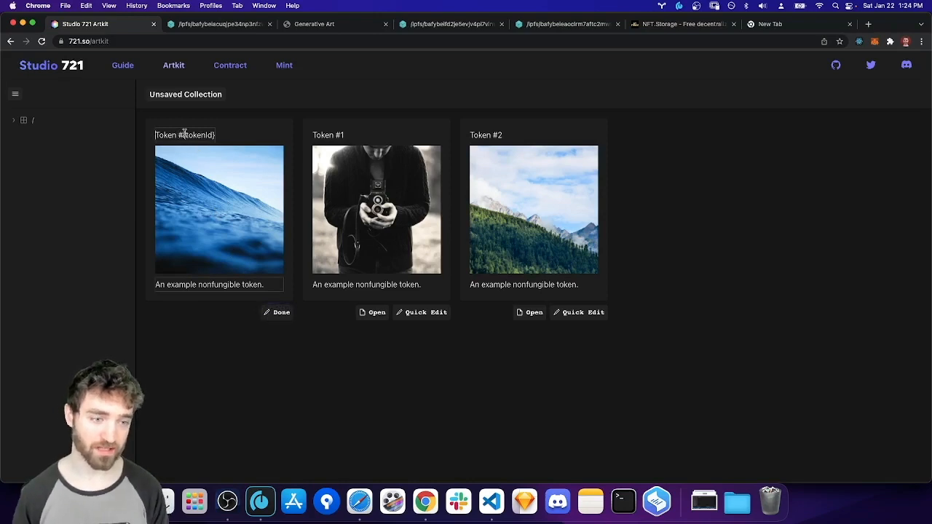
click(277, 312)
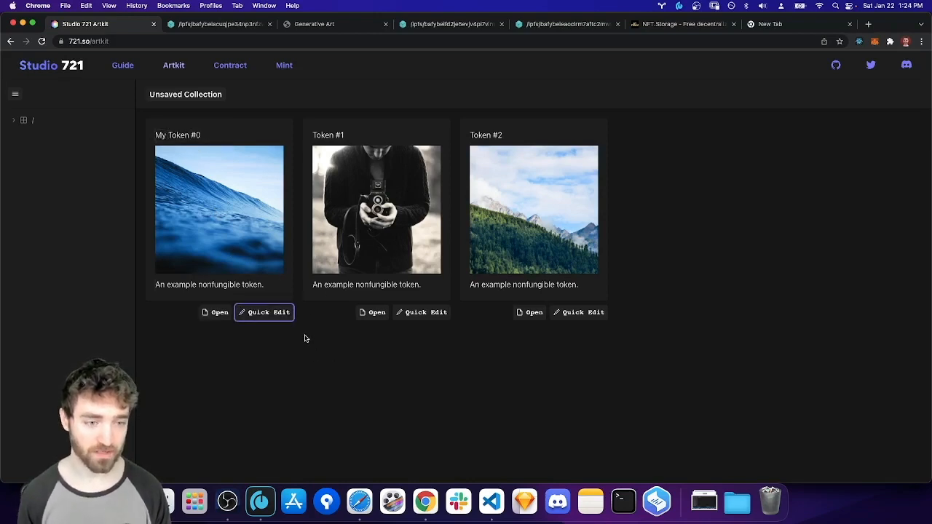
Step: Expand the collection file tree and the metadata folder to list its token files
click(24, 119)
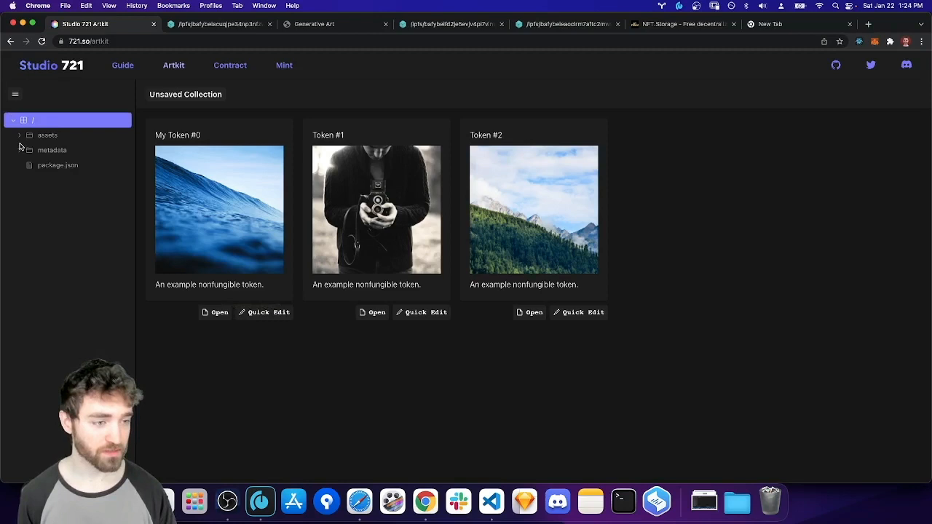
click(47, 134)
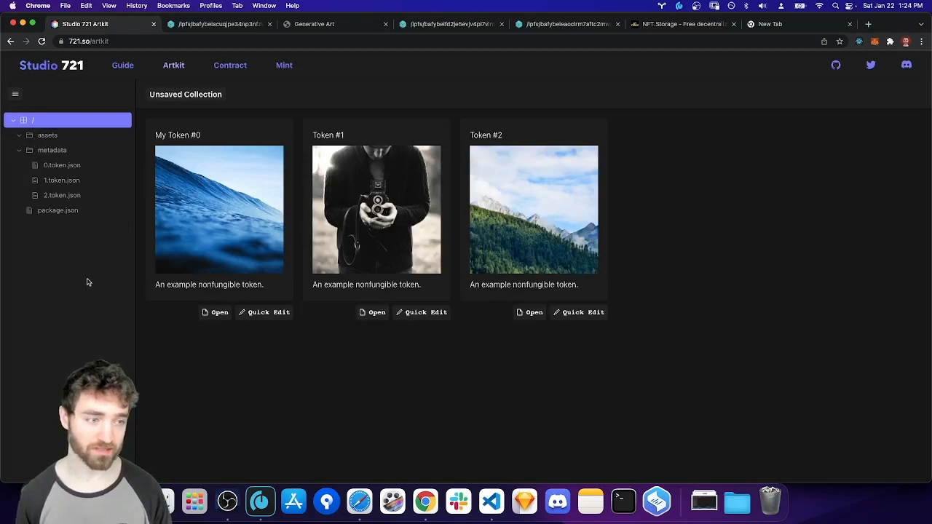
mouse_move(72, 268)
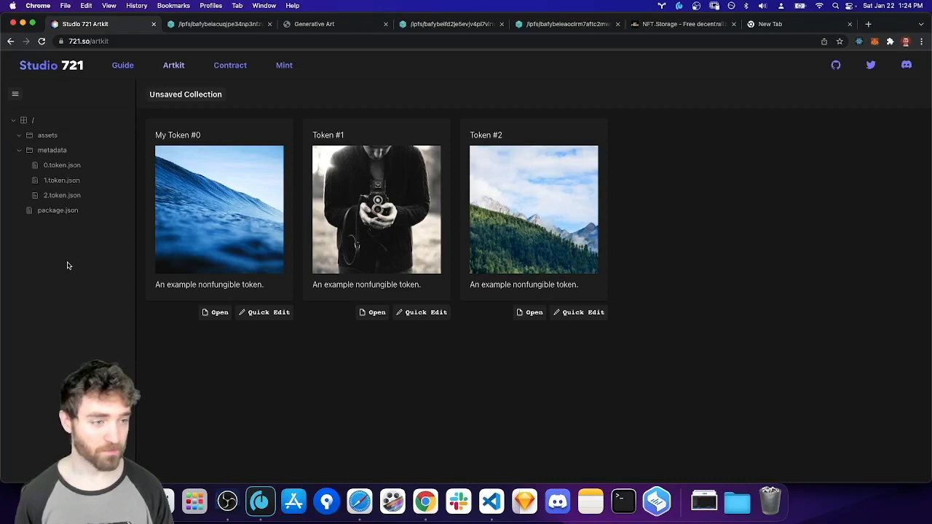
mouse_move(12, 129)
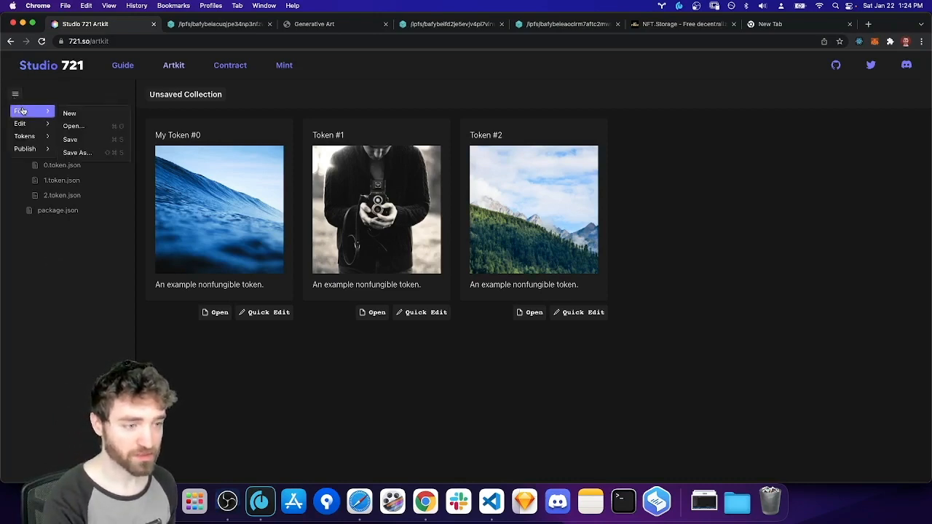
Step: Save the collection as Collection.zip in Downloads and inspect its extracted metadata folder in Finder
click(77, 153)
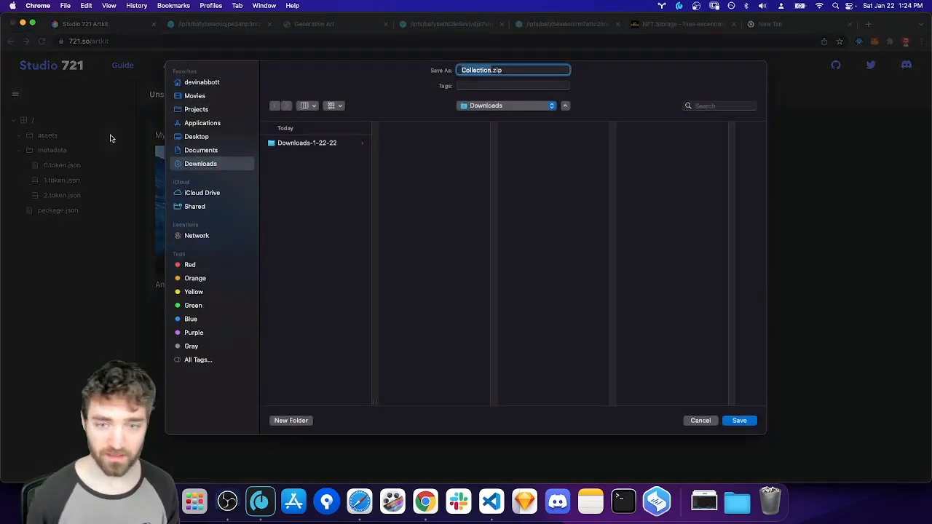
click(740, 420)
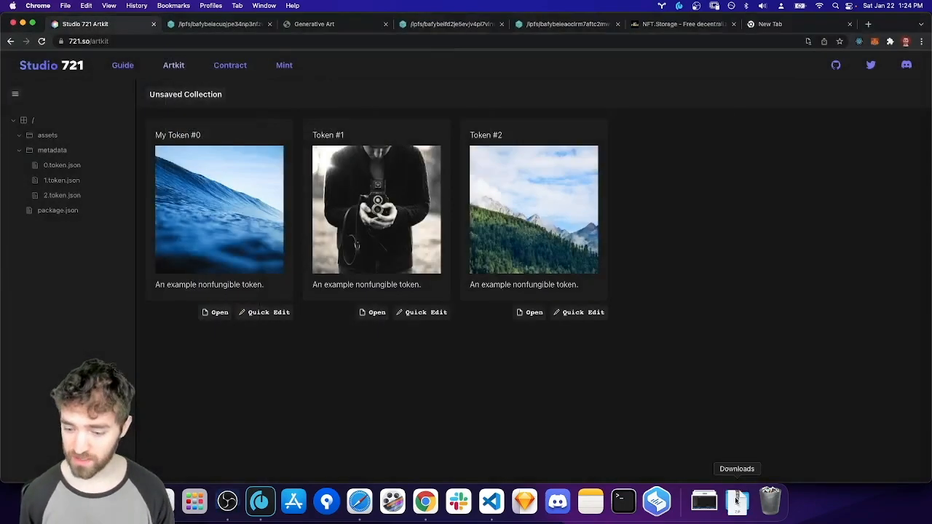
click(737, 501)
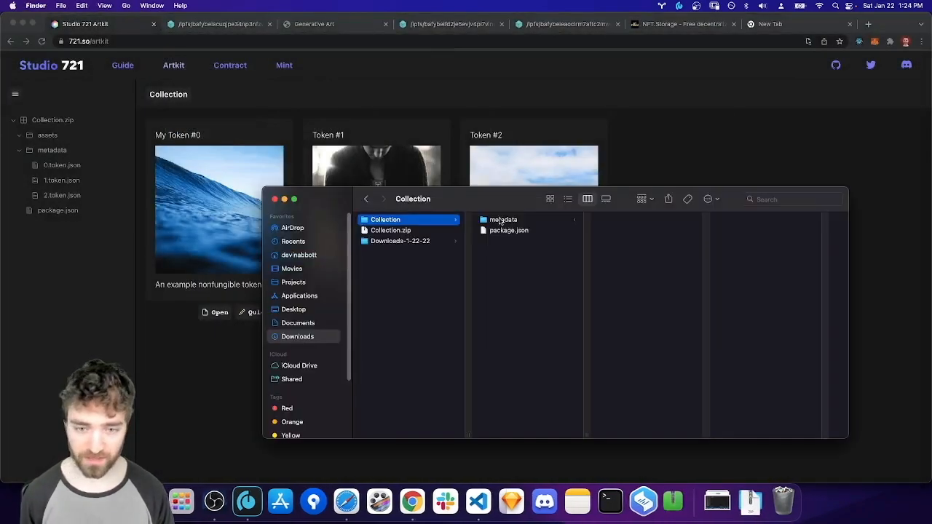
click(502, 218)
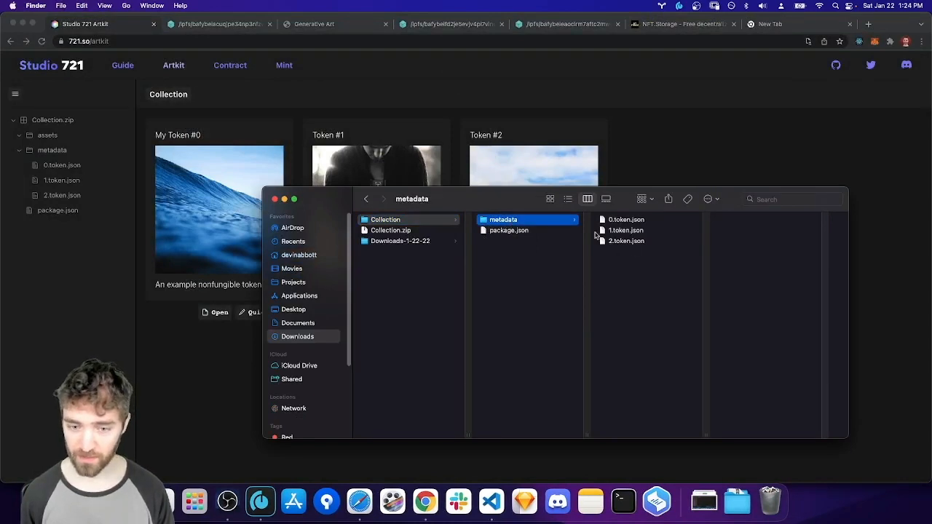
mouse_move(630, 275)
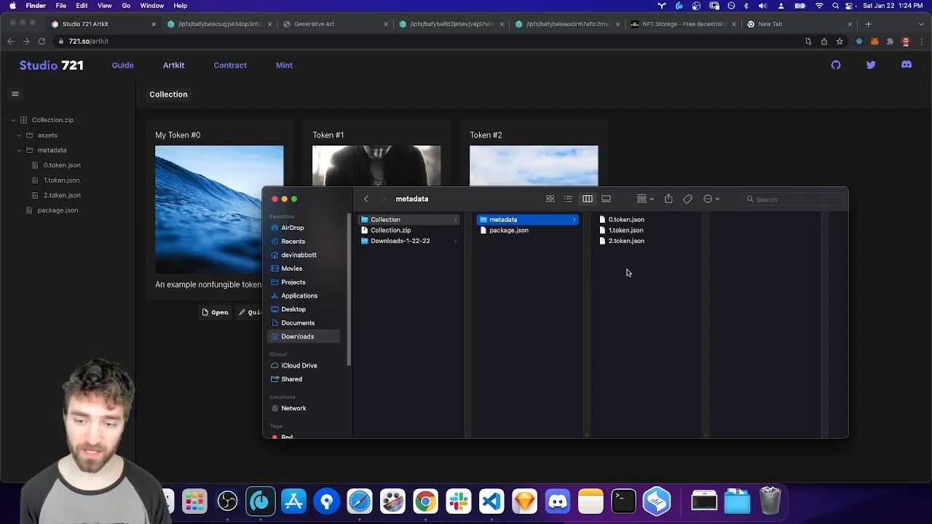
mouse_move(426, 376)
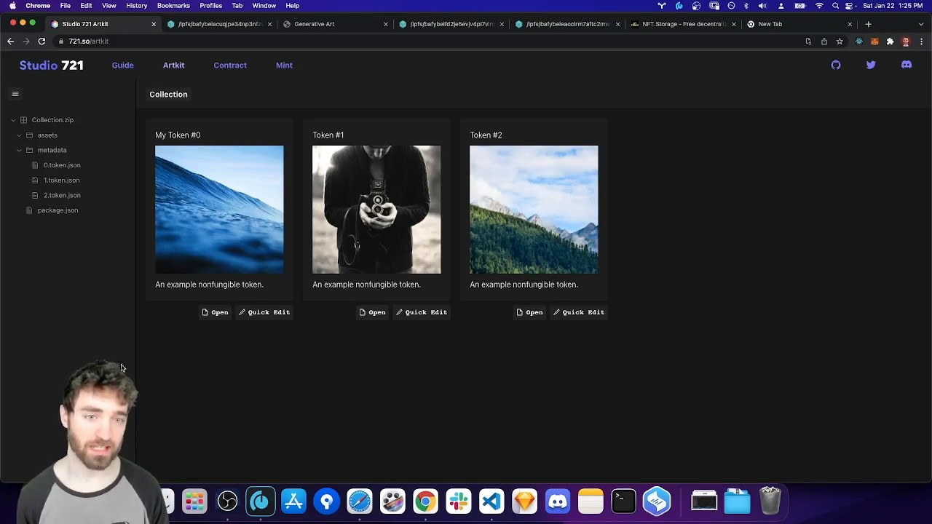
mouse_move(93, 283)
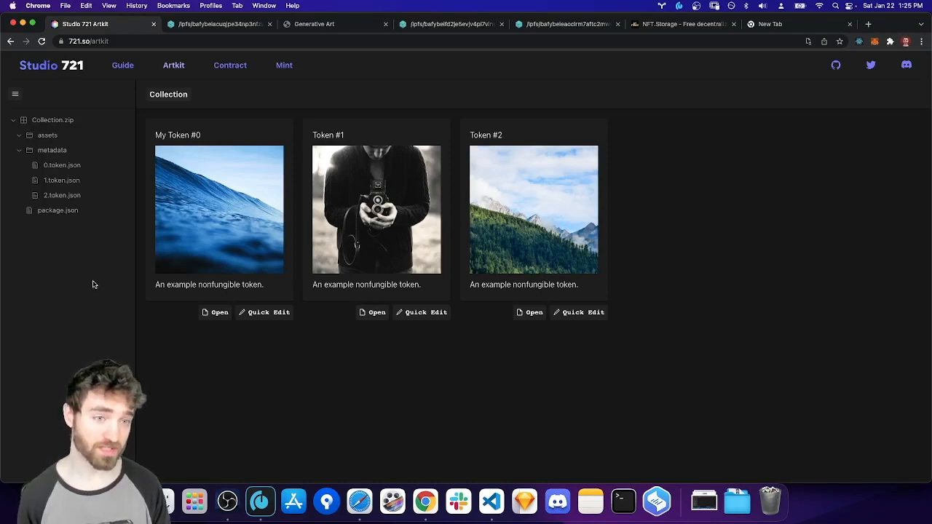
mouse_move(102, 292)
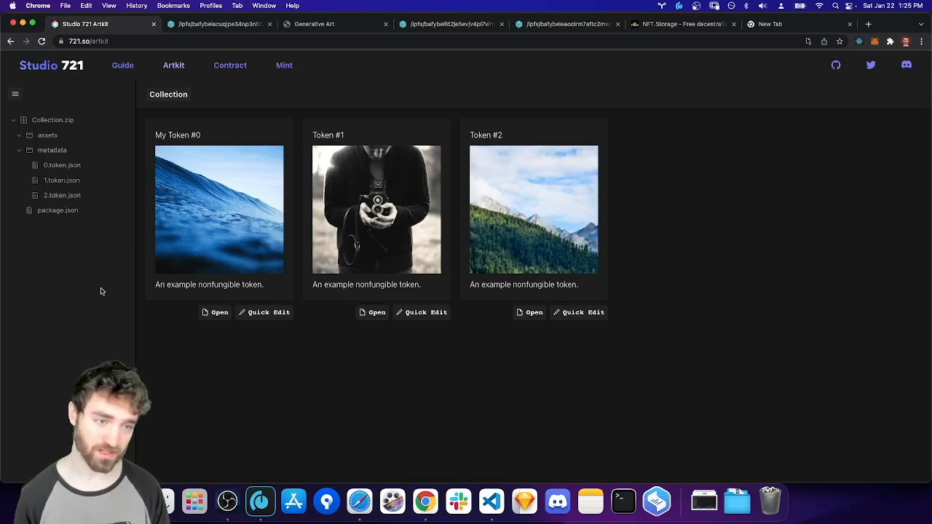
Step: Set 0.token.json's image to the Screen Shot asset showing the blue polyhedron
click(61, 166)
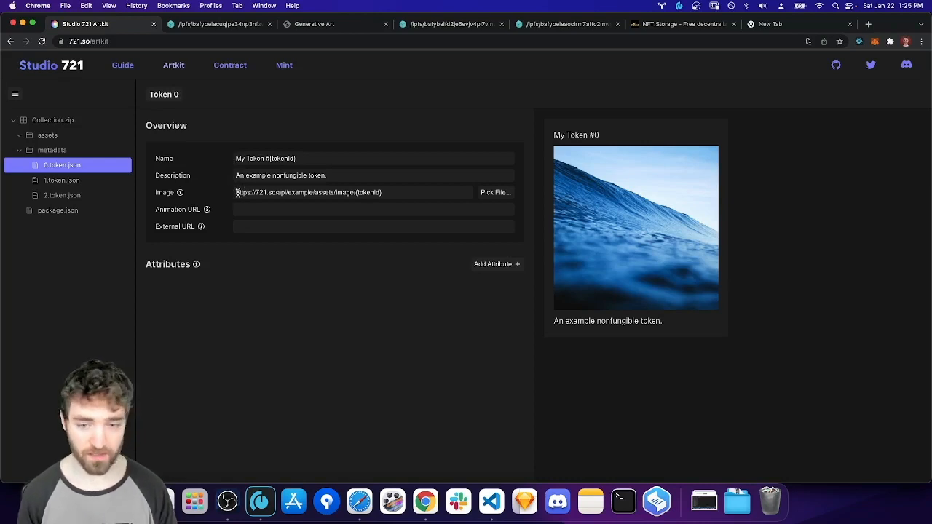
mouse_move(703, 501)
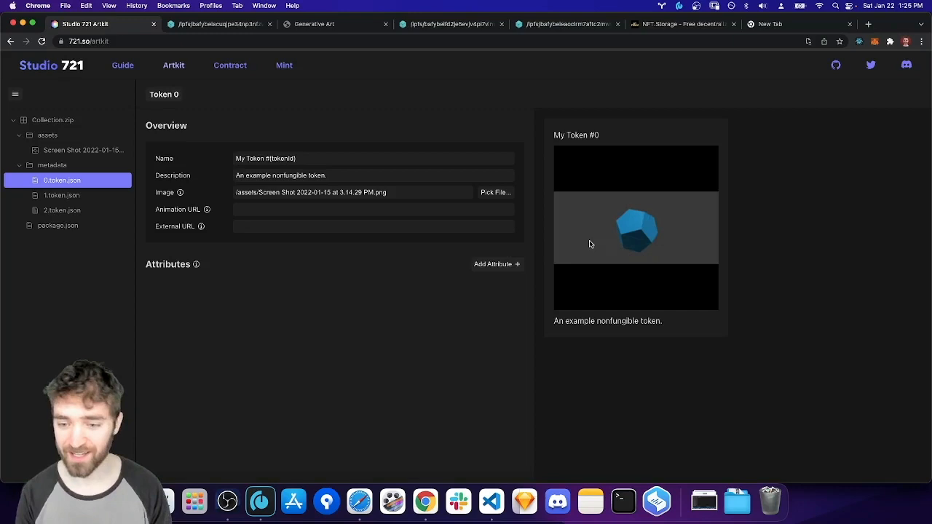
mouse_move(413, 297)
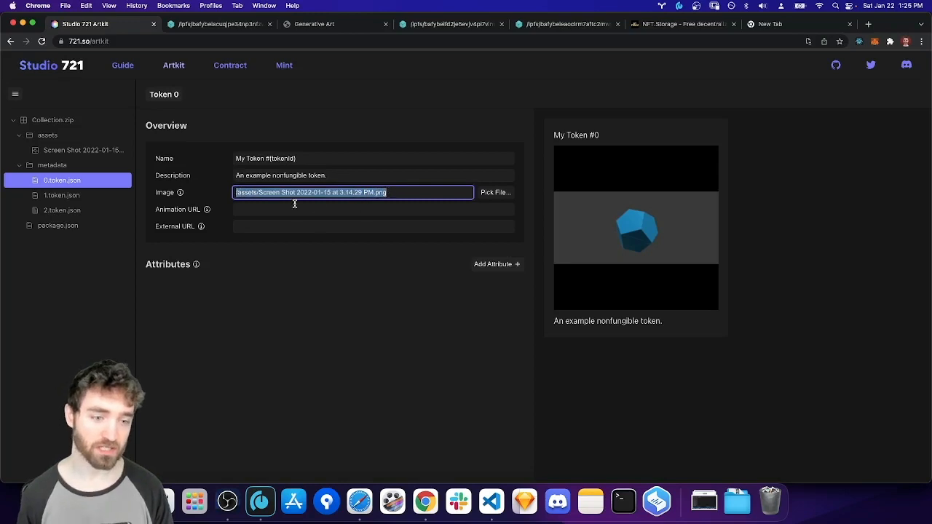
mouse_move(201, 198)
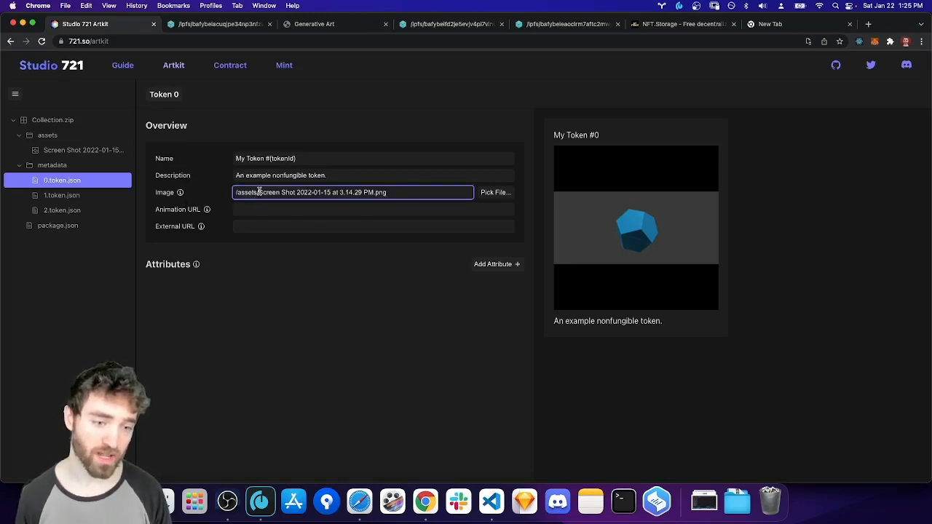
click(83, 150)
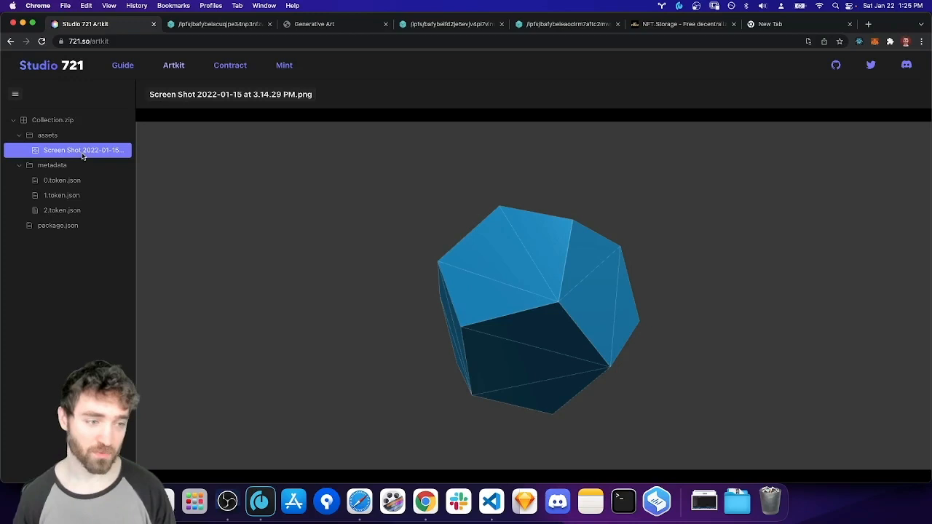
click(61, 180)
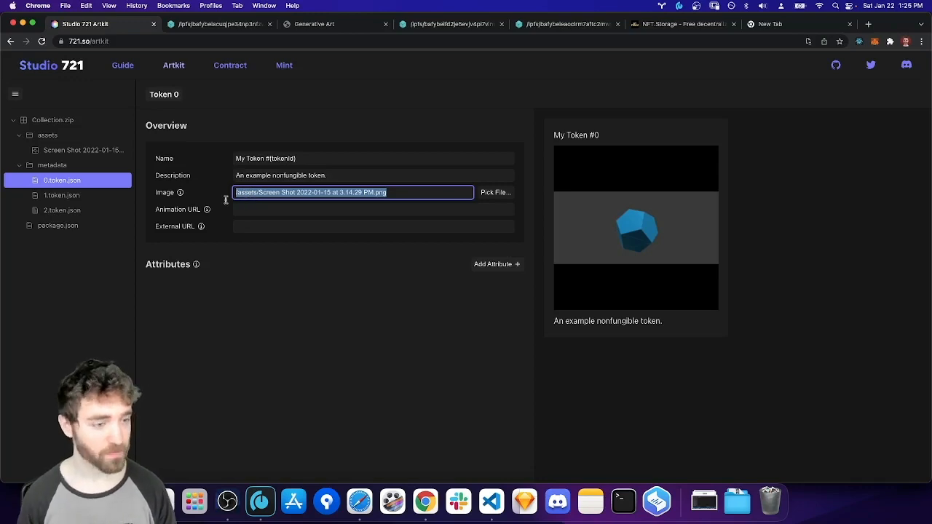
Step: Delete 1.token.json and 2.token.json so only My Token #0 remains
click(52, 120)
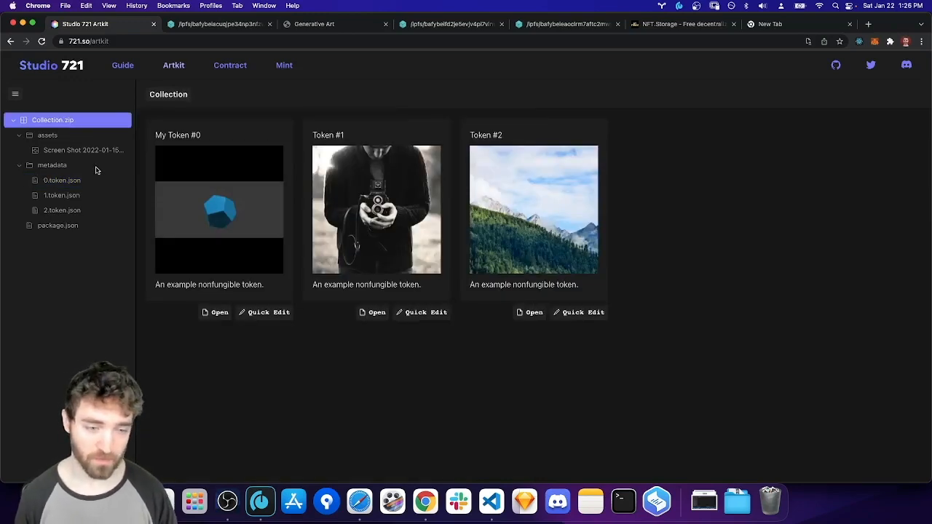
mouse_move(73, 194)
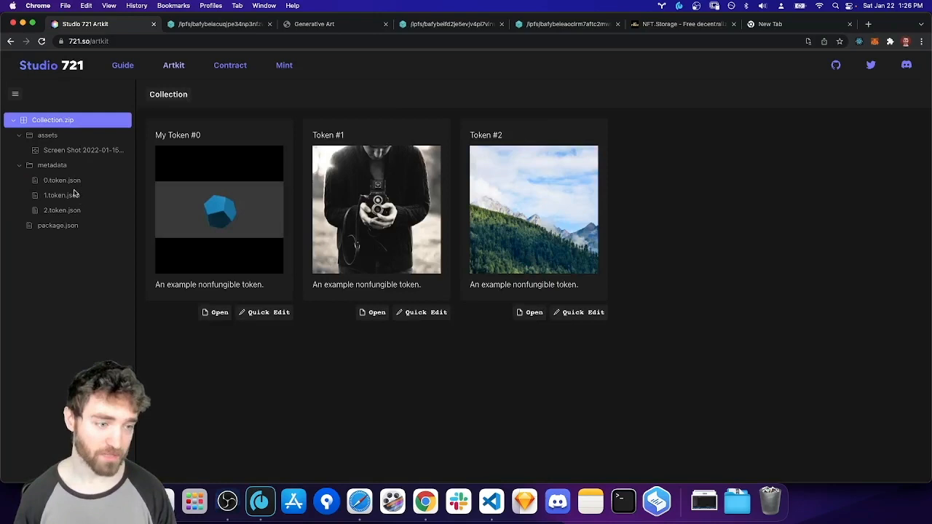
right_click(61, 195)
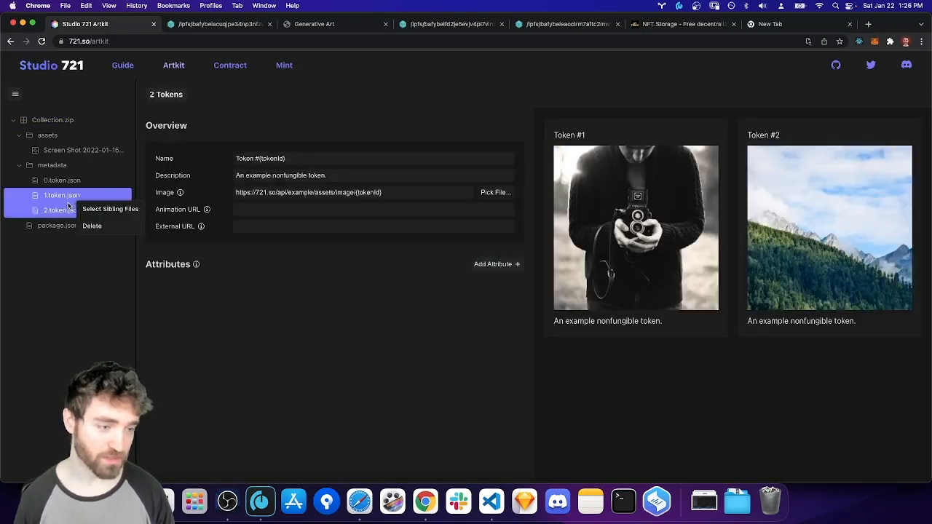
mouse_move(93, 225)
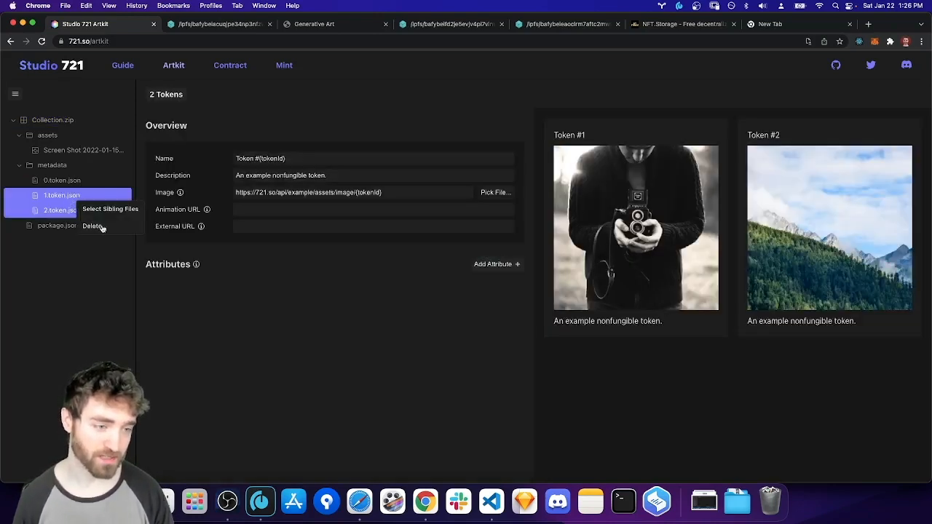
click(94, 226)
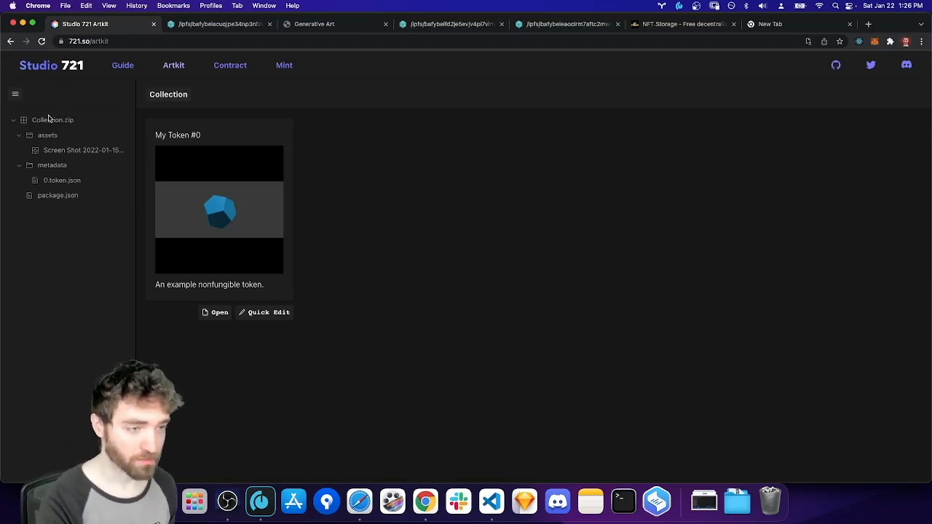
click(15, 94)
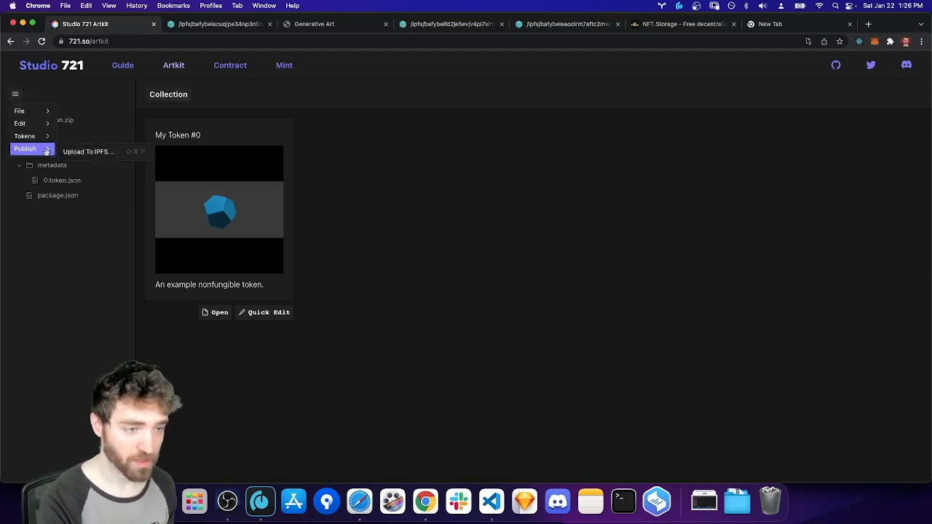
Step: Start Publish > Upload To IPFS and follow the nft.storage link for an API key
click(87, 151)
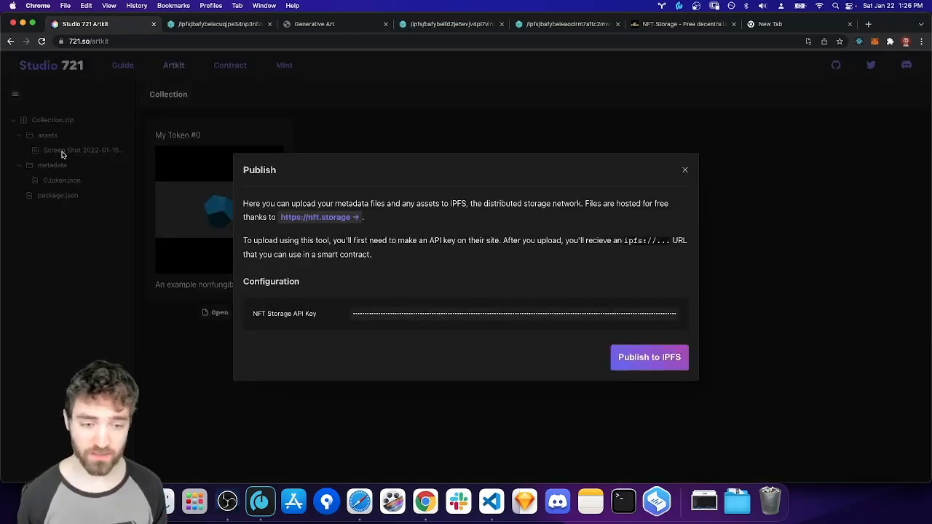
click(316, 217)
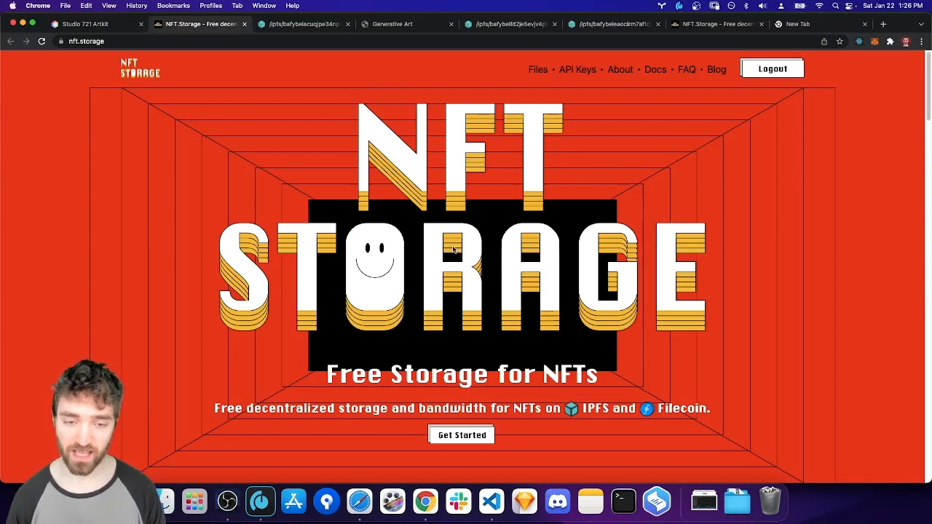
mouse_move(444, 239)
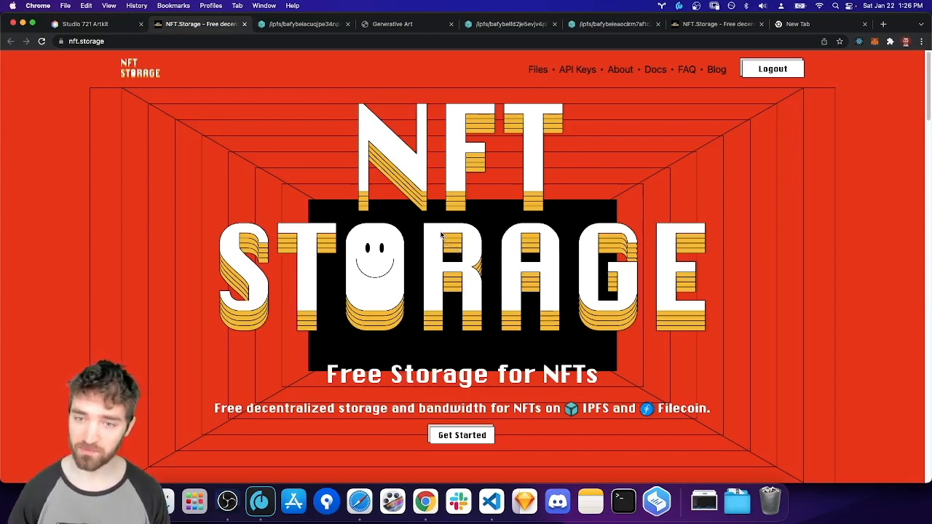
mouse_move(440, 234)
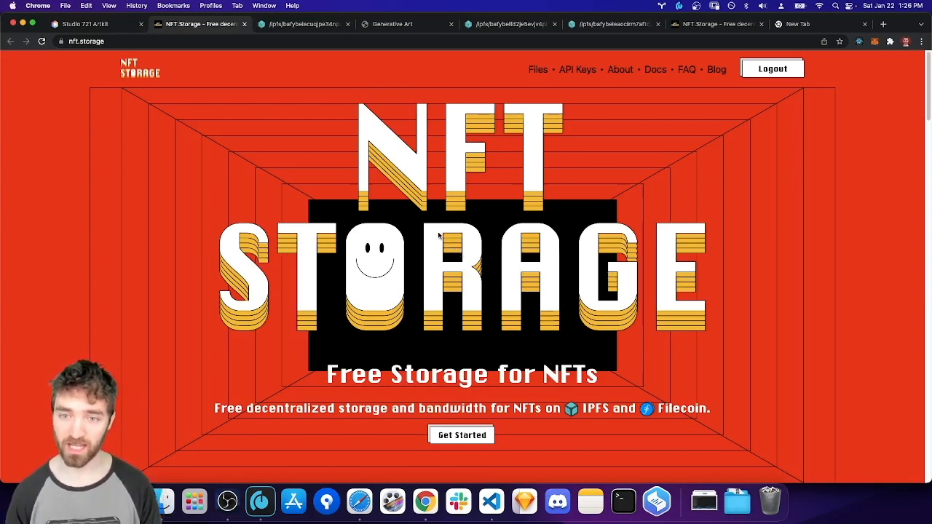
mouse_move(620, 70)
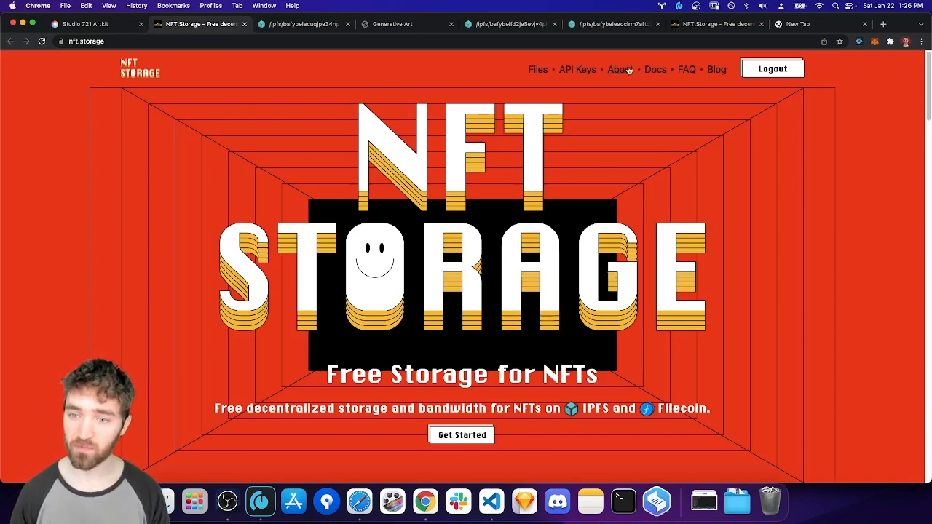
mouse_move(677, 99)
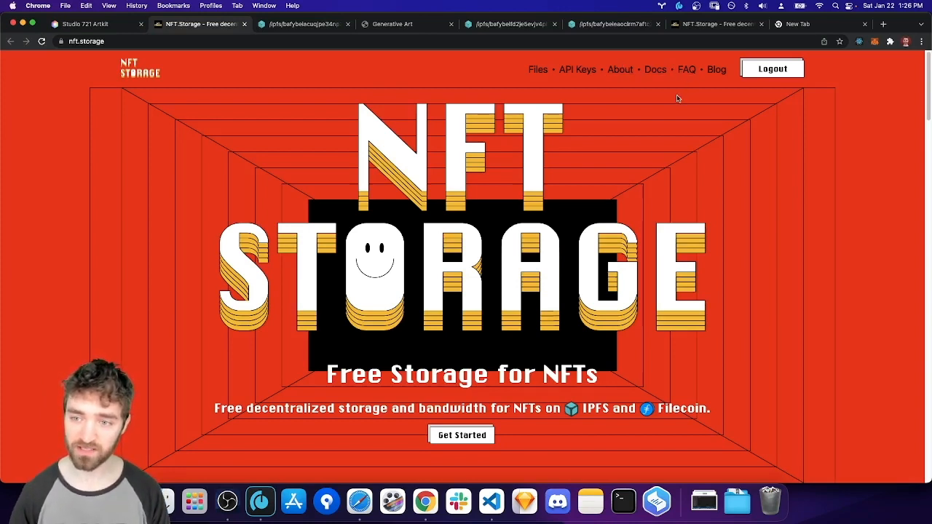
mouse_move(661, 96)
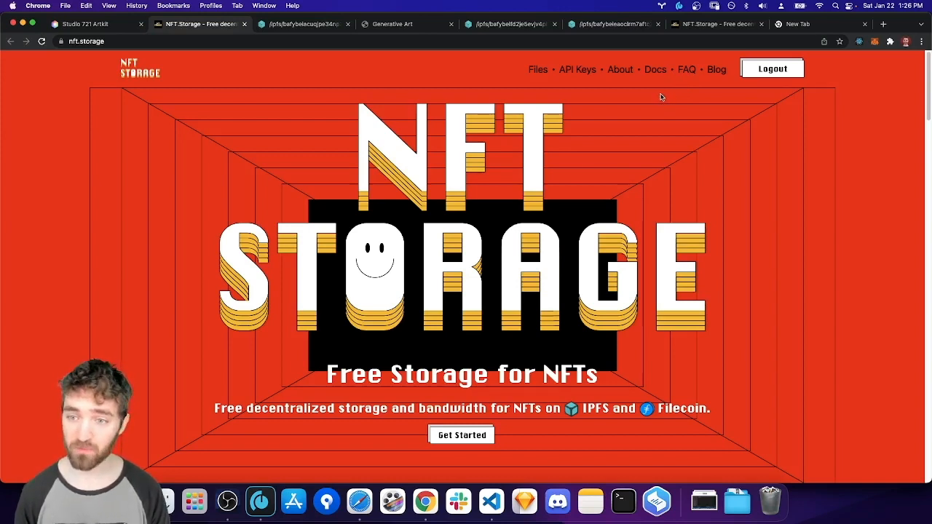
mouse_move(658, 102)
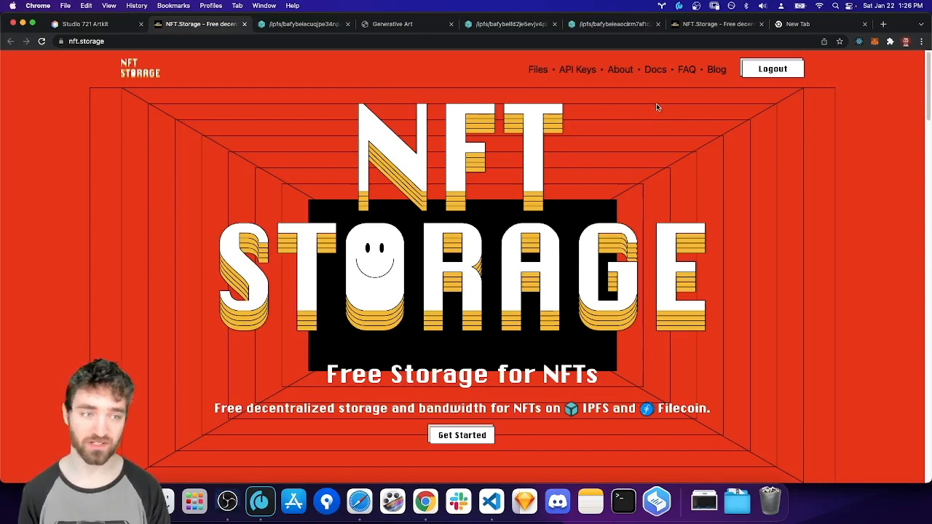
mouse_move(119, 12)
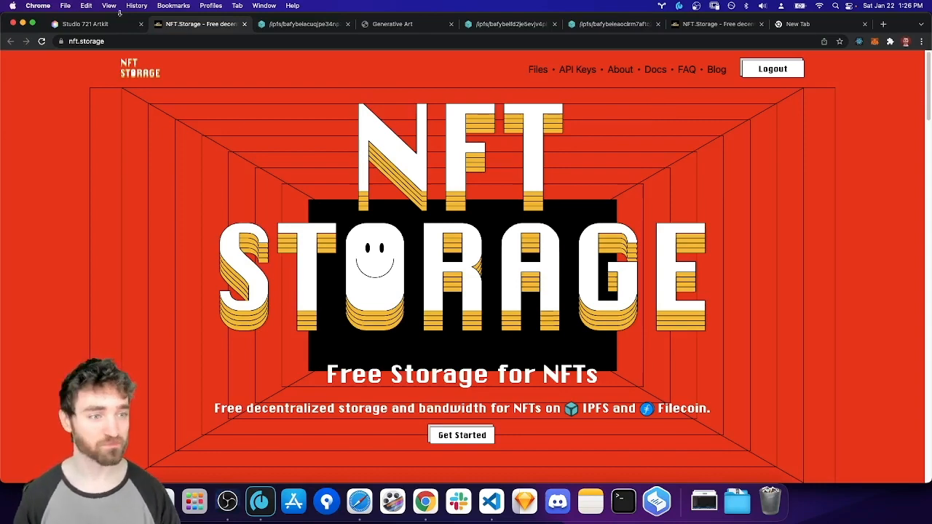
Step: Return from the nft.storage site to ArtKit's IPFS publish dialog
click(87, 24)
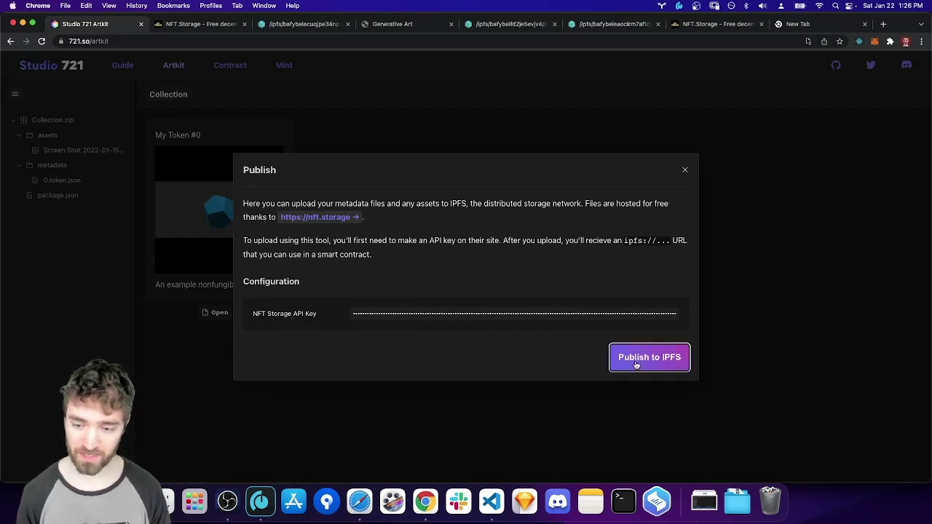
Step: Publish the assets and metadata to IPFS and confirm both upload steps completed
click(649, 357)
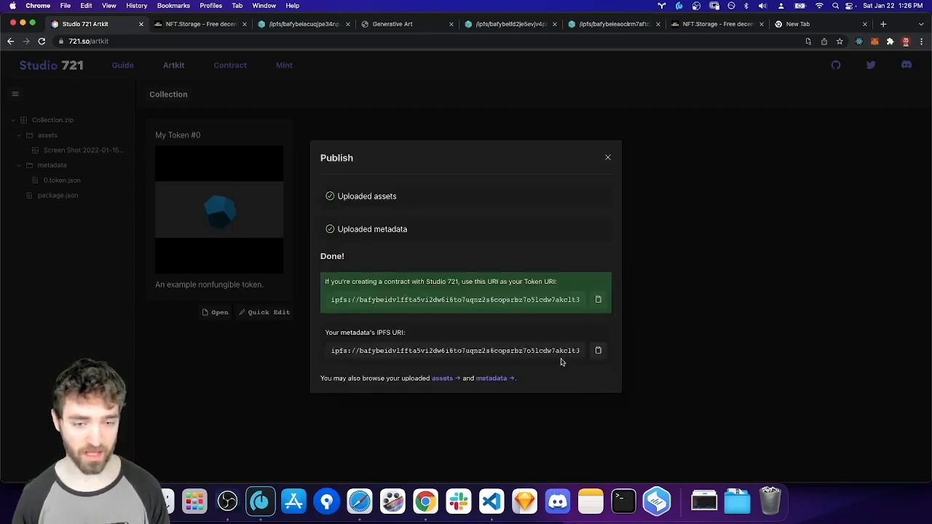
mouse_move(367, 193)
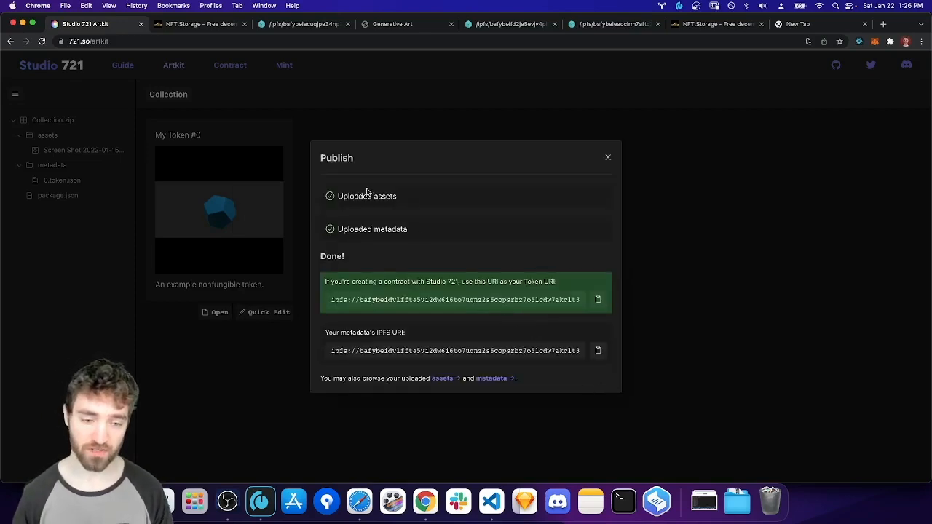
double_click(384, 195)
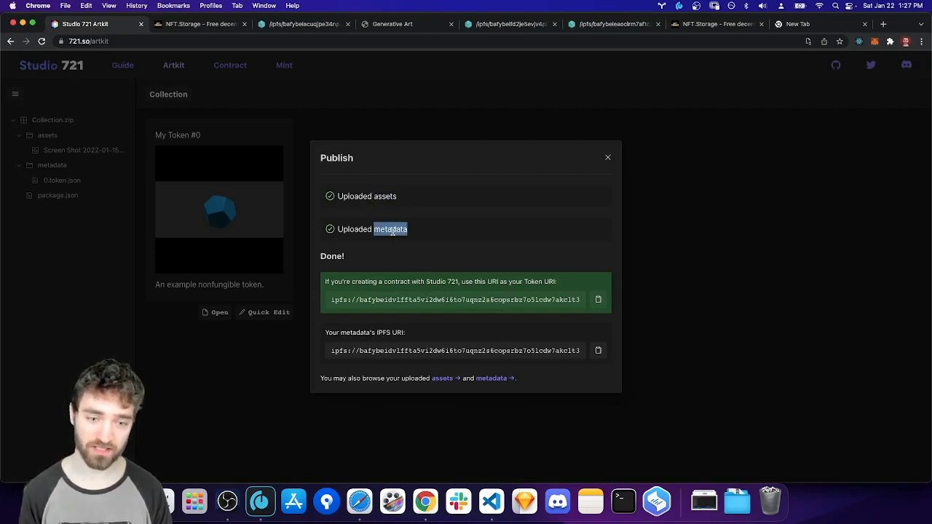
double_click(384, 195)
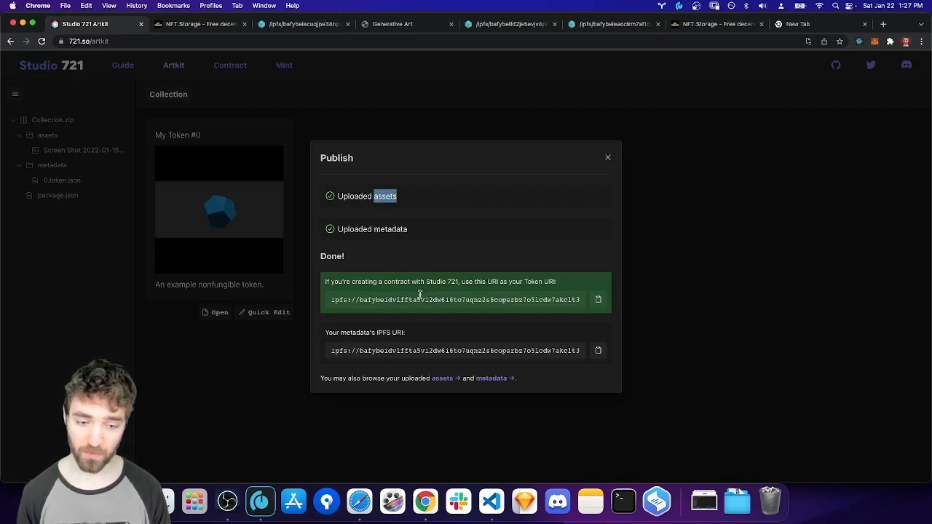
Step: Select the resulting Token URI and metadata IPFS URI for copying
triple_click(454, 300)
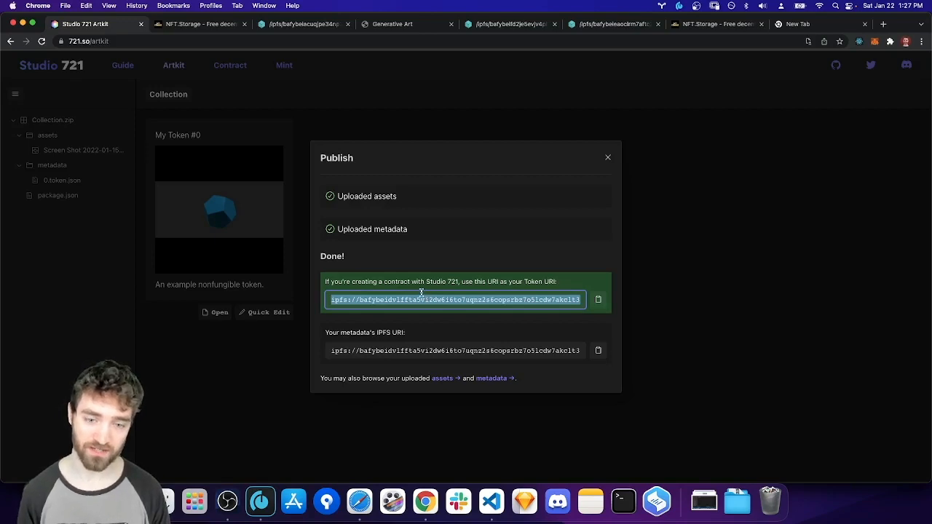
triple_click(455, 349)
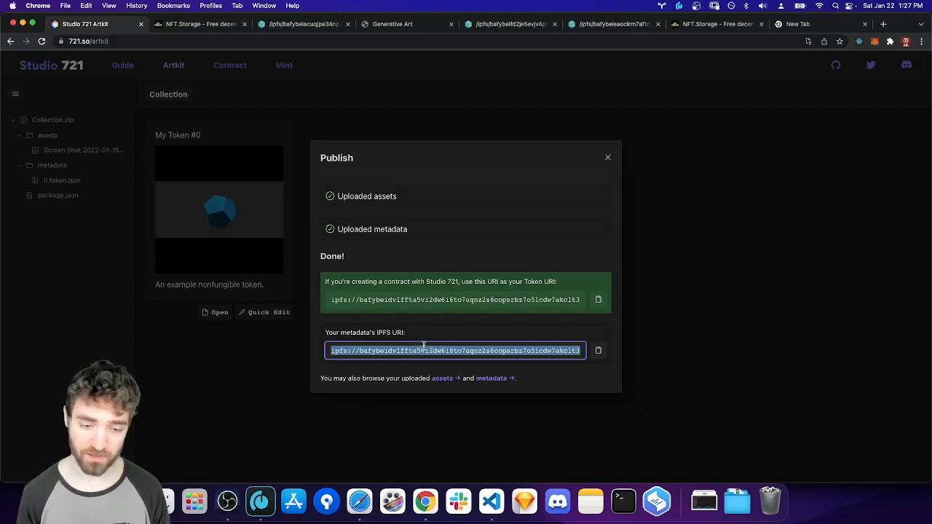
mouse_move(443, 378)
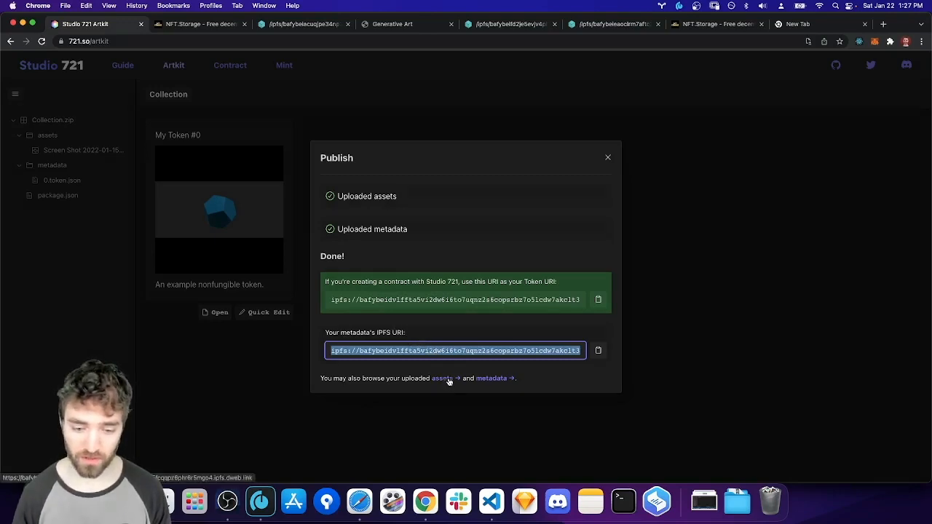
Step: Browse the uploaded assets on the IPFS gateway, view the Screen Shot png, then 0.token.json in metadata
click(443, 378)
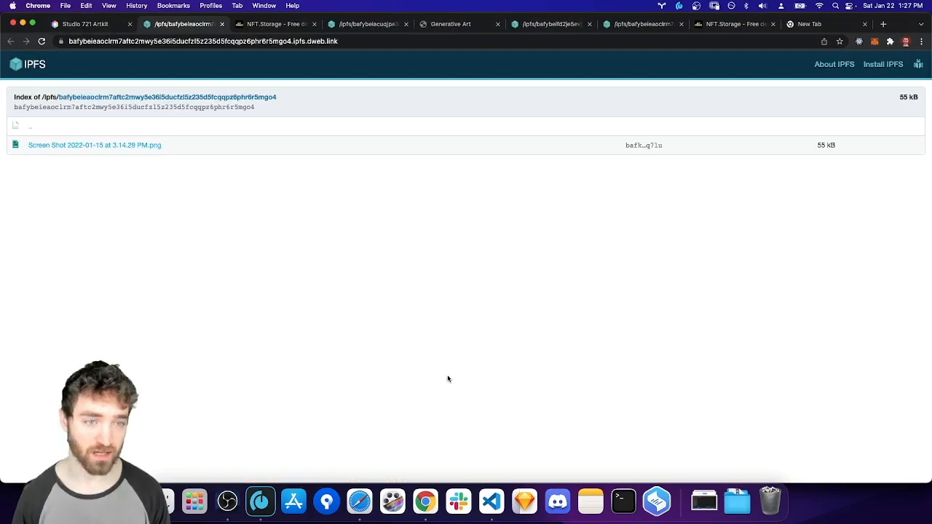
mouse_move(174, 182)
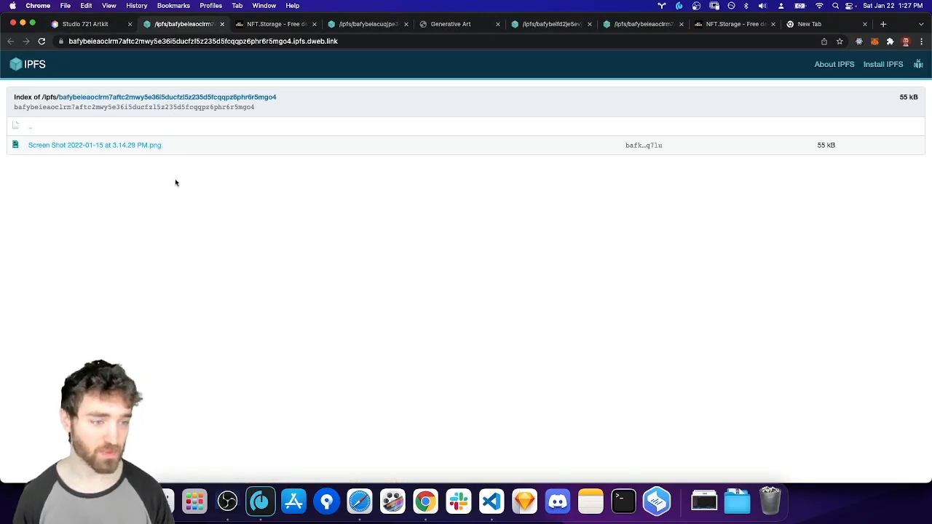
click(93, 146)
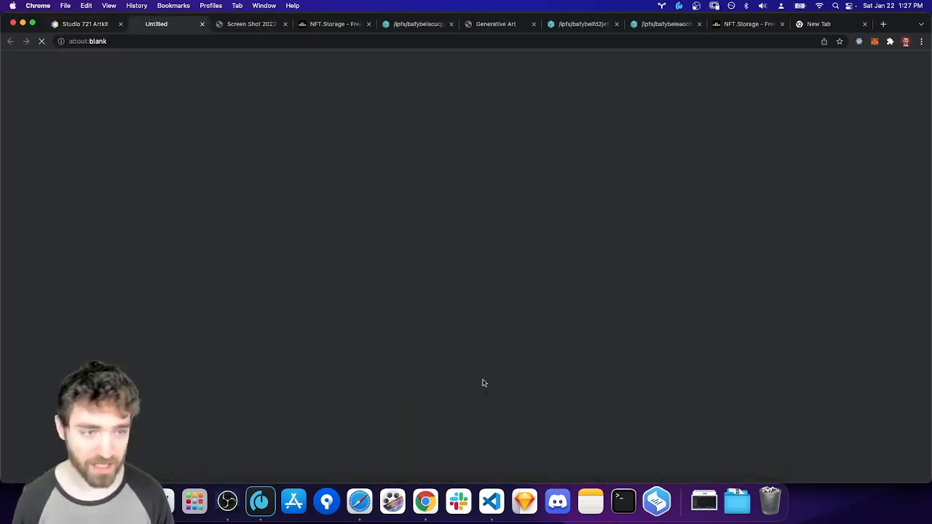
mouse_move(372, 347)
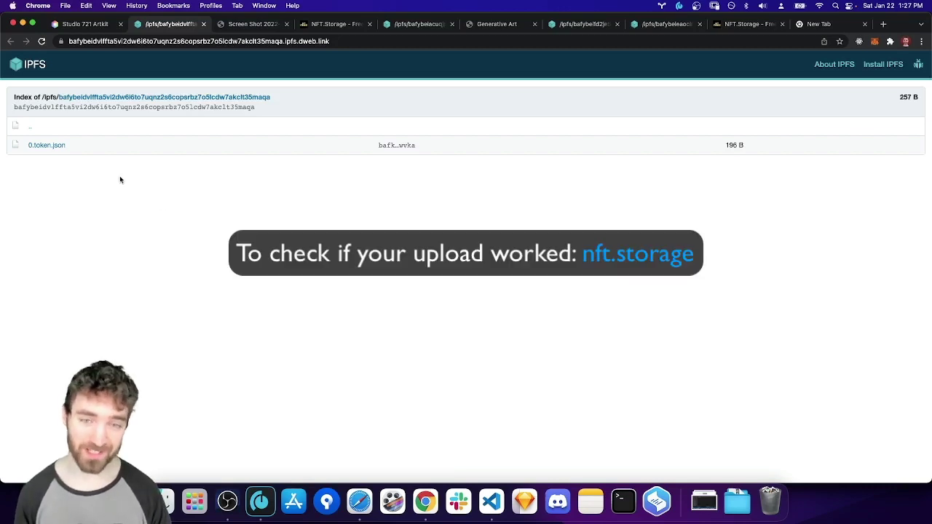
mouse_move(99, 175)
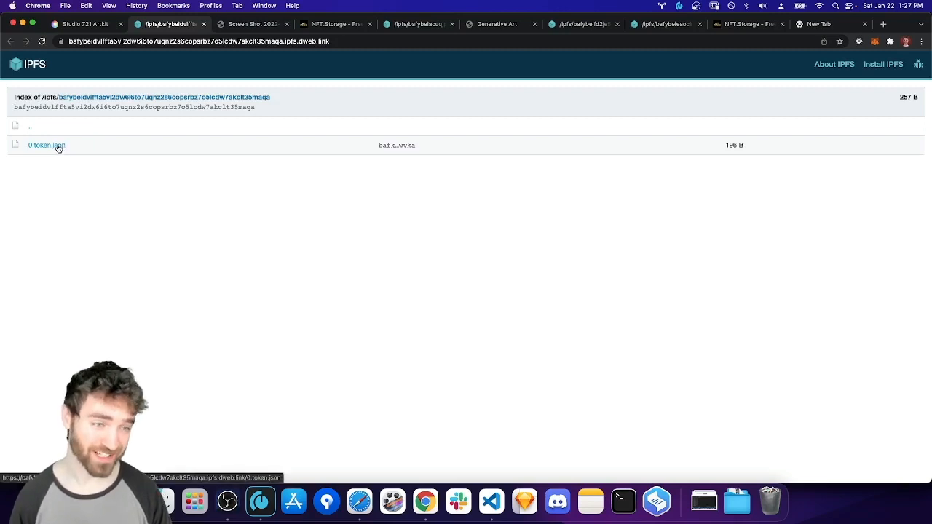
click(46, 146)
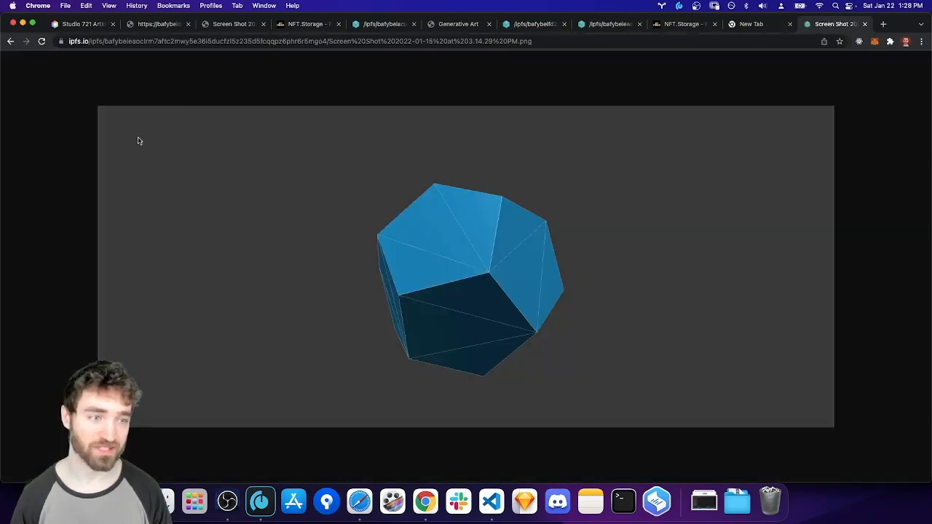
mouse_move(108, 67)
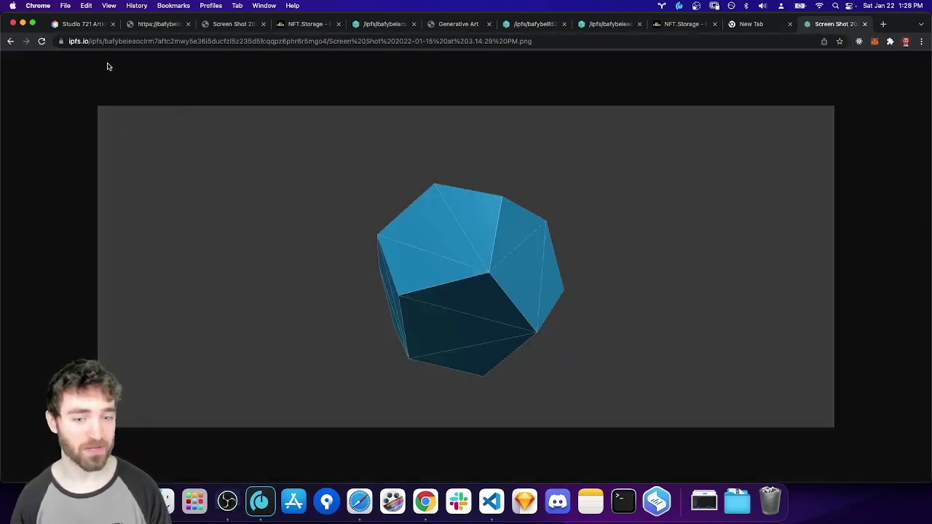
mouse_move(253, 245)
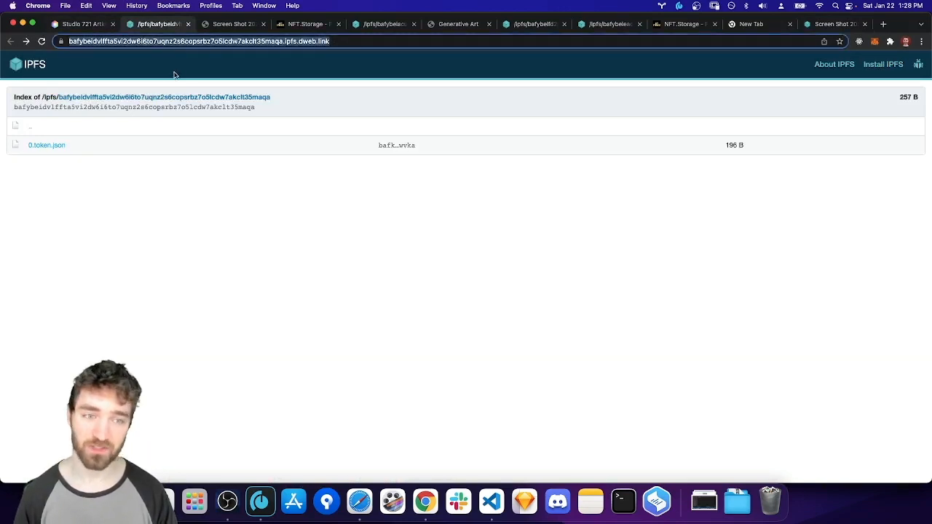
Step: Switch back to the Studio 721 publish results and select the full metadata IPFS URI
click(80, 23)
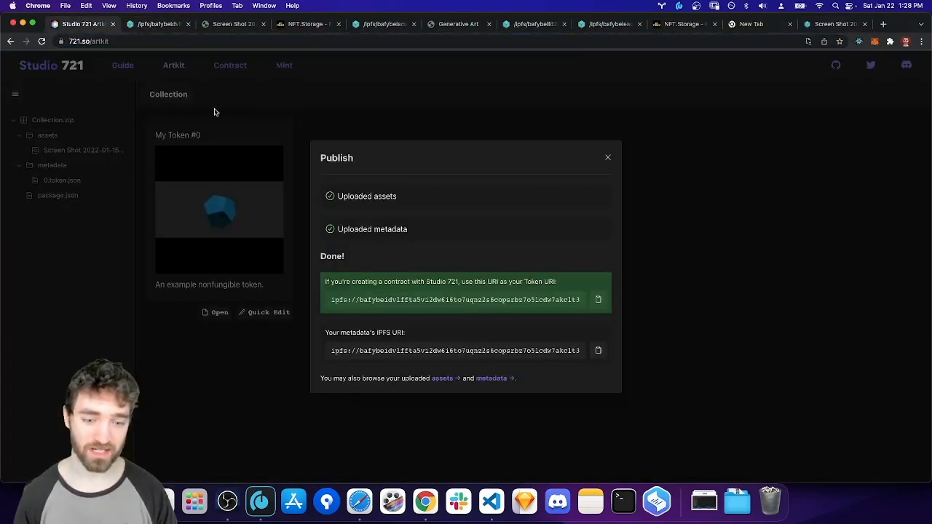
triple_click(454, 350)
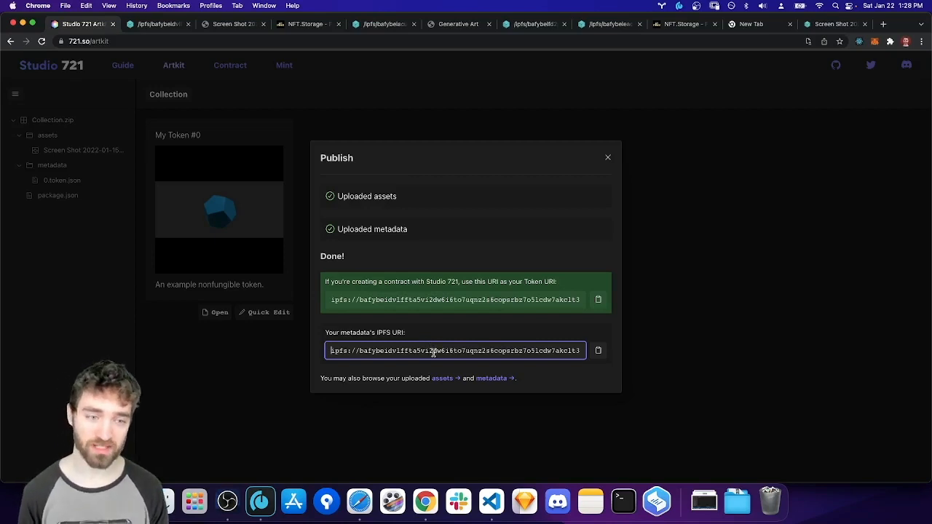
mouse_move(585, 172)
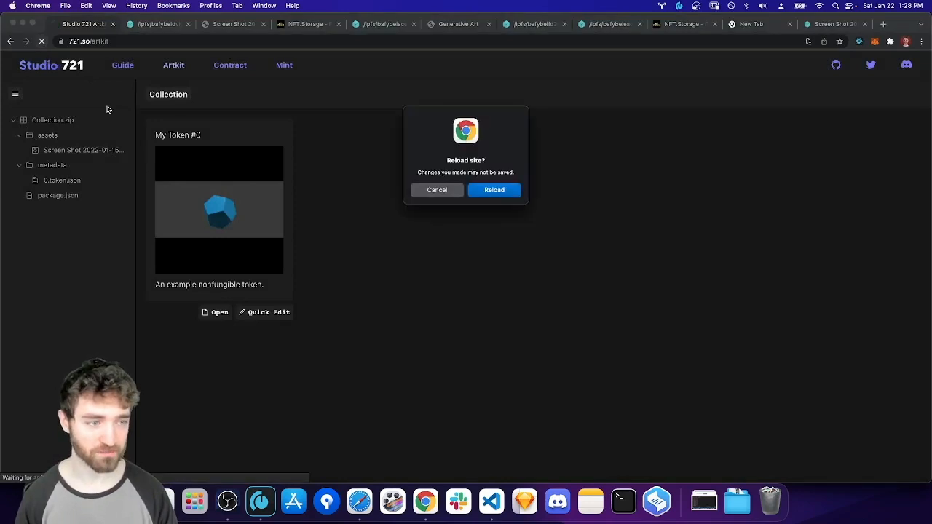
mouse_move(477, 179)
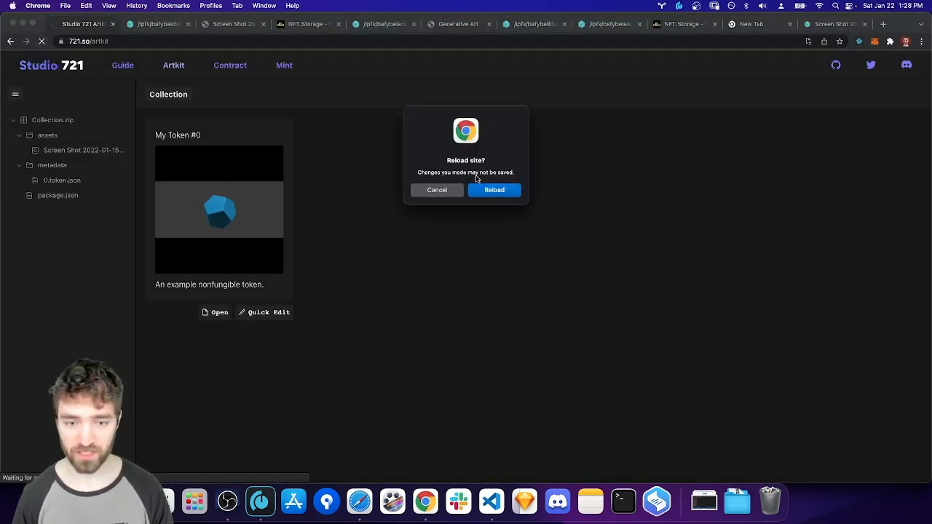
mouse_move(471, 173)
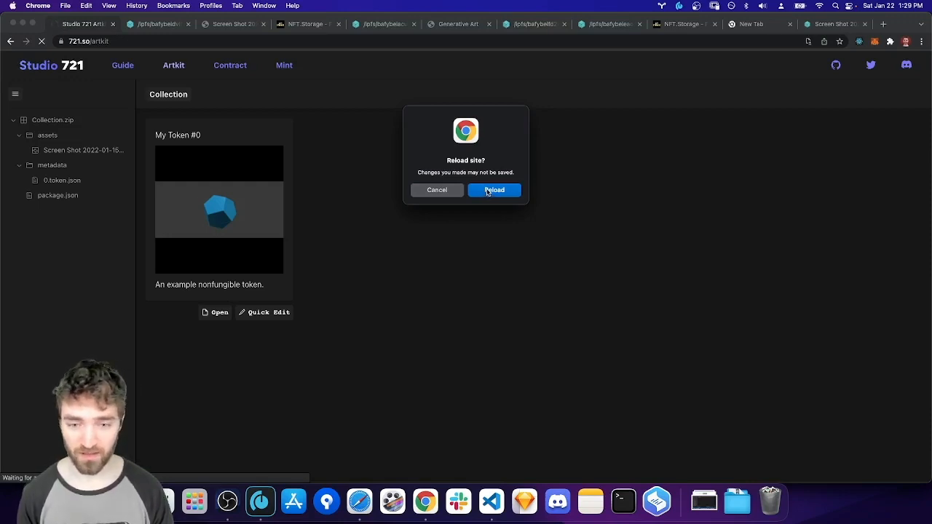
Step: Confirm reloading the site, discarding the unsaved collection
click(494, 189)
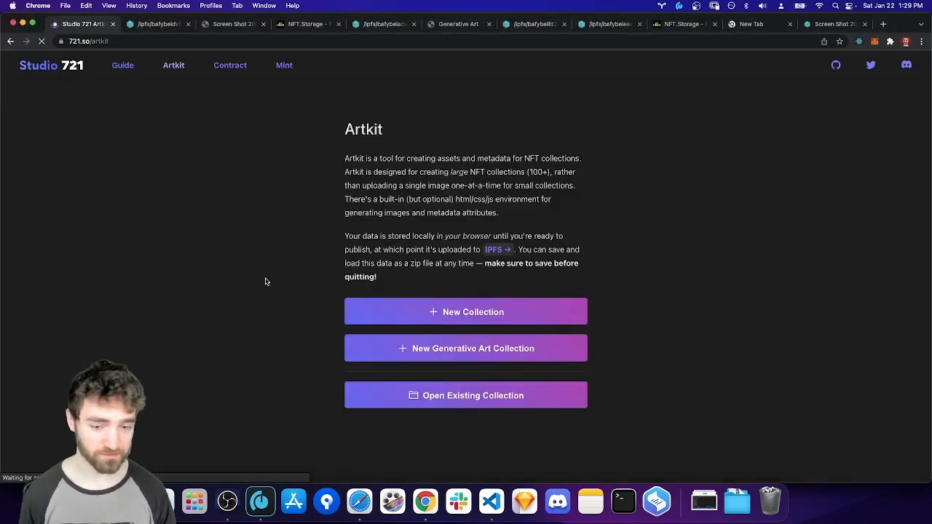
mouse_move(411, 357)
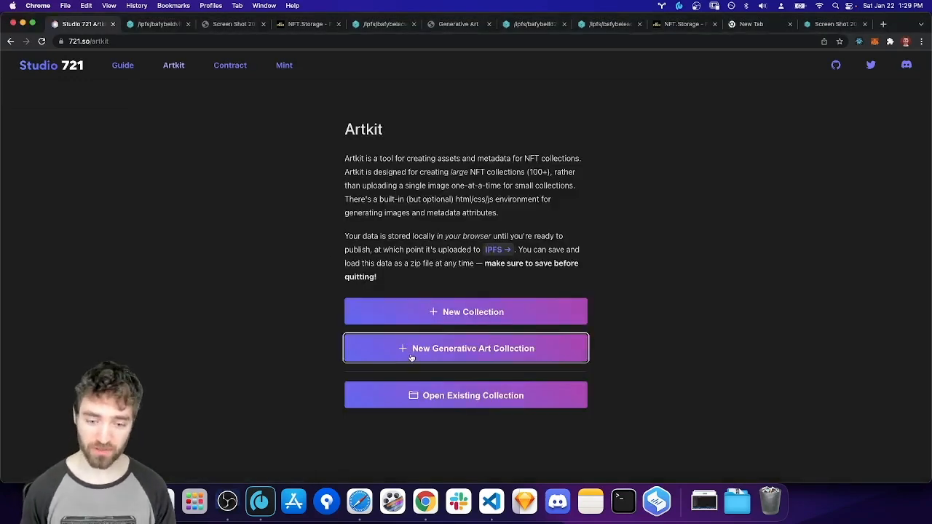
Step: Start a New Generative Art Collection and expand its root folder in the sidebar
click(466, 348)
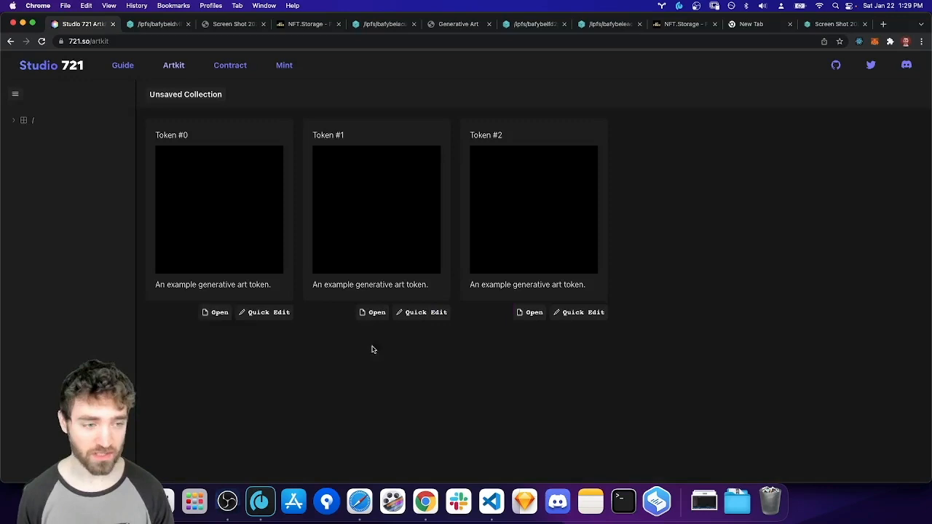
click(24, 119)
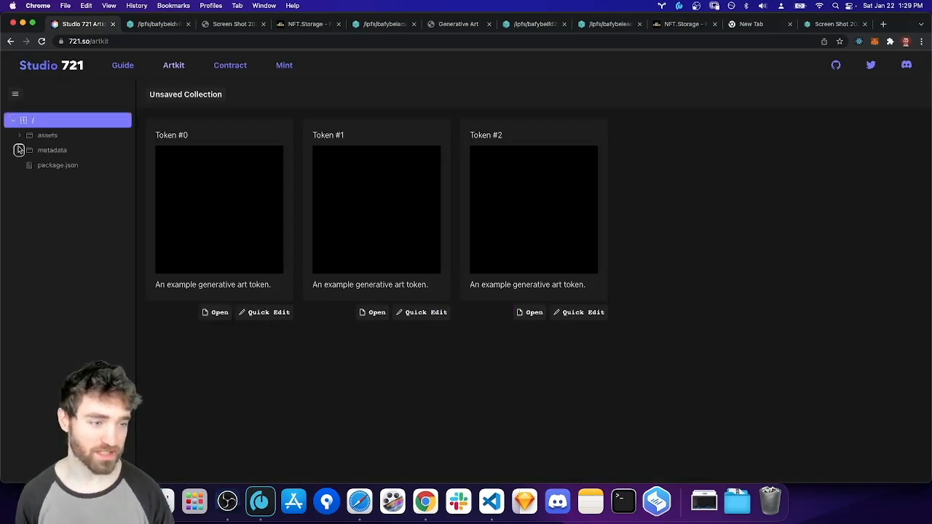
mouse_move(253, 216)
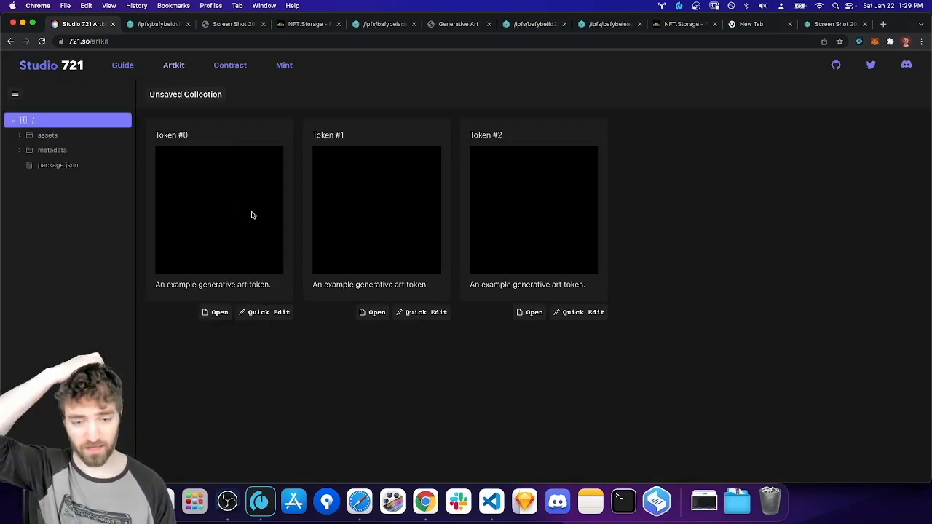
mouse_move(486, 210)
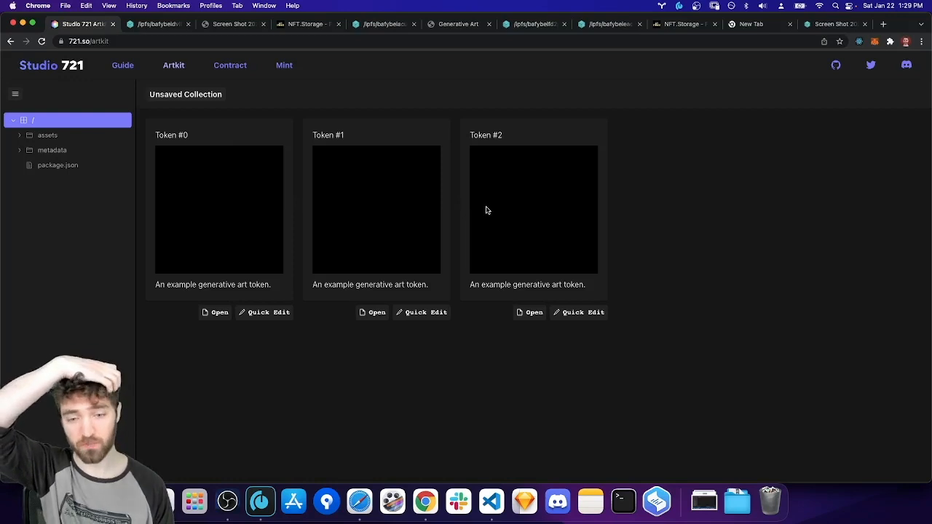
mouse_move(19, 135)
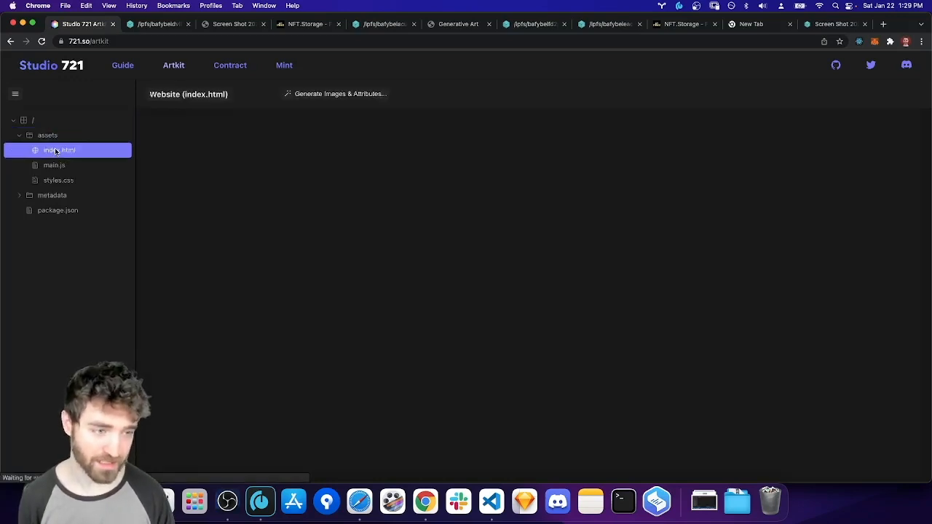
Step: Show index.html's code beside the live preview of the green circle artwork
click(59, 150)
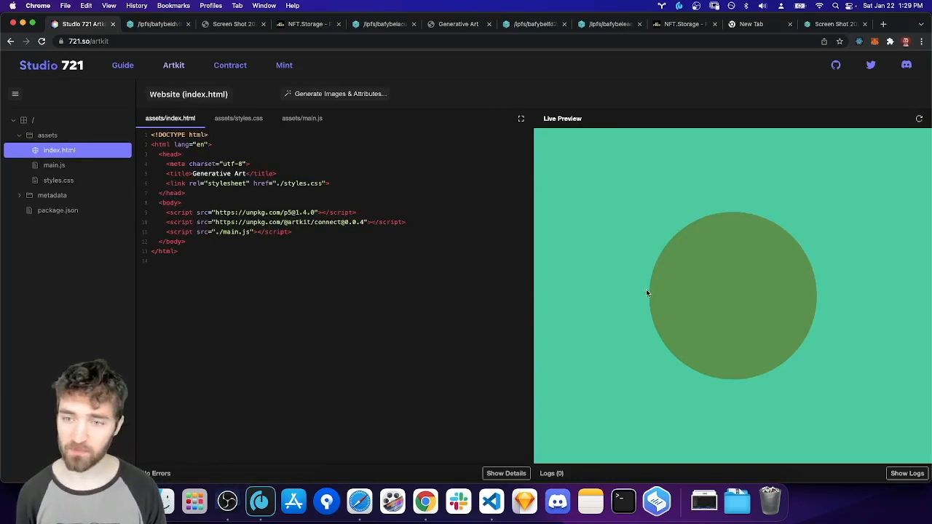
mouse_move(486, 283)
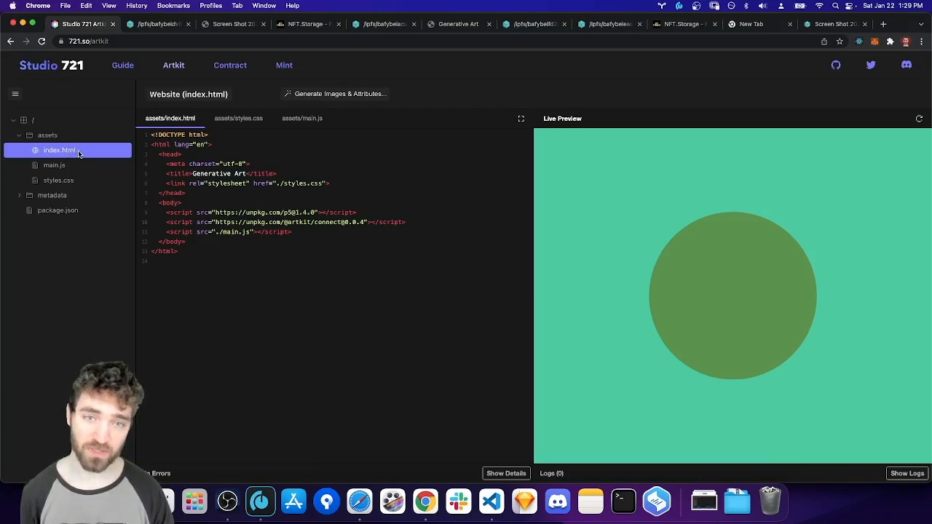
mouse_move(88, 157)
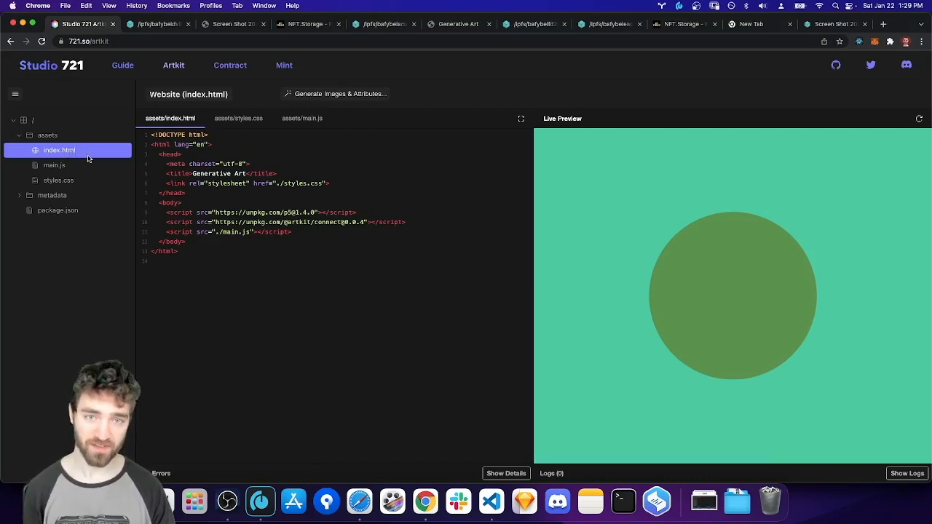
mouse_move(139, 159)
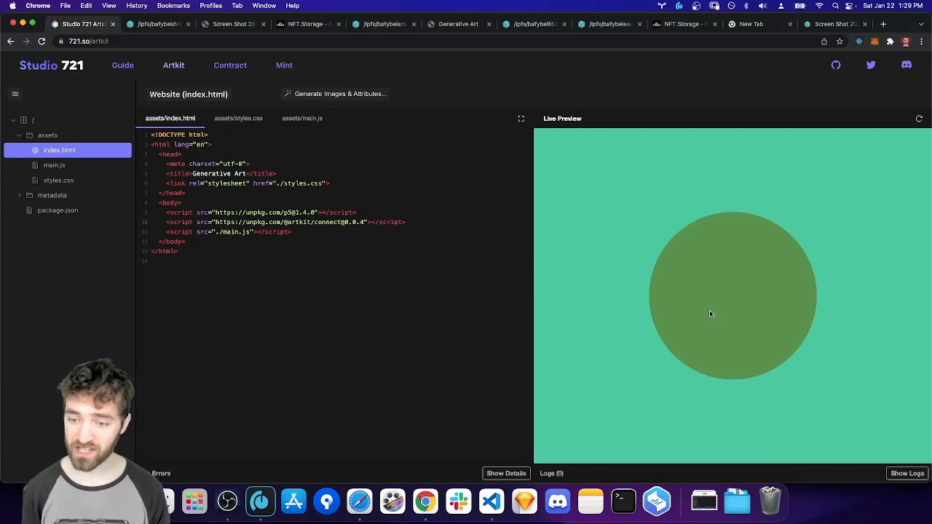
mouse_move(705, 311)
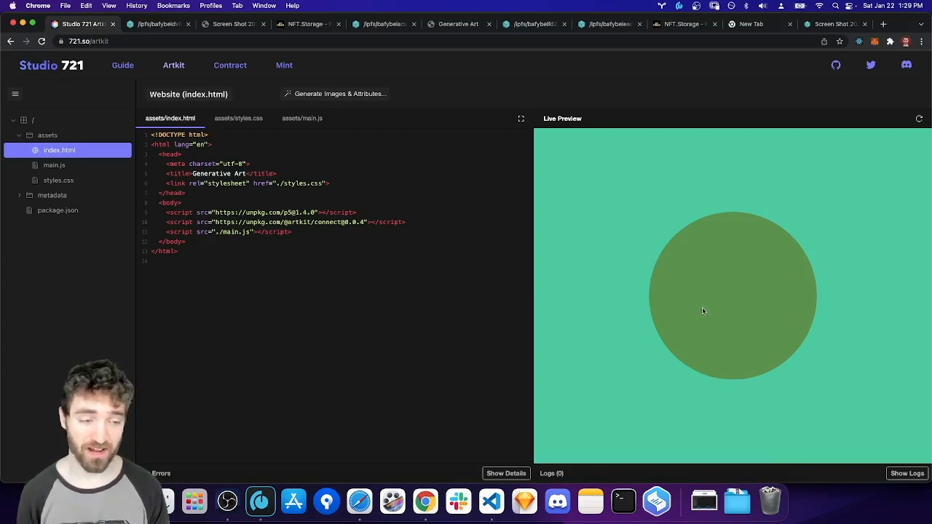
mouse_move(699, 307)
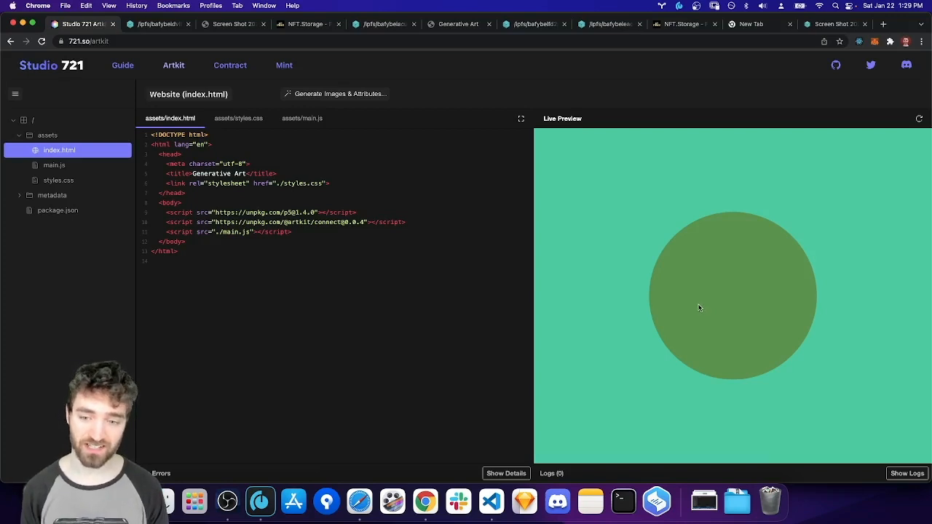
mouse_move(693, 309)
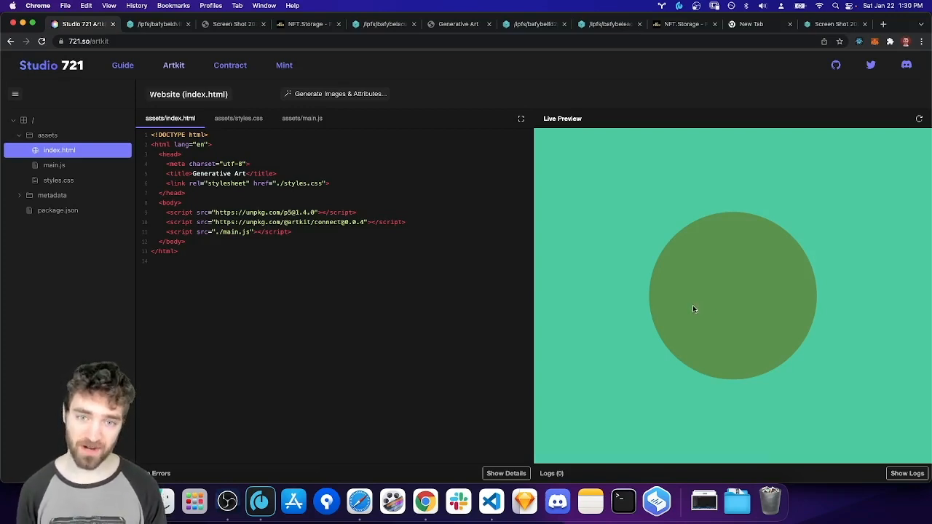
mouse_move(692, 306)
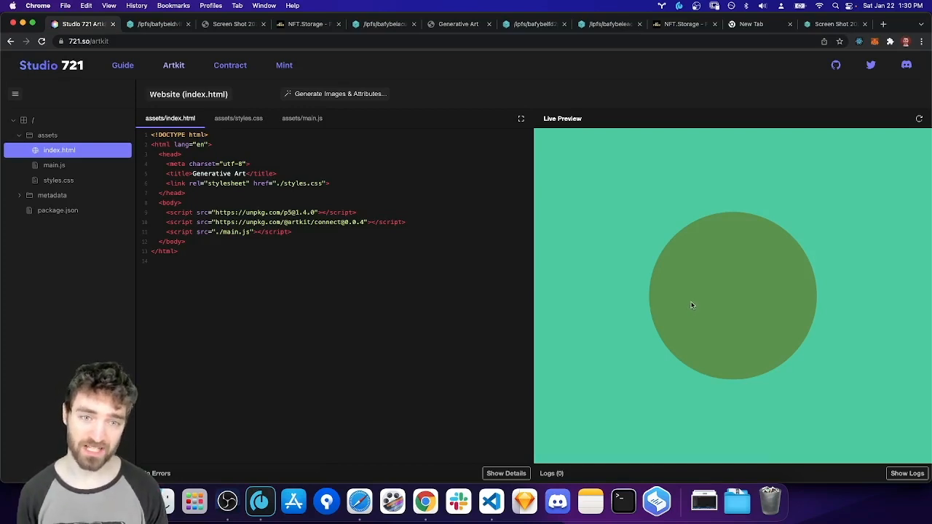
mouse_move(623, 291)
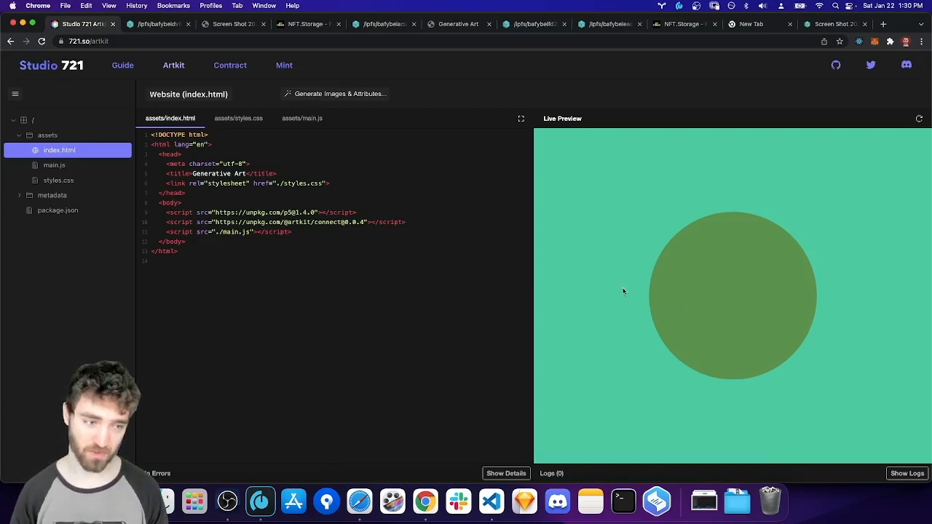
Step: Inspect 0.token.json's animation URL with its id parameter, then return to index.html
click(53, 195)
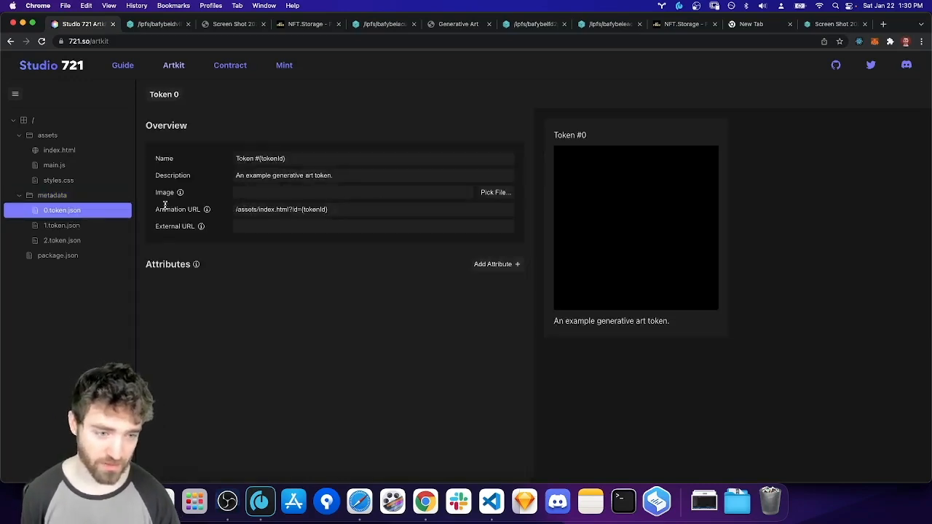
double_click(178, 210)
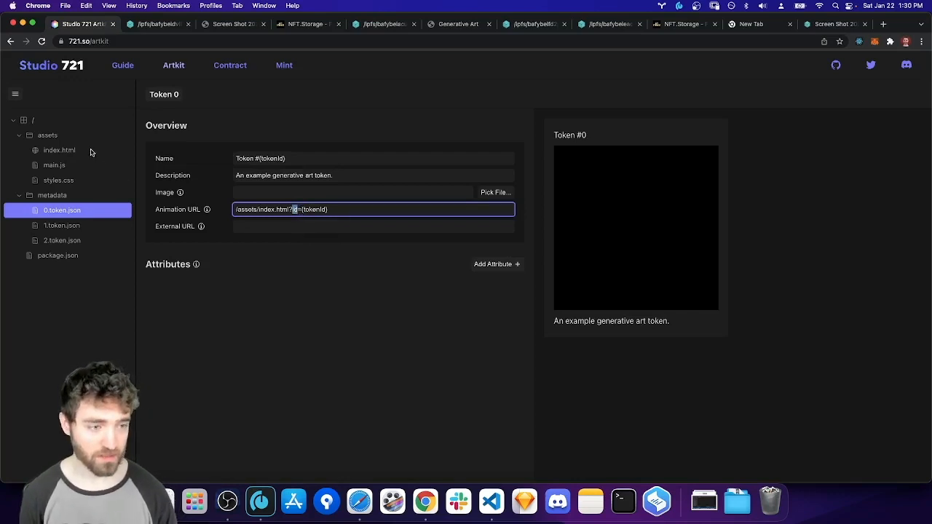
click(58, 150)
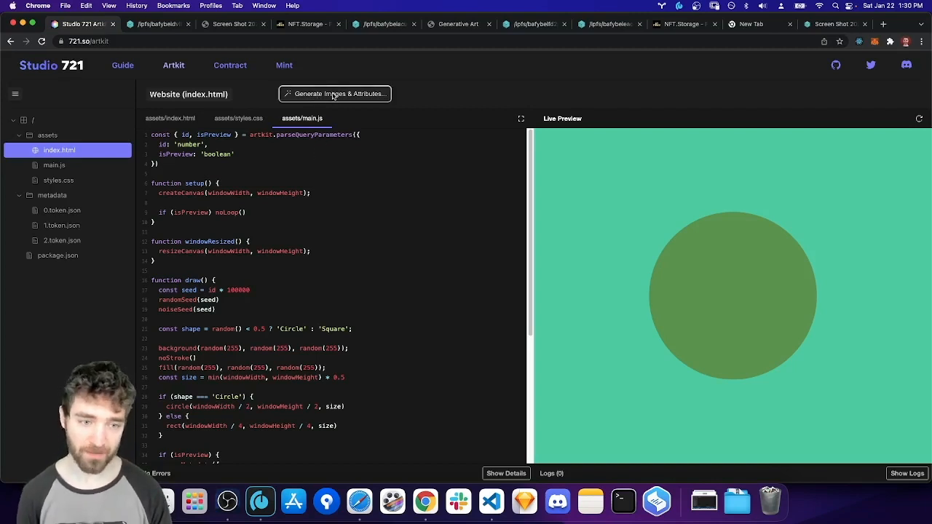
mouse_move(582, 299)
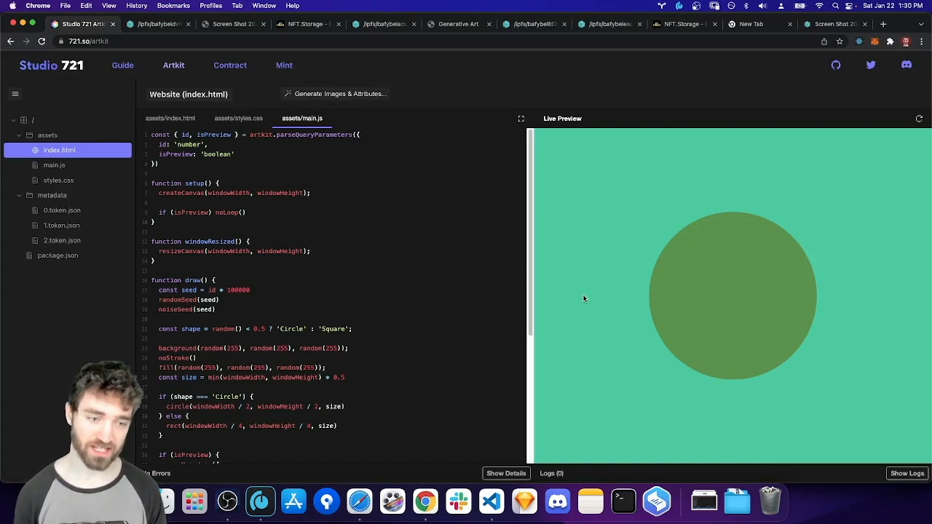
mouse_move(189, 265)
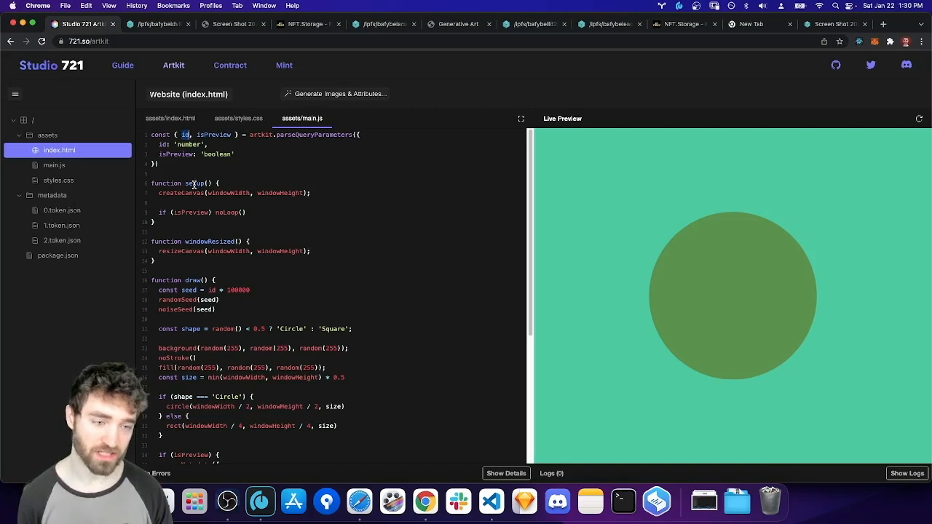
double_click(213, 134)
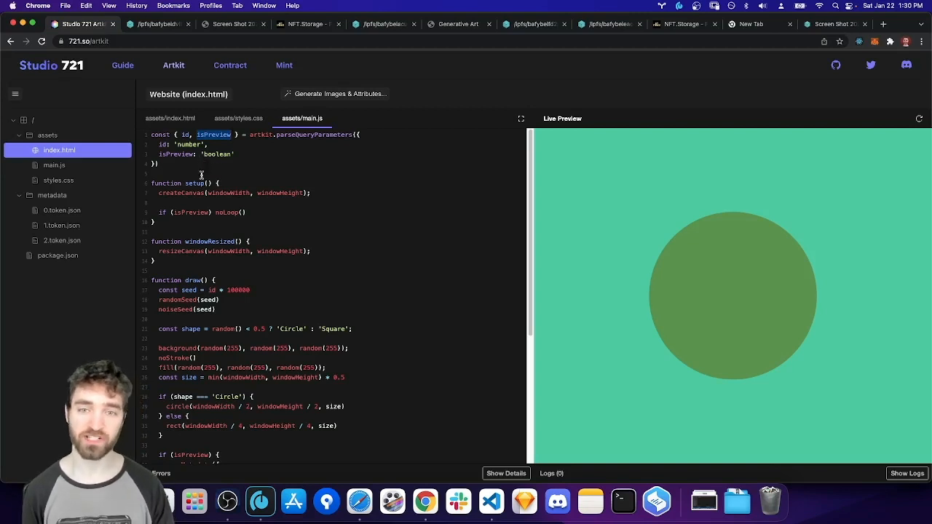
mouse_move(291, 347)
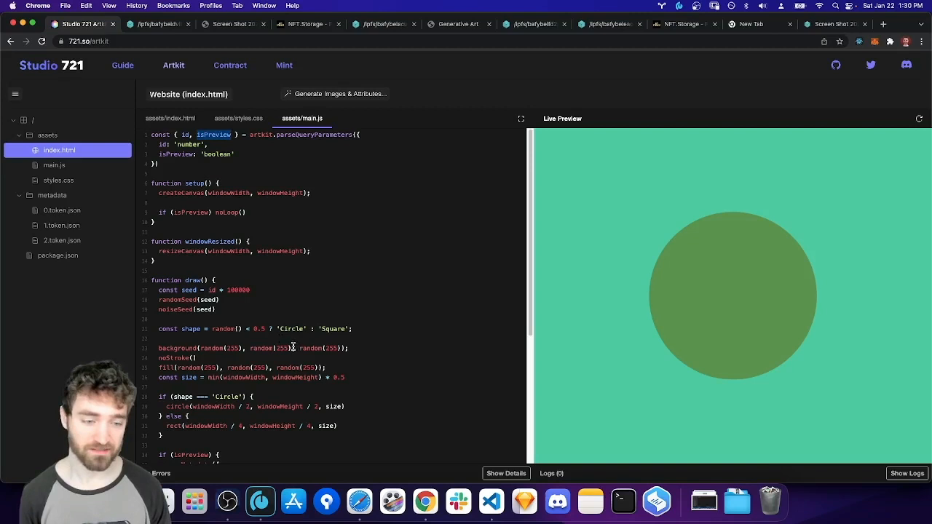
scroll(down, 3)
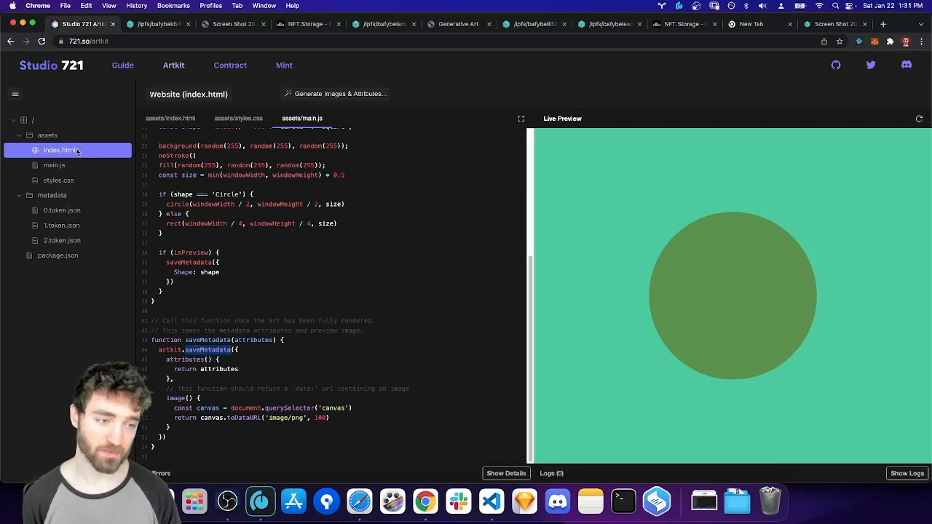
mouse_move(86, 233)
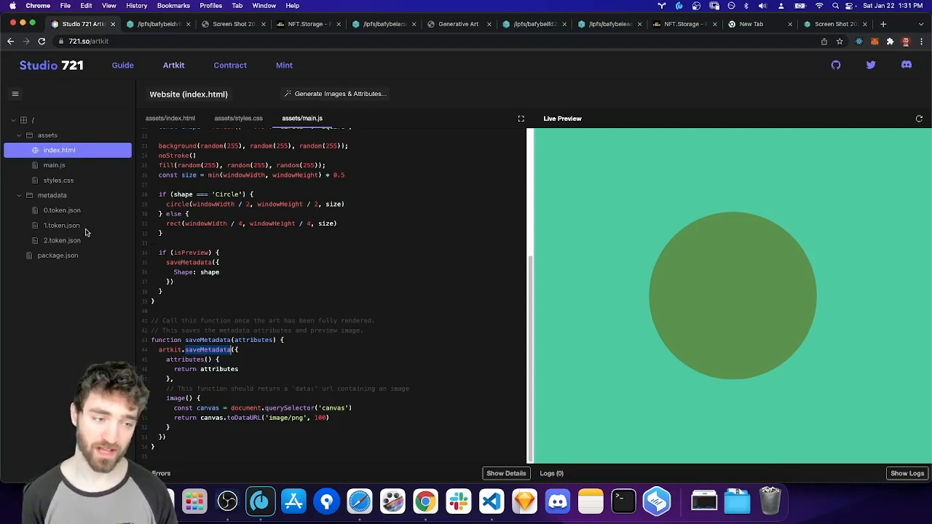
mouse_move(115, 223)
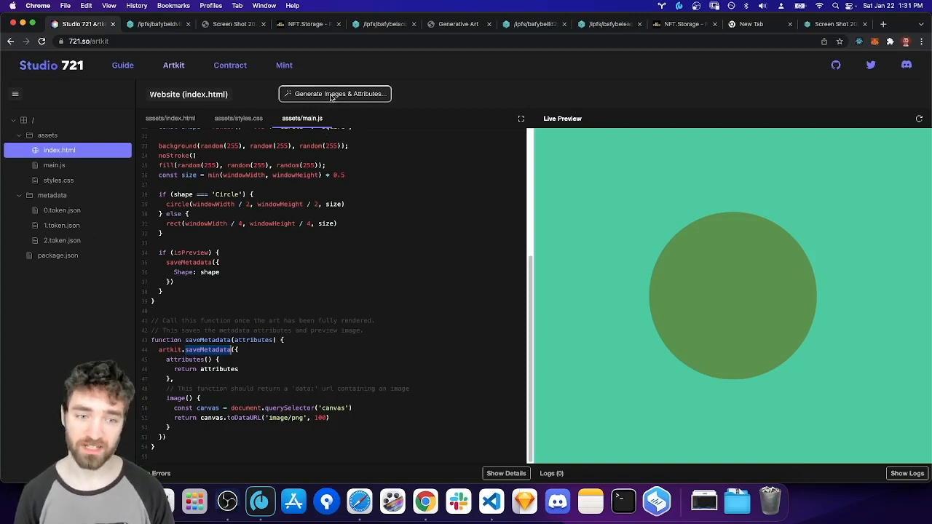
Step: Preview tokens 2 and 0 in Quick Preview, then generate images and attributes for all 3 tokens
click(334, 93)
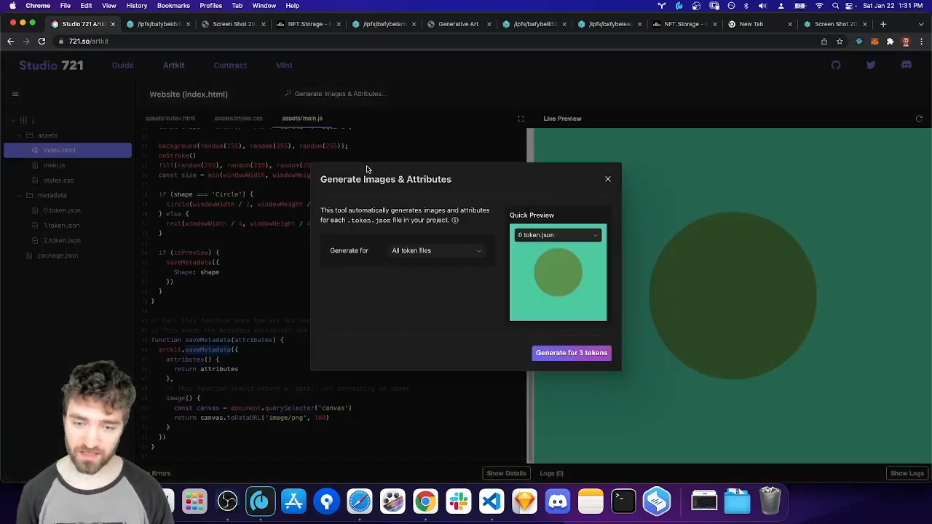
click(557, 234)
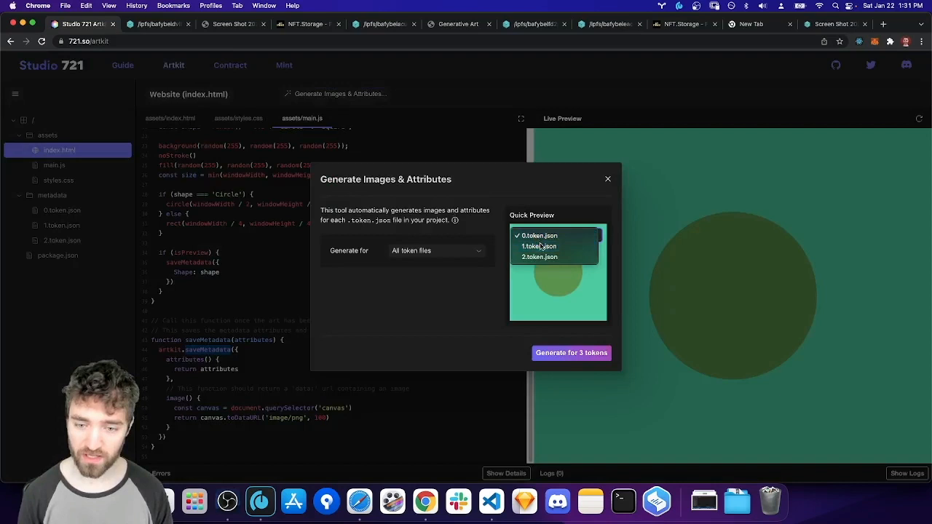
click(539, 257)
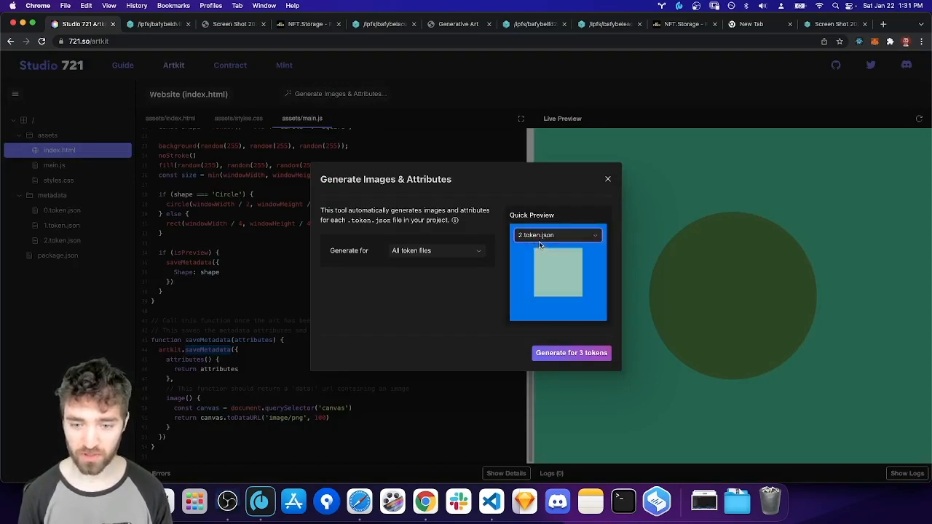
click(558, 234)
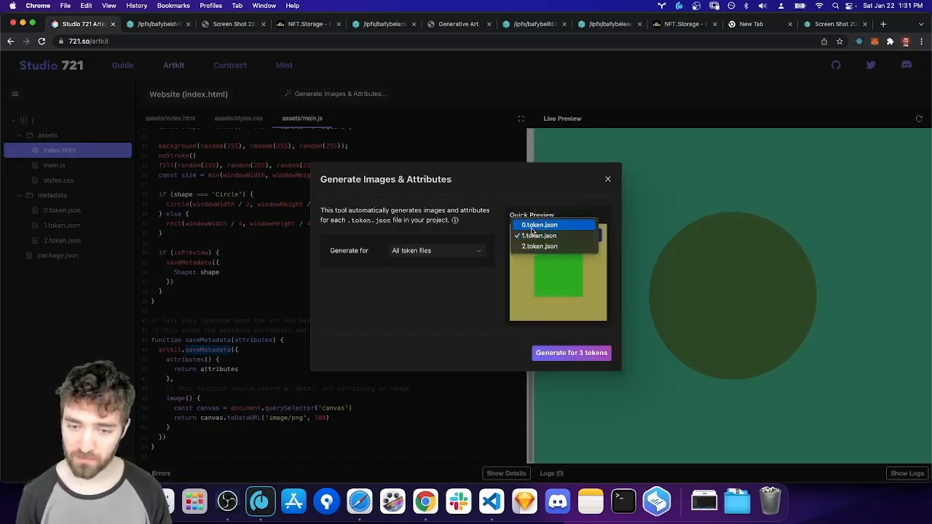
click(539, 224)
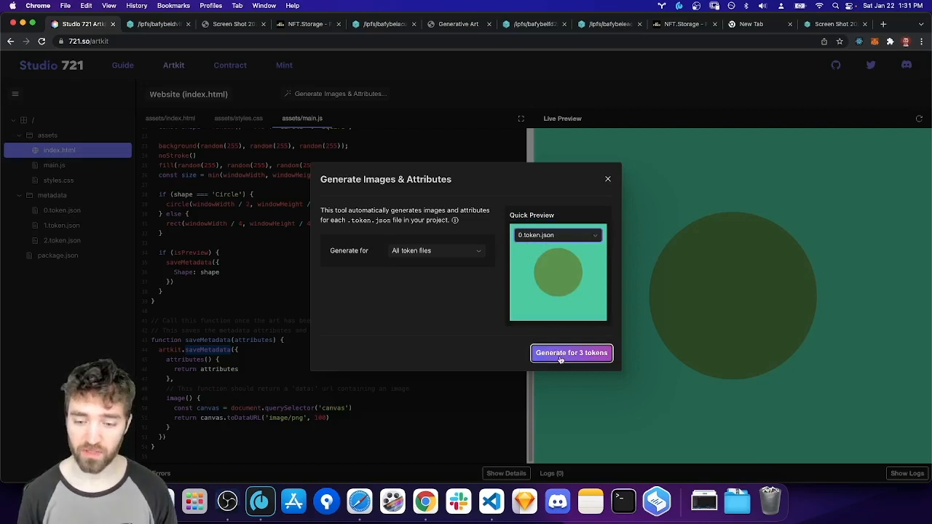
click(570, 354)
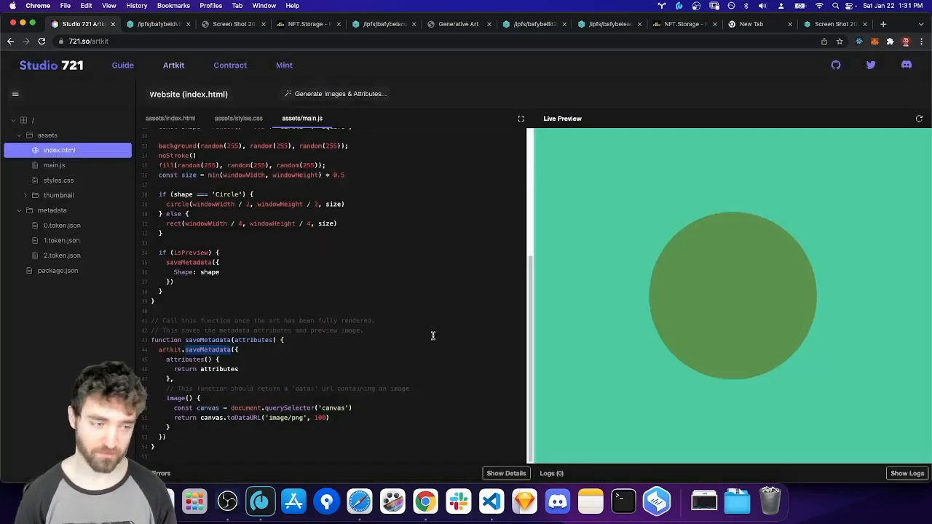
Step: Browse the thumbnail folder's 0.png circle and 2.png square, then show token 0's metadata
click(58, 195)
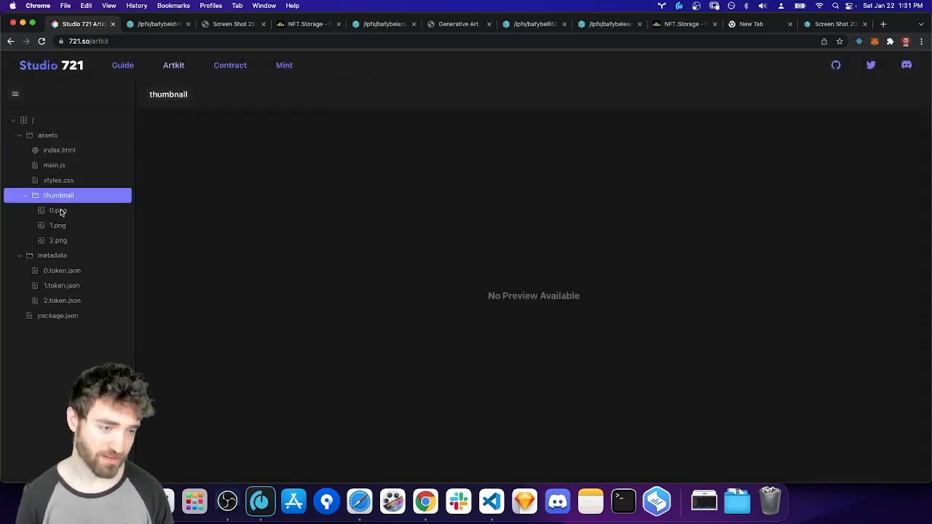
click(58, 240)
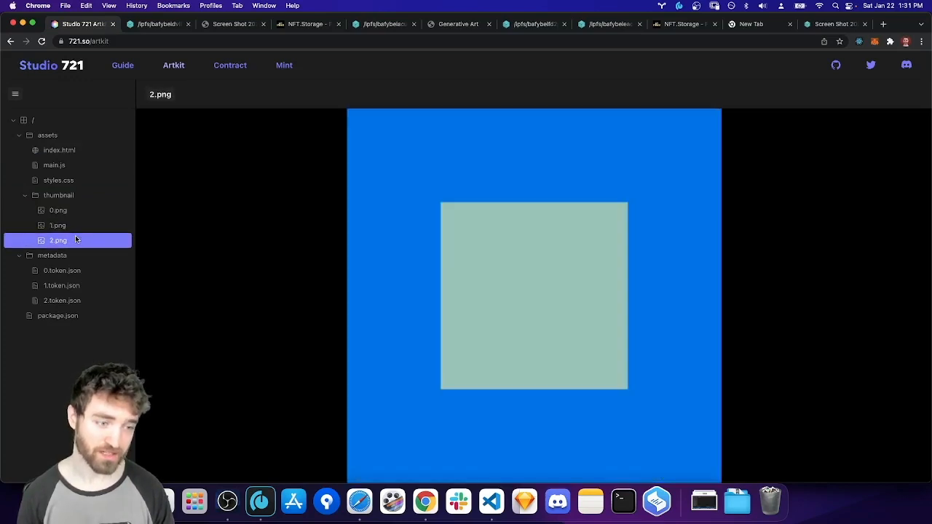
click(58, 195)
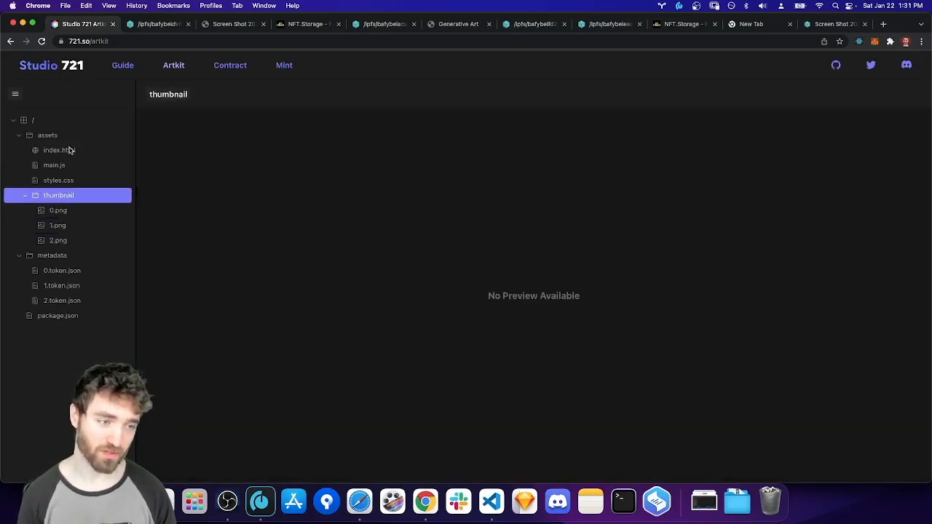
click(58, 150)
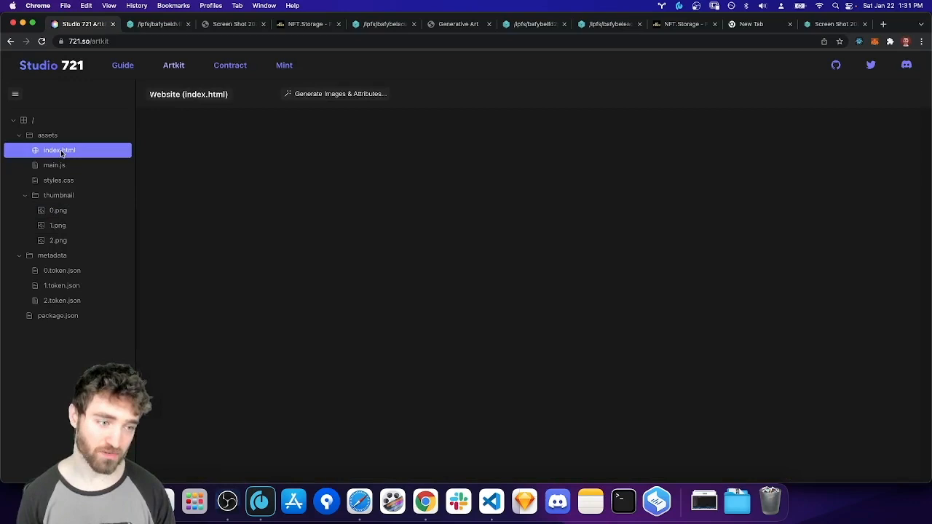
click(58, 150)
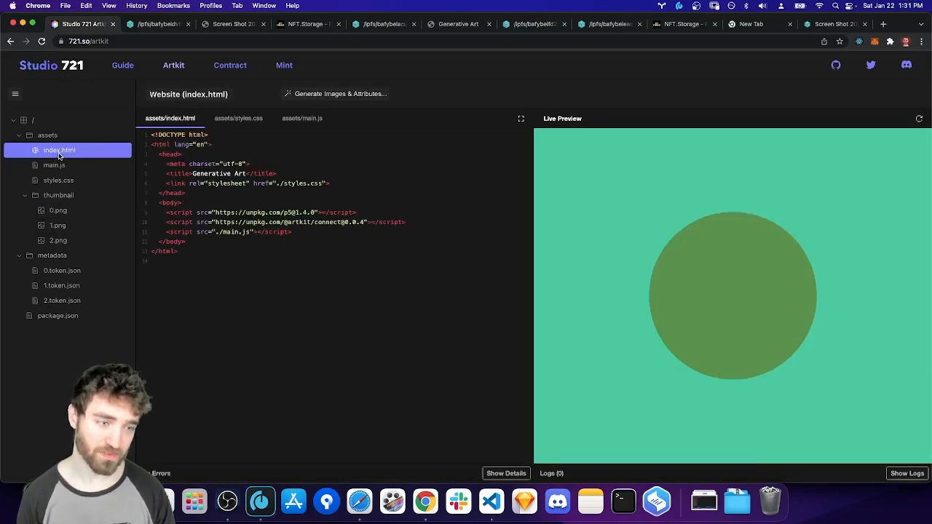
click(58, 210)
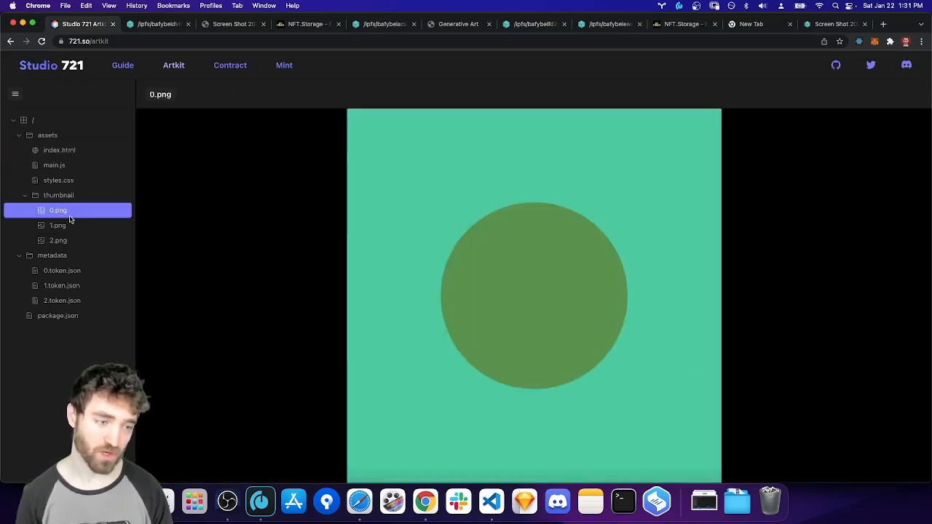
click(58, 240)
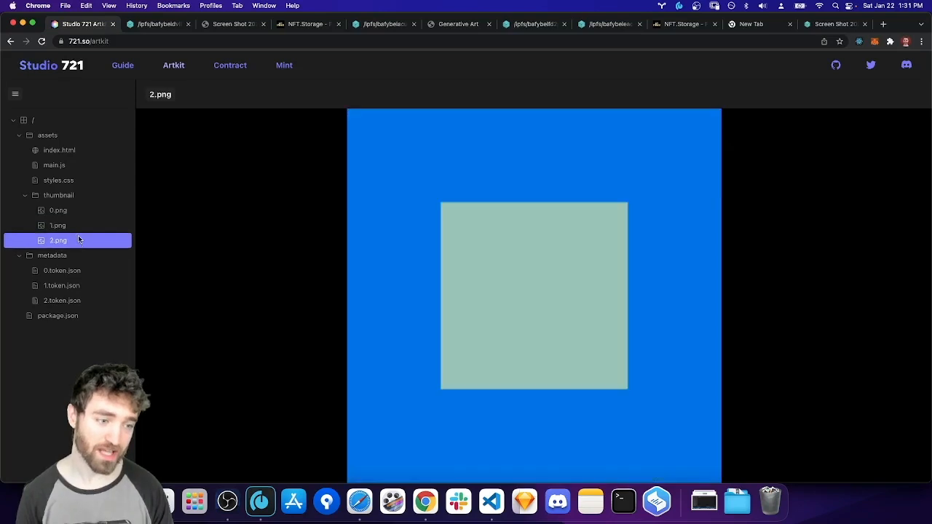
mouse_move(76, 224)
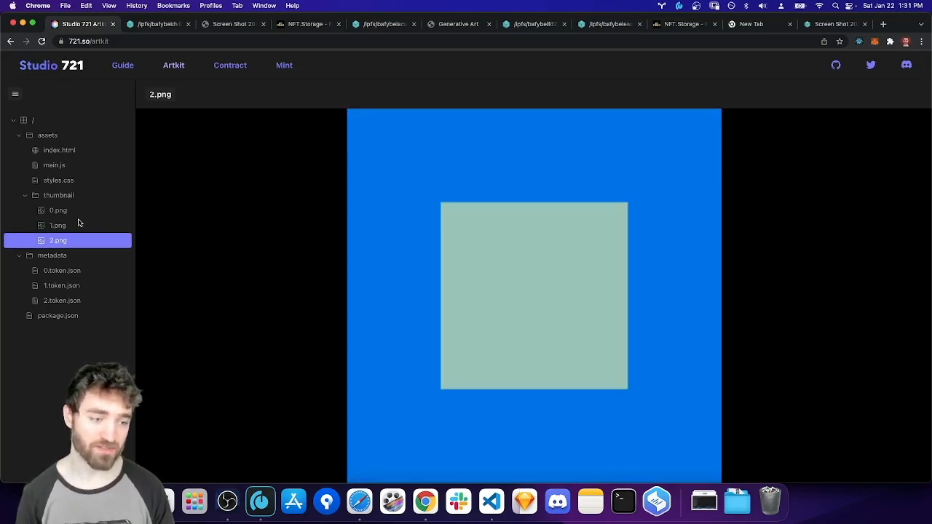
click(61, 269)
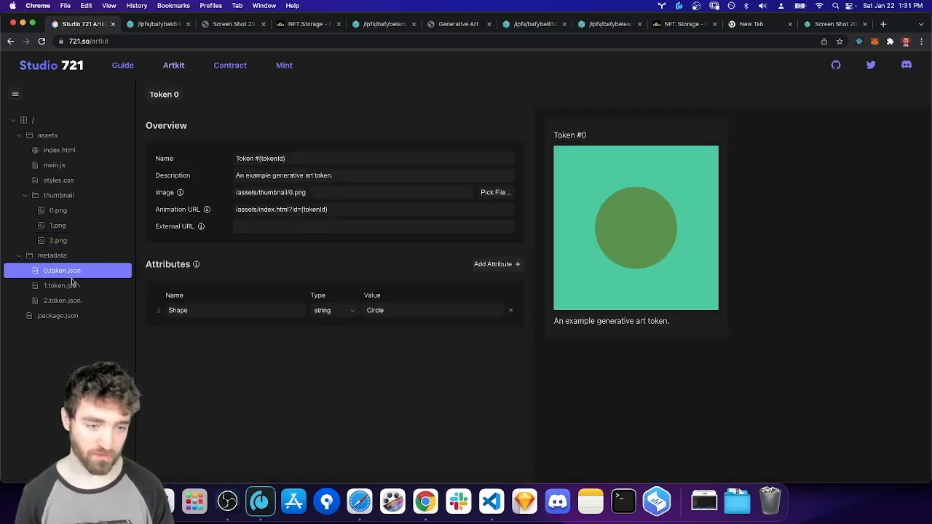
Step: Compare 0, 1 and 2.token.json, seeing thumbnail paths and Square shape on tokens 1 and 2
click(61, 284)
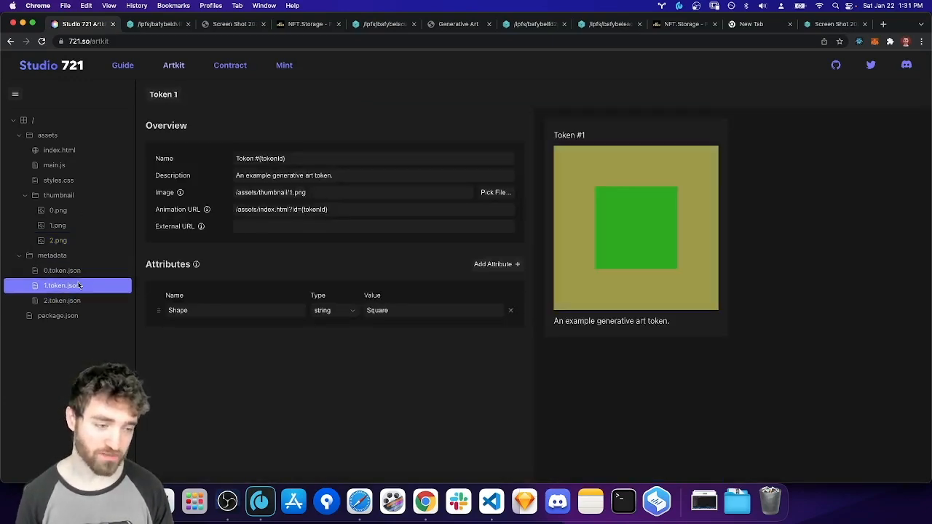
click(61, 269)
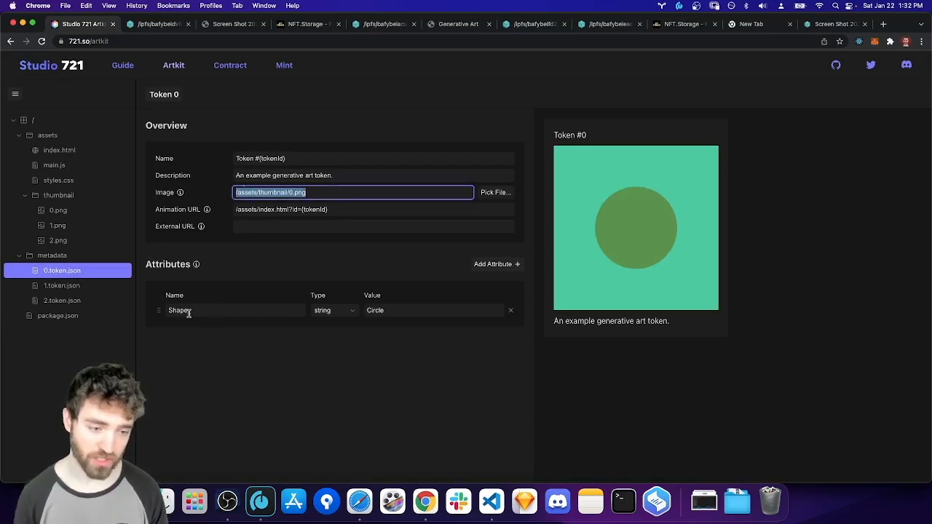
click(61, 284)
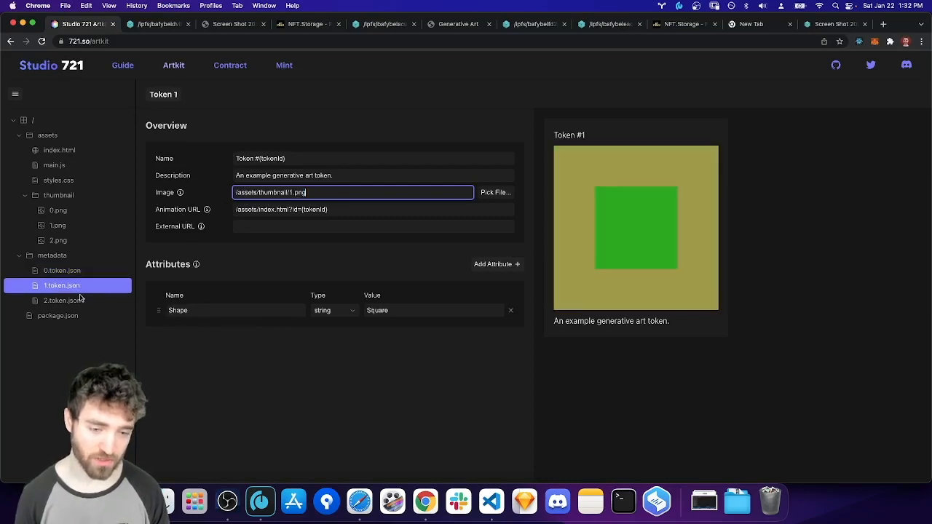
click(62, 300)
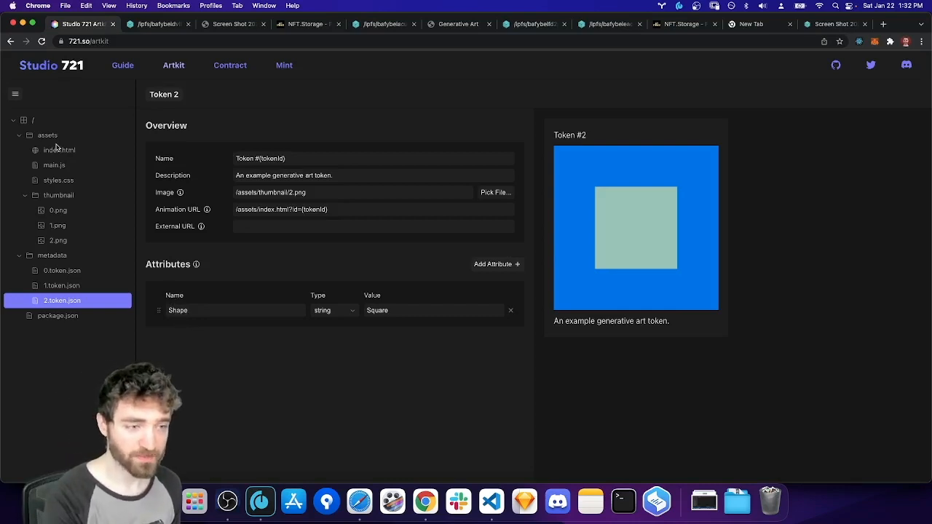
Step: Resize the collection to 200 tokens, duplicating /metadata/2.token.json for the new ones
click(14, 93)
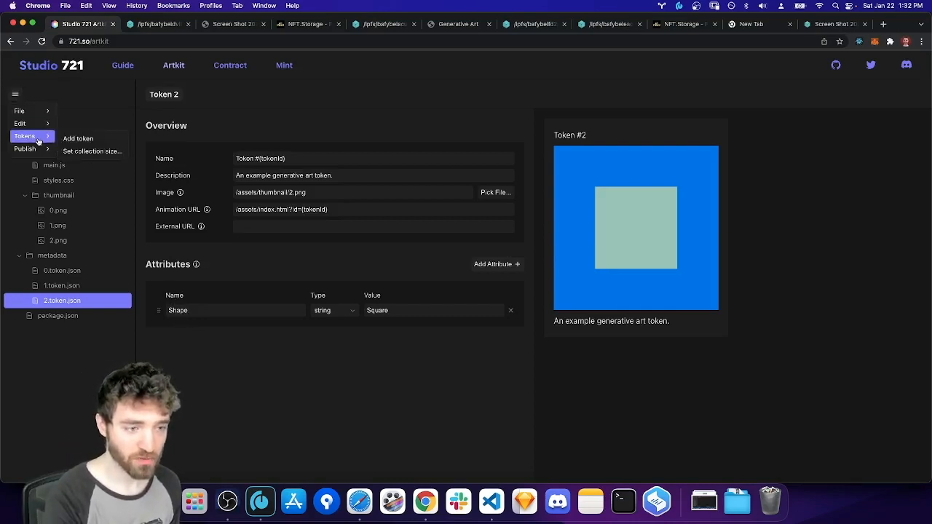
click(91, 150)
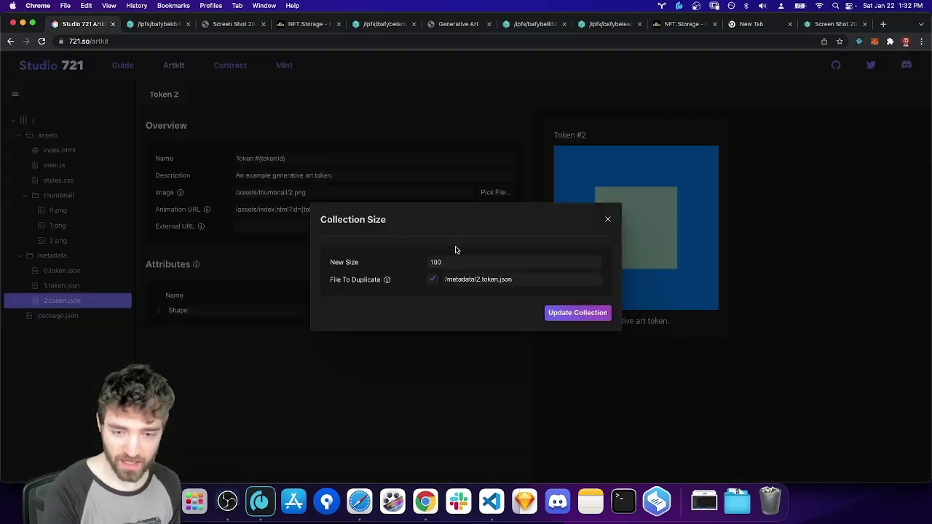
click(512, 262)
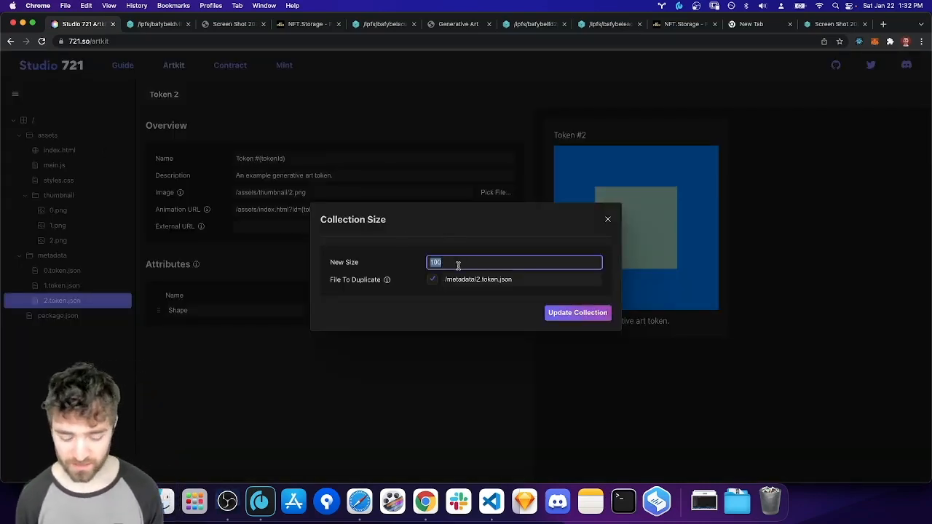
text(2)
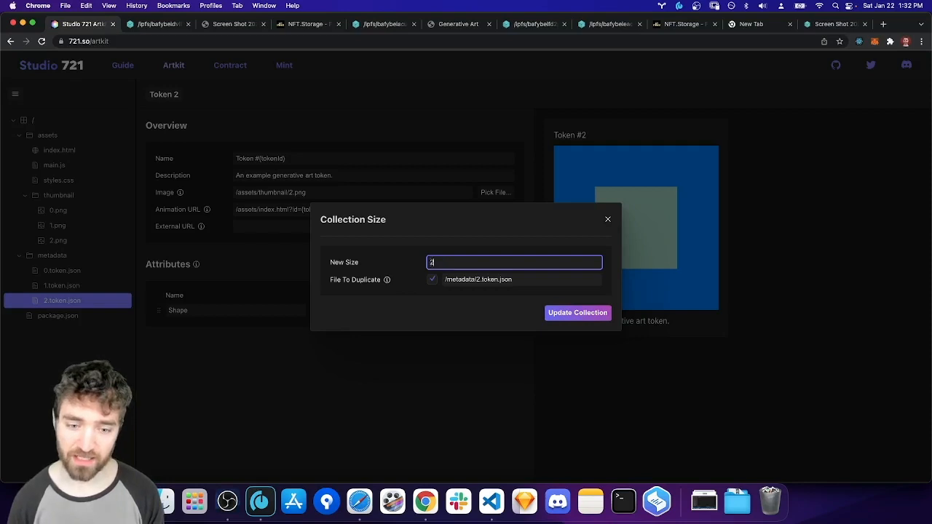
text(00)
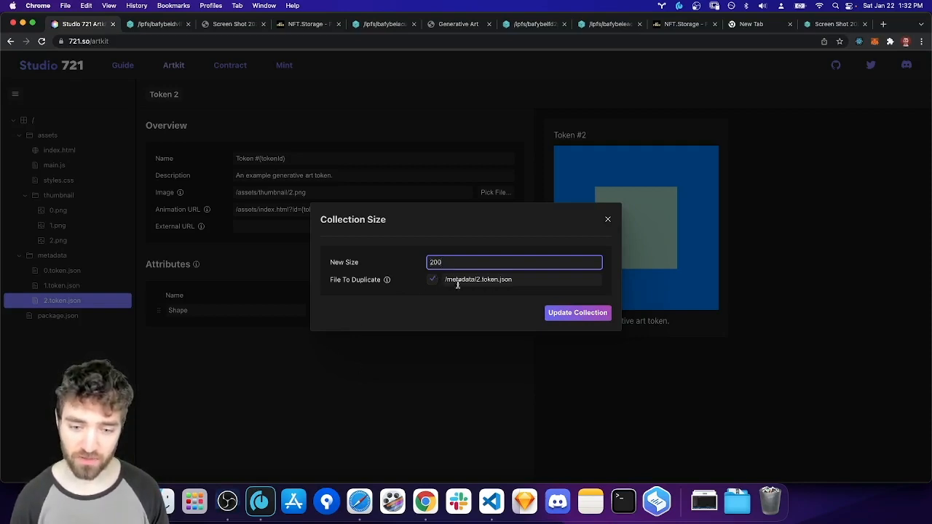
mouse_move(488, 279)
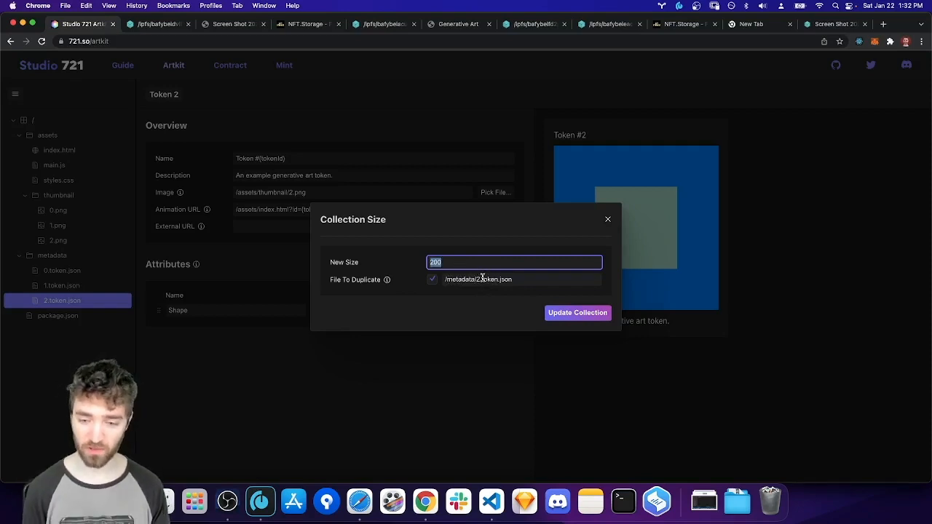
click(577, 312)
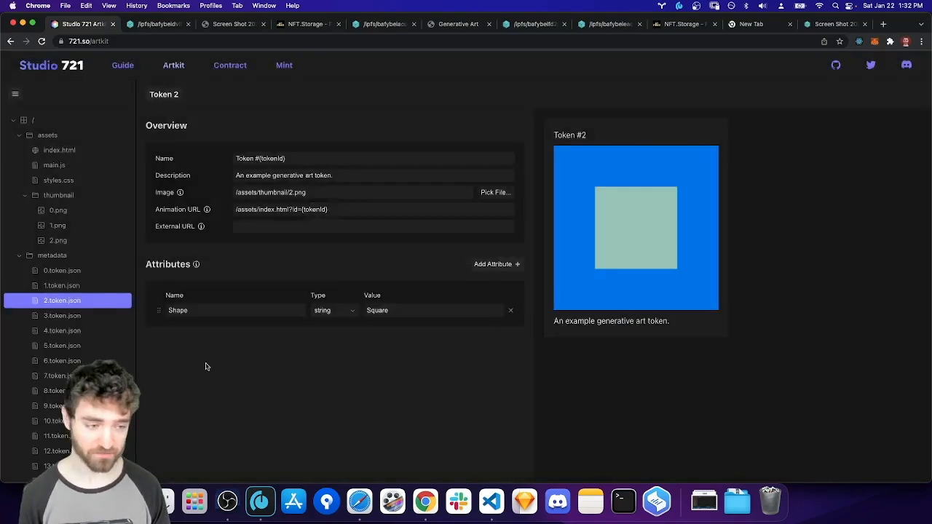
Step: Show the full token grid from the root folder and scroll through the 200 tokens
scroll(down, 3)
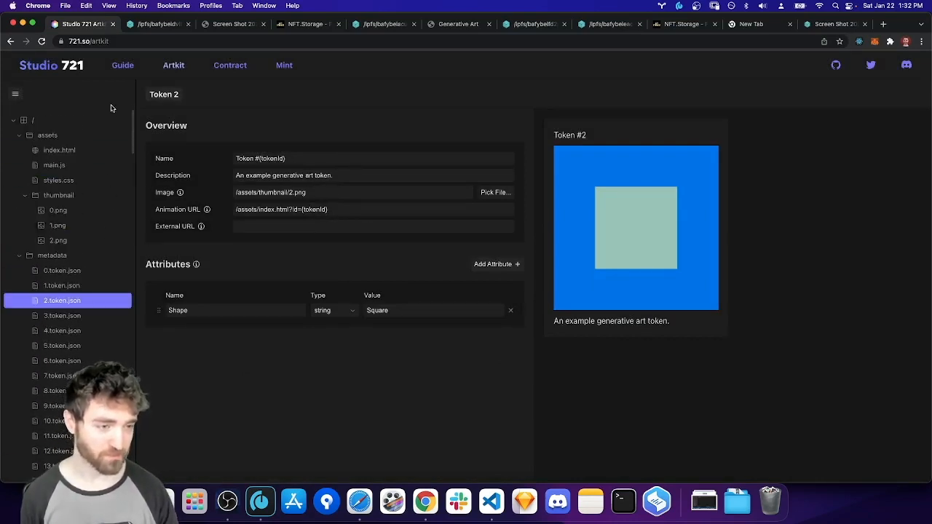
click(32, 120)
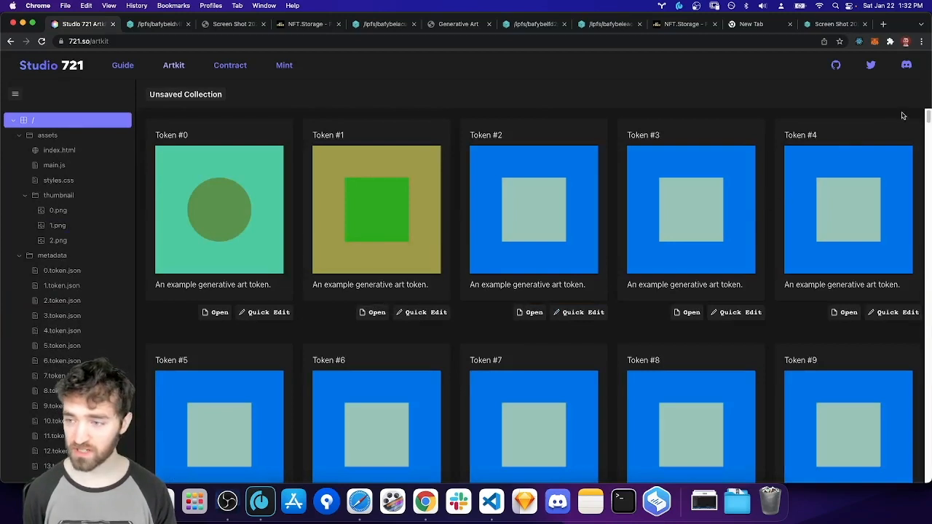
mouse_move(519, 195)
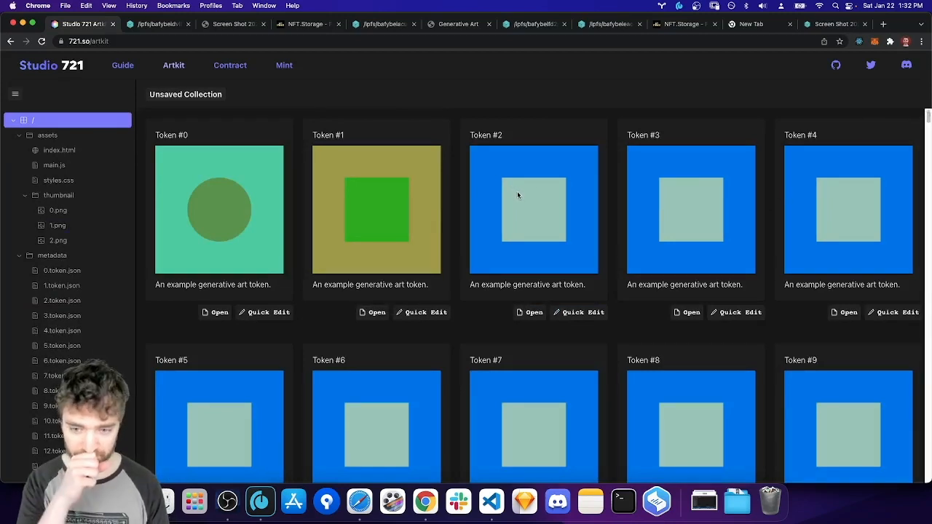
mouse_move(587, 197)
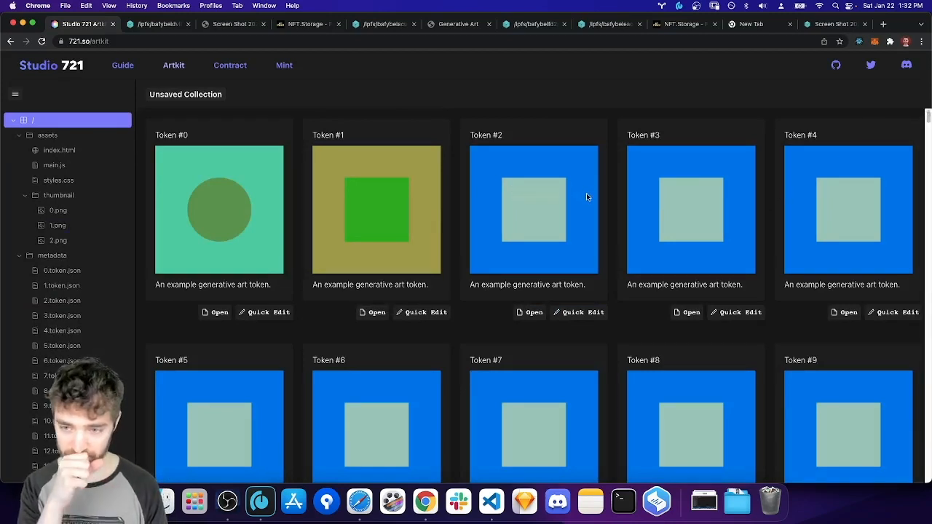
scroll(down, 3)
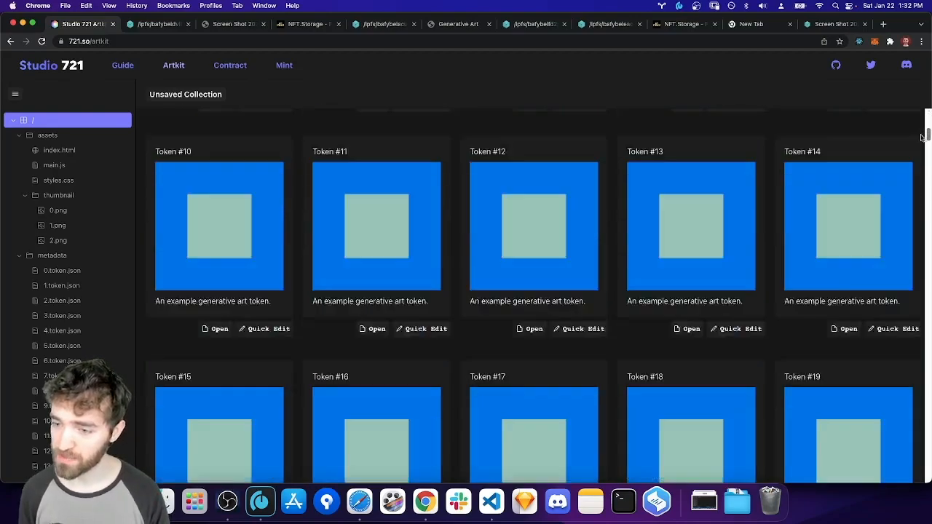
scroll(up, 3)
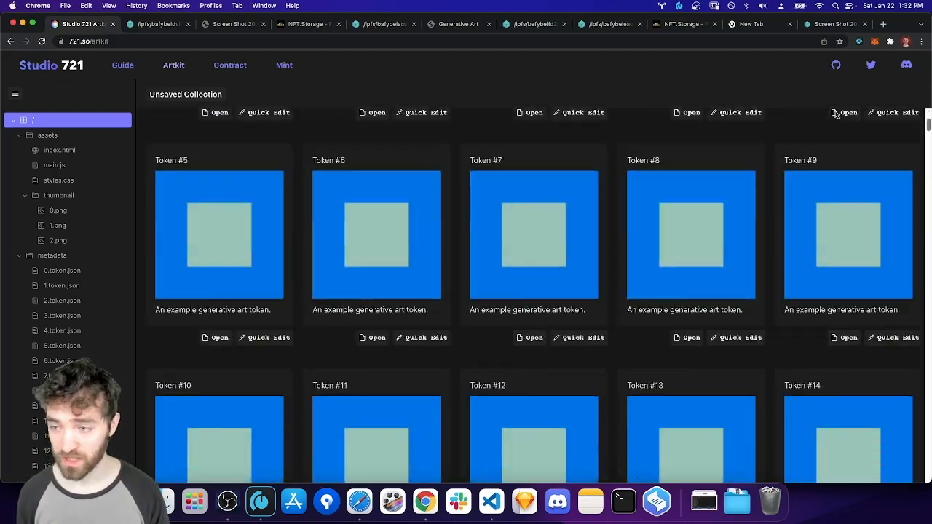
scroll(up, 3)
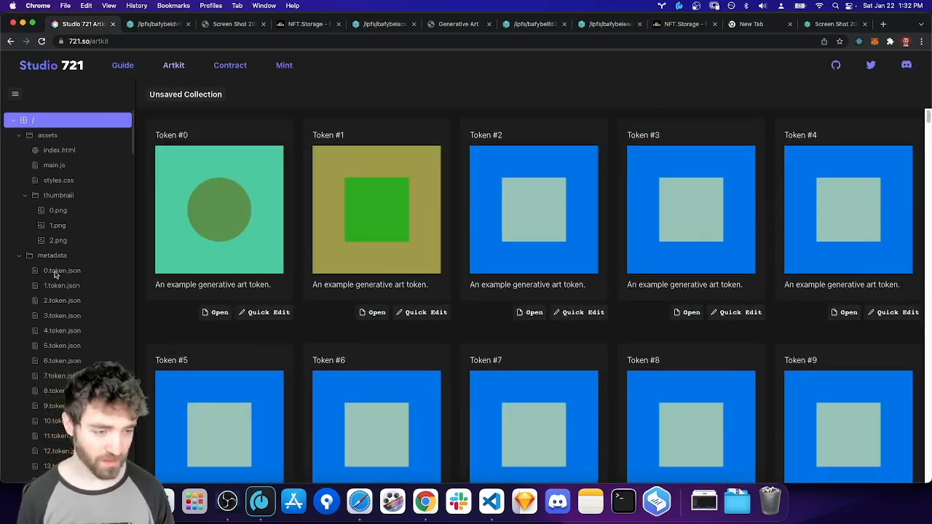
Step: Select all sibling token files and name them My Cool Shape #{tokenId}
click(61, 270)
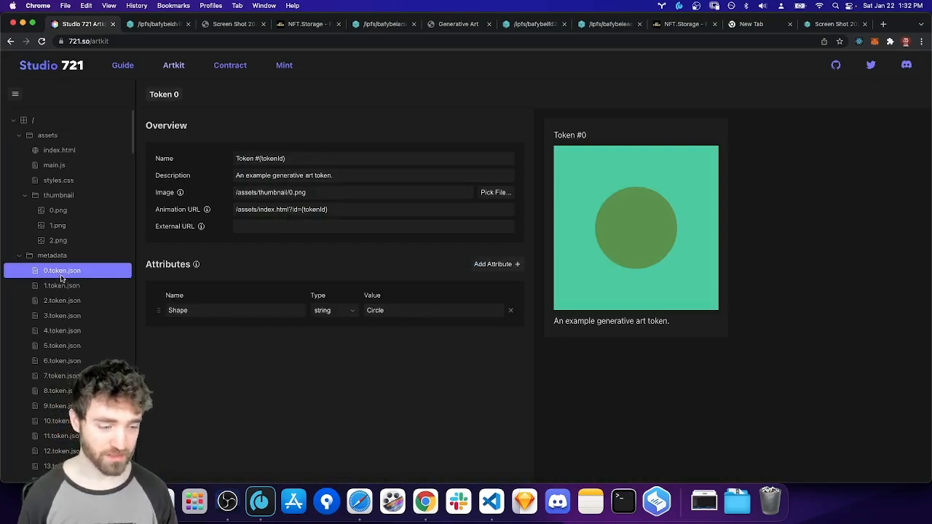
right_click(61, 269)
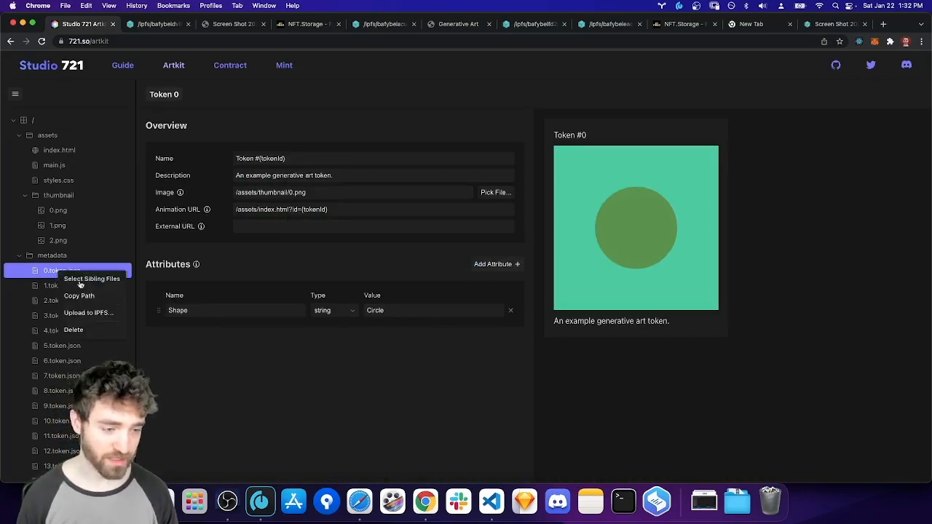
click(92, 280)
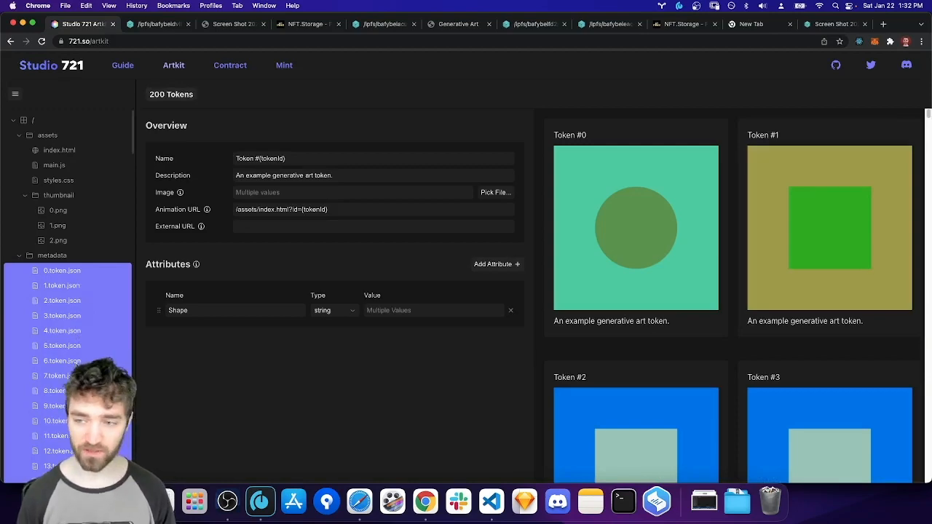
scroll(down, 3)
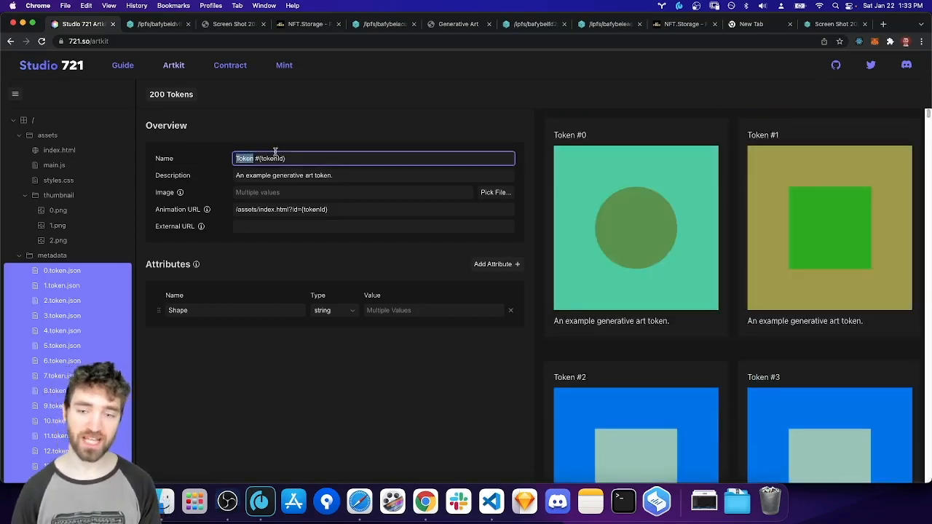
text(My)
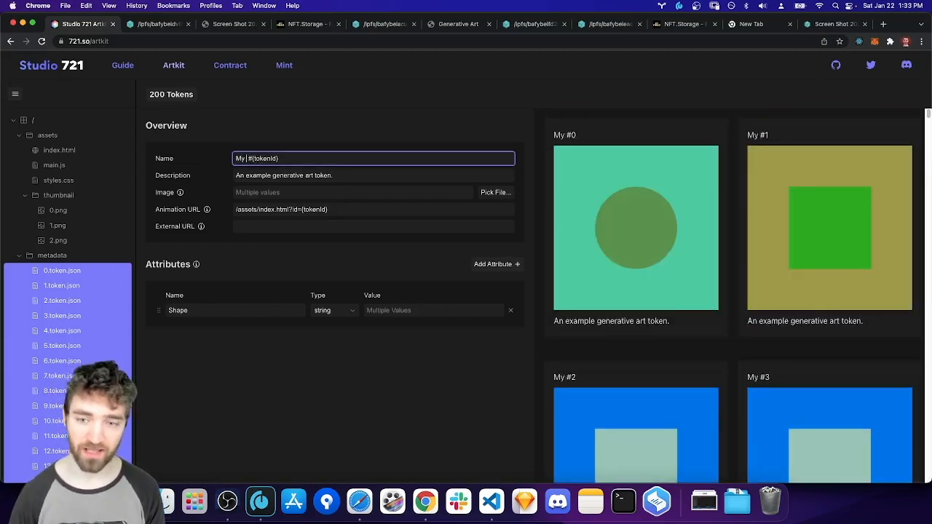
text(Cool Shape)
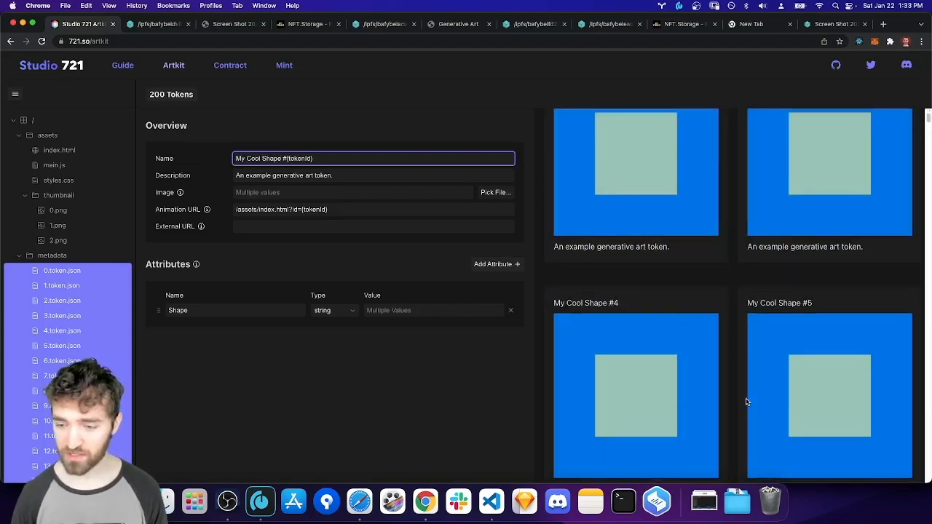
scroll(up, 3)
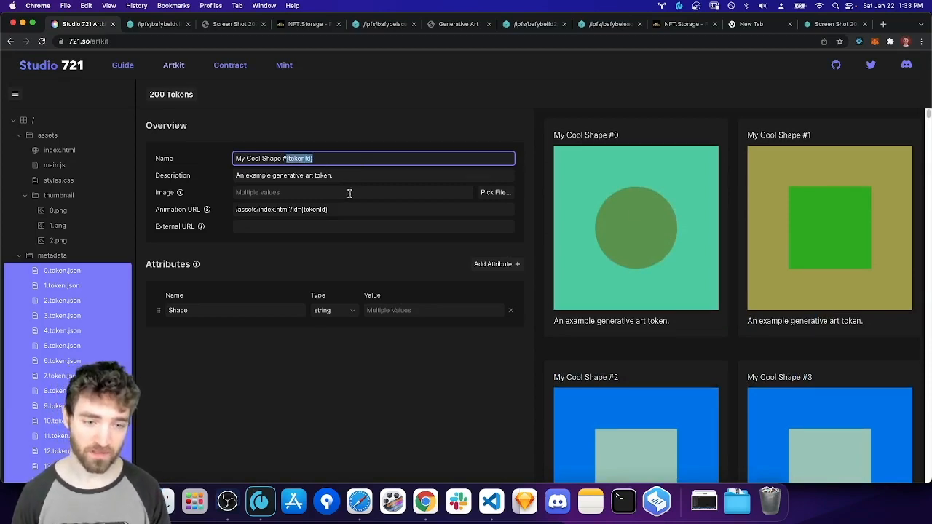
Step: Number the shared description with {tokenId}, add Text attribute hello, and check tokens 2 and 0
click(373, 174)
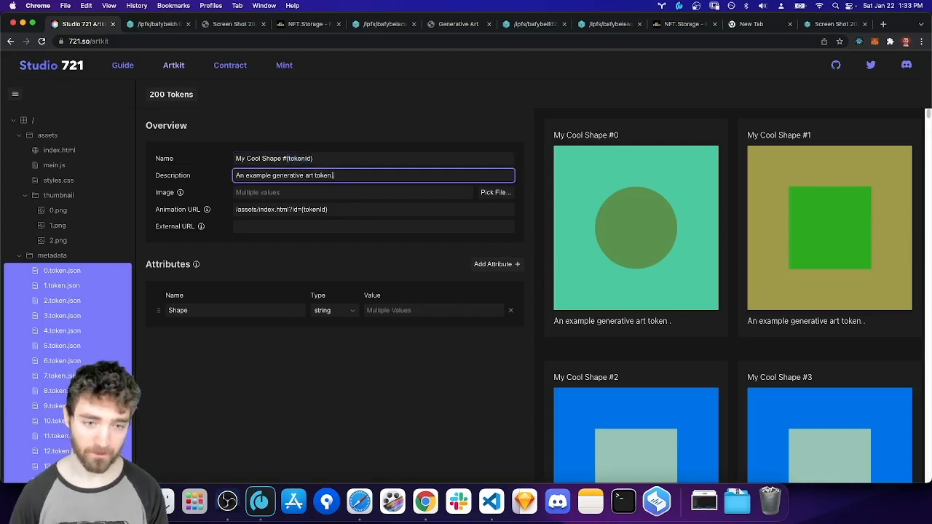
text({tokenId})
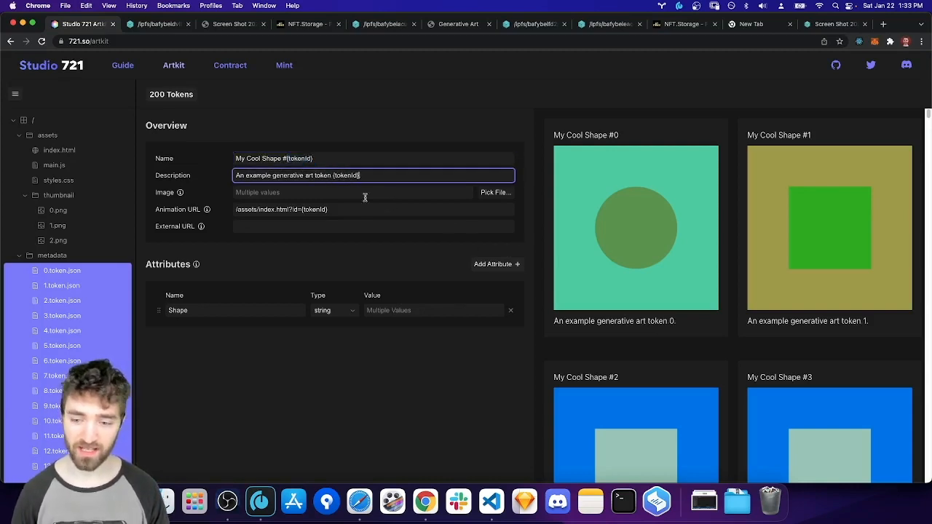
mouse_move(783, 129)
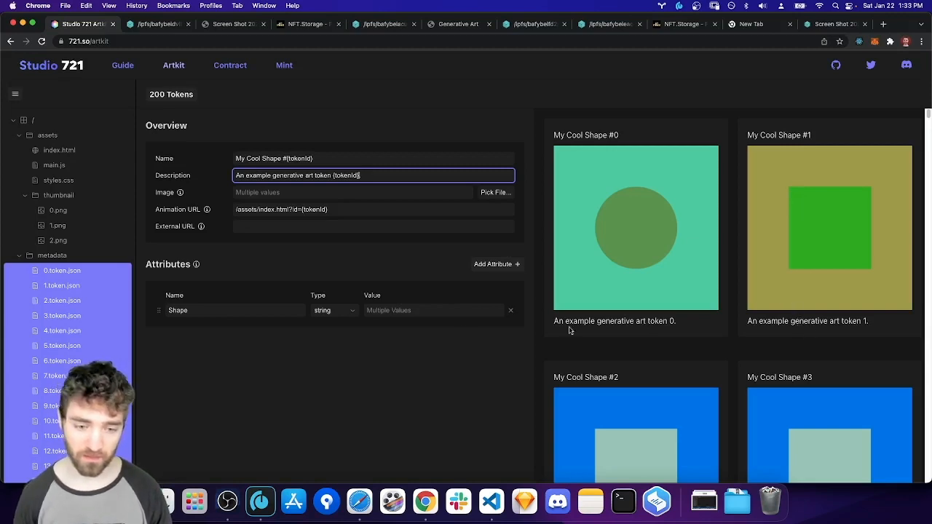
click(497, 263)
text(h)
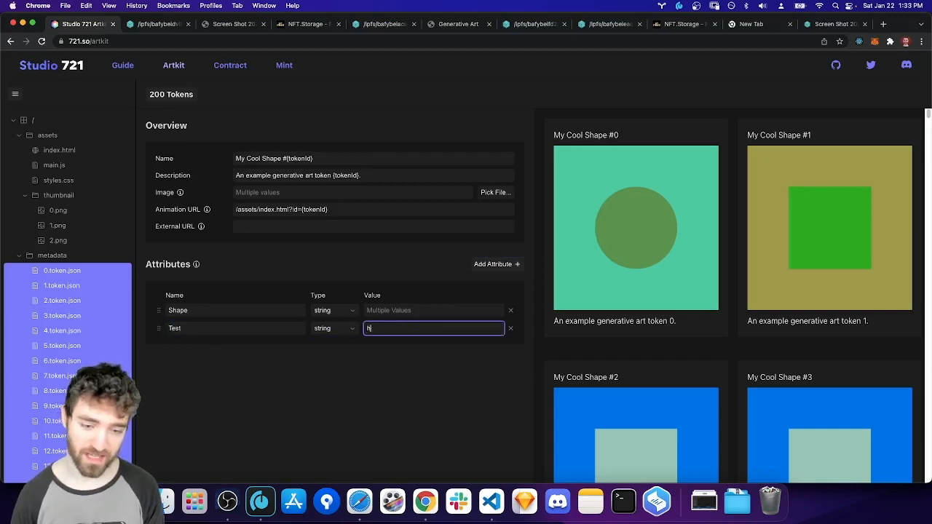
text(ello)
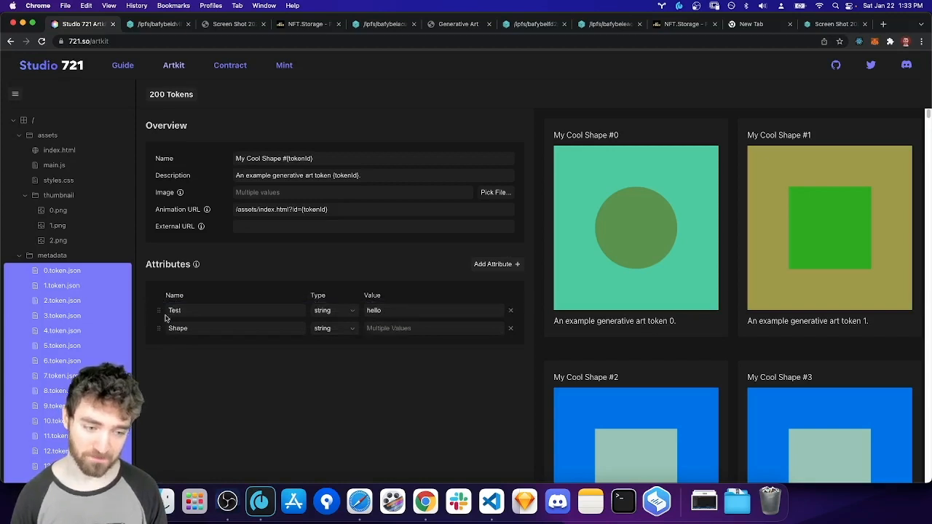
click(61, 300)
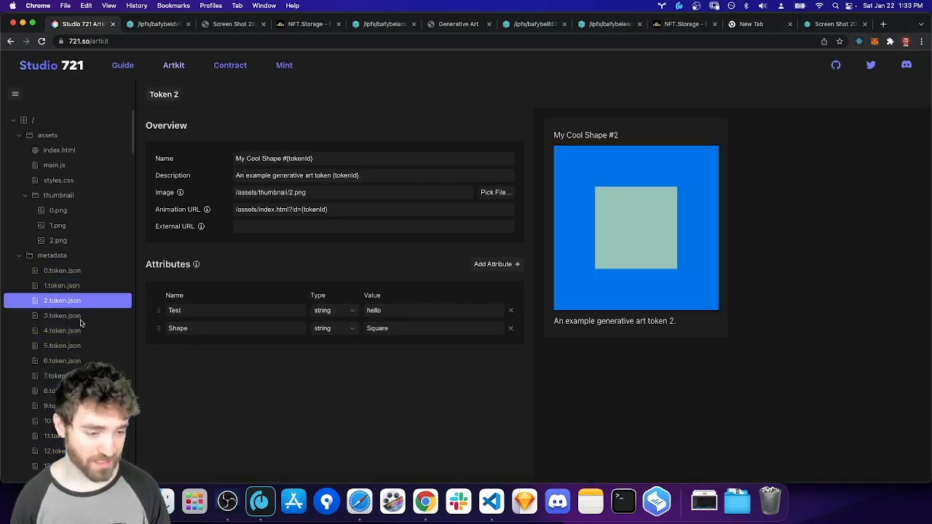
click(61, 269)
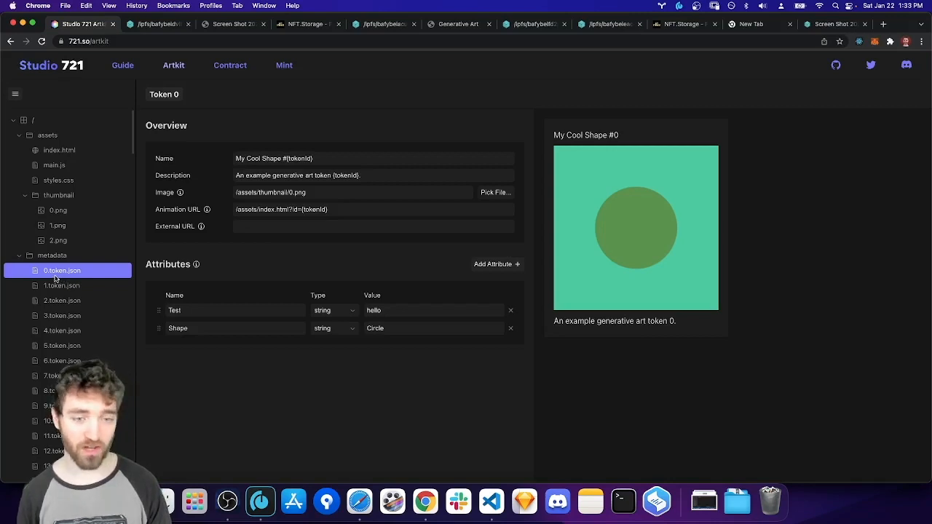
Step: From index.html, launch the generator and preview the artwork for 4.token.json and a later token file
click(58, 150)
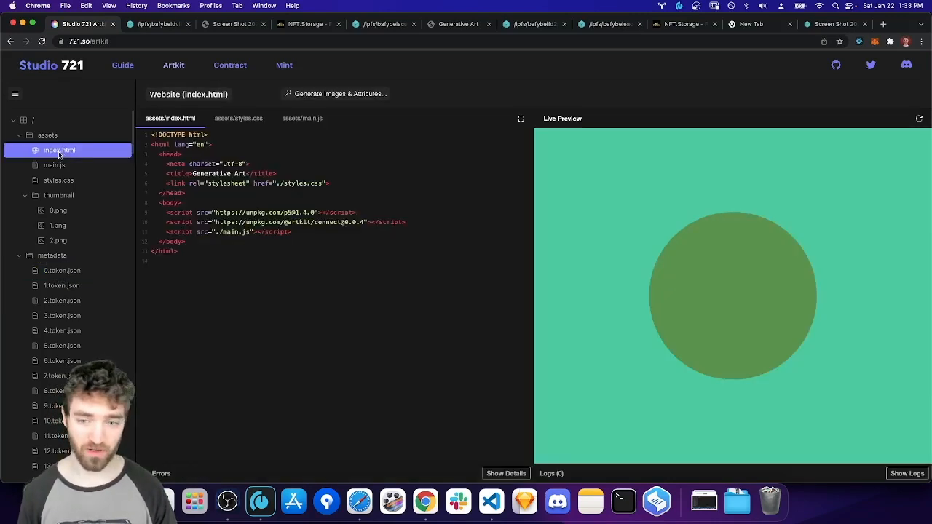
click(337, 93)
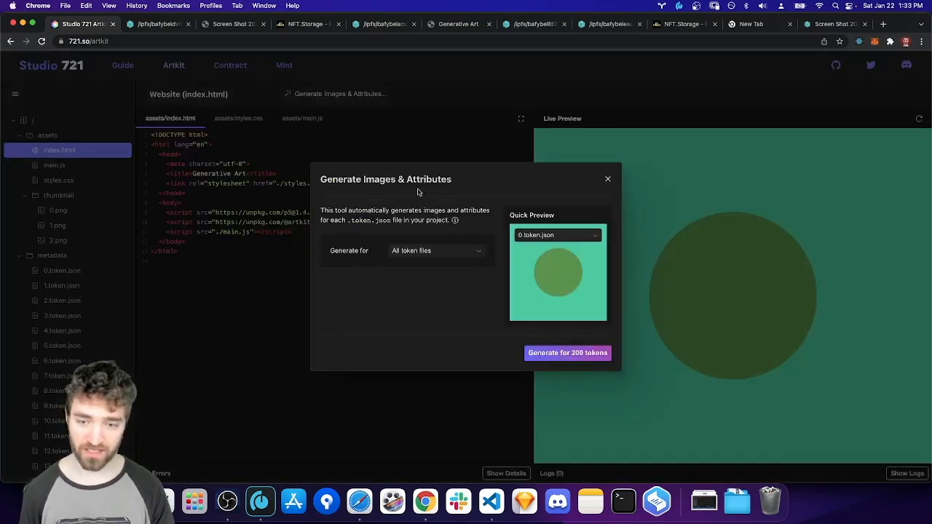
click(558, 234)
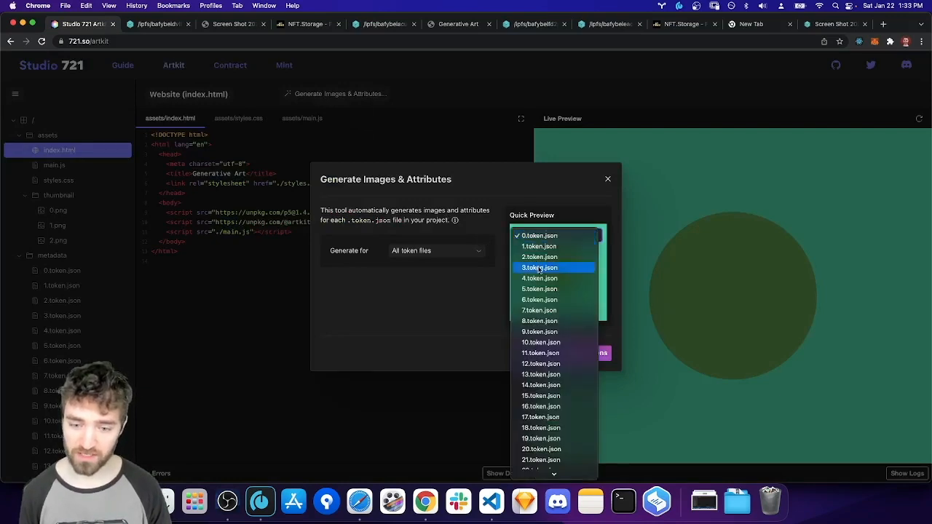
click(538, 278)
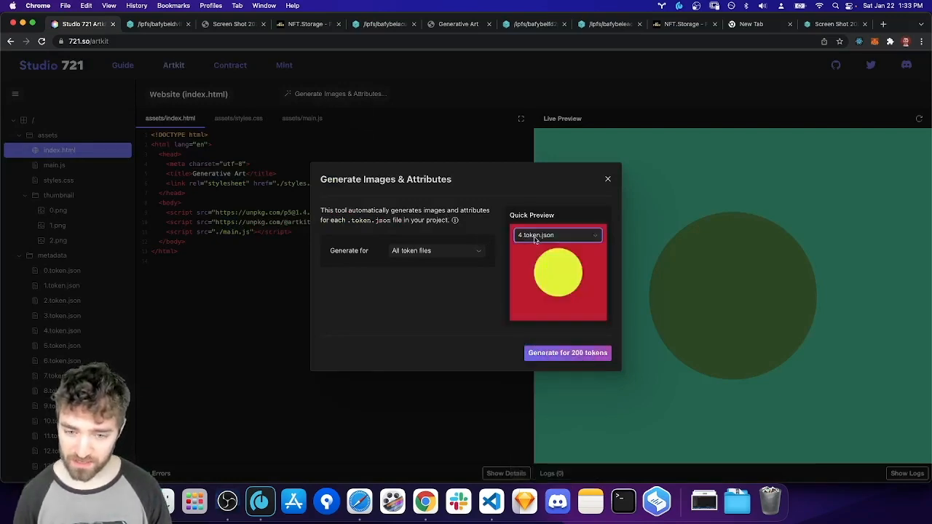
click(556, 235)
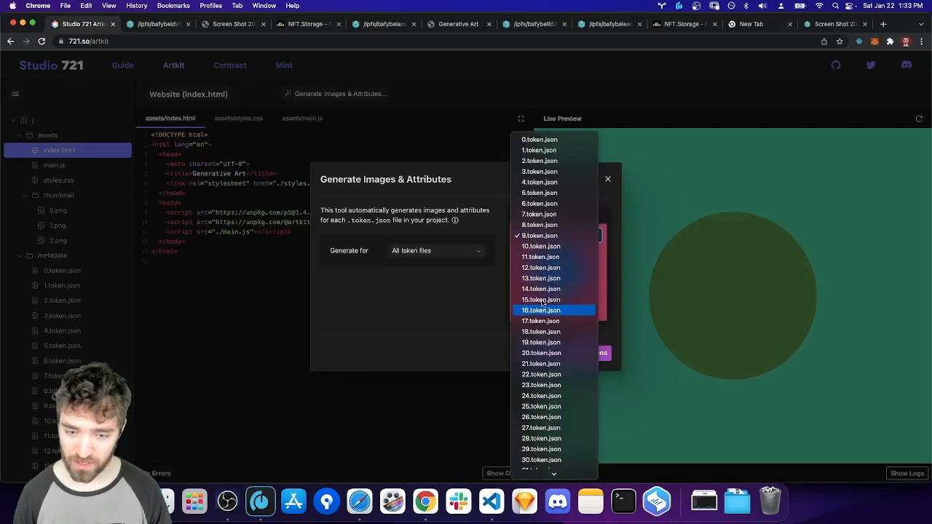
click(540, 310)
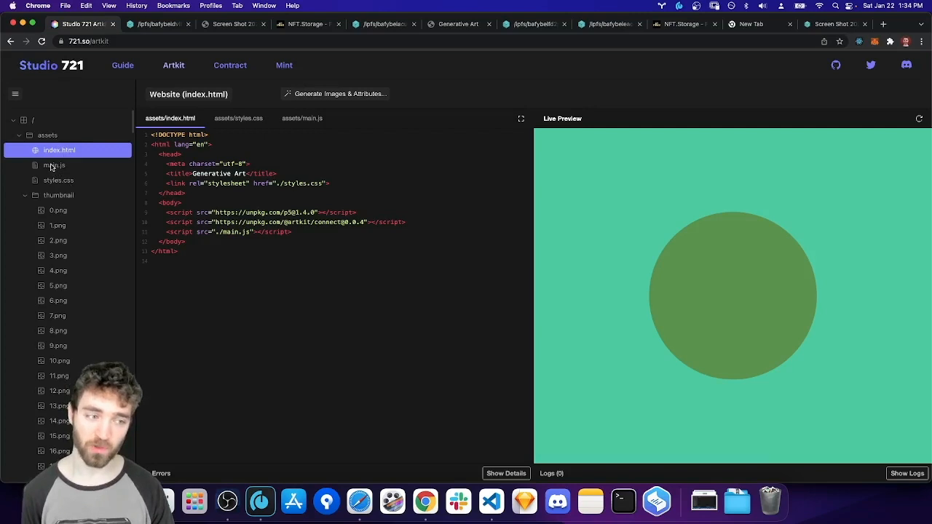
Step: Preview 8.png, collapse the thumbnail and metadata folders, and show the full token gallery
click(58, 330)
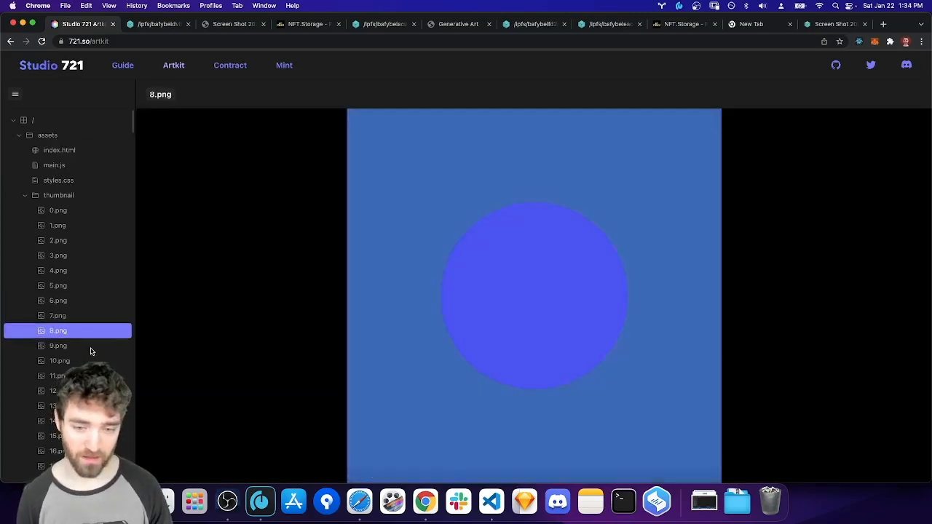
click(59, 195)
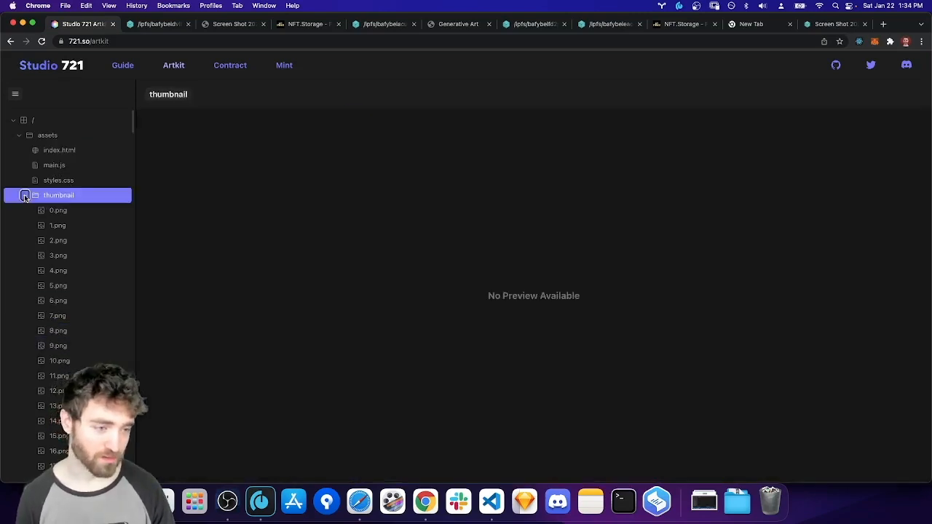
click(52, 210)
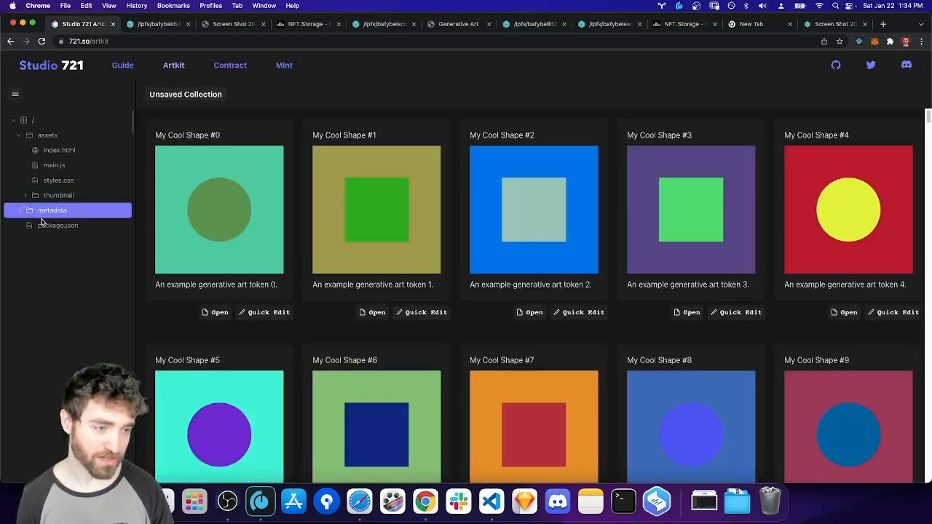
click(32, 119)
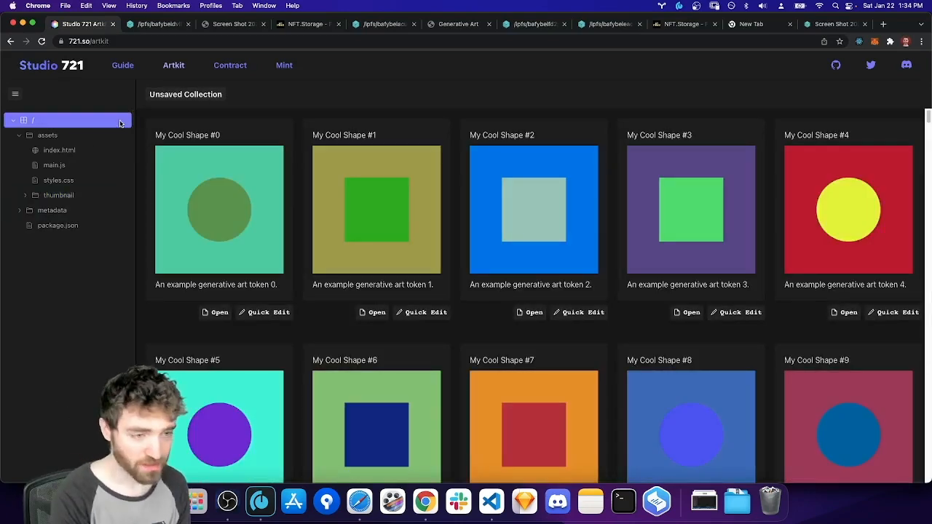
click(15, 93)
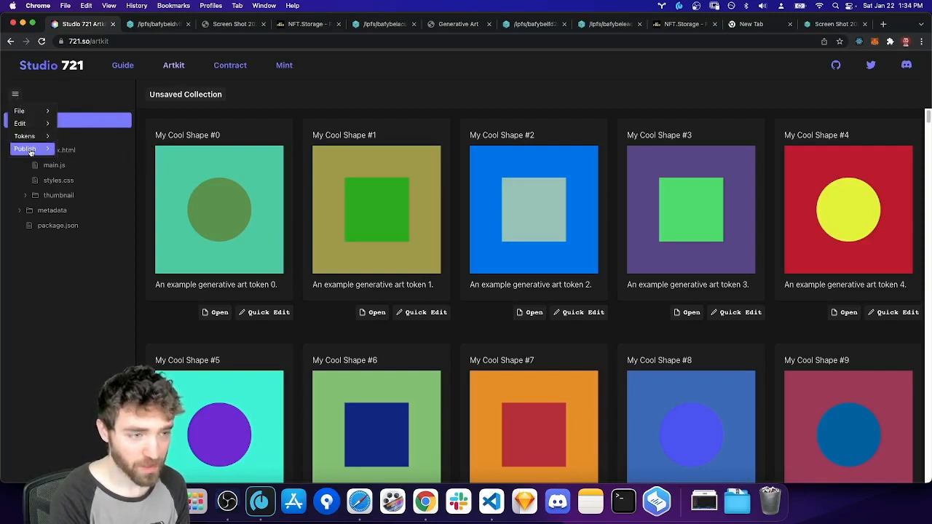
Step: Publish the collection to IPFS, uploading assets and metadata to get the Token and metadata URIs
click(24, 148)
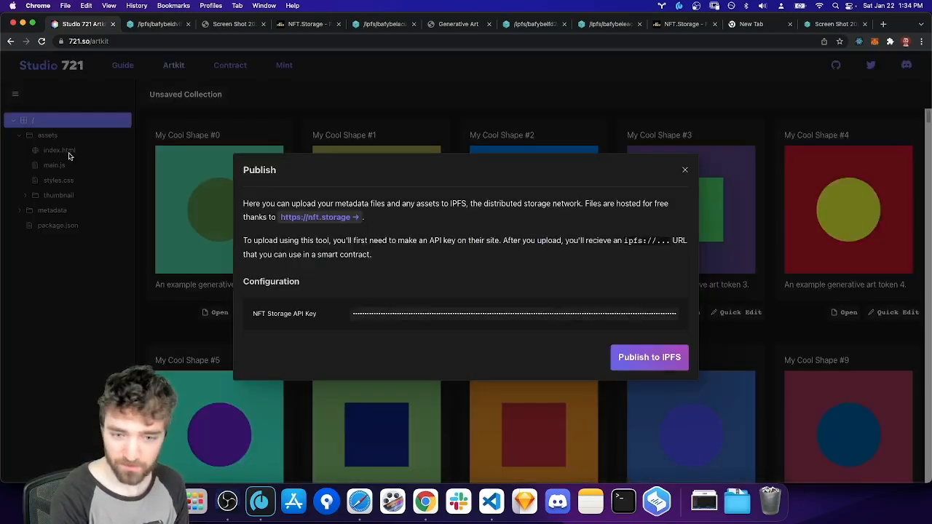
mouse_move(648, 357)
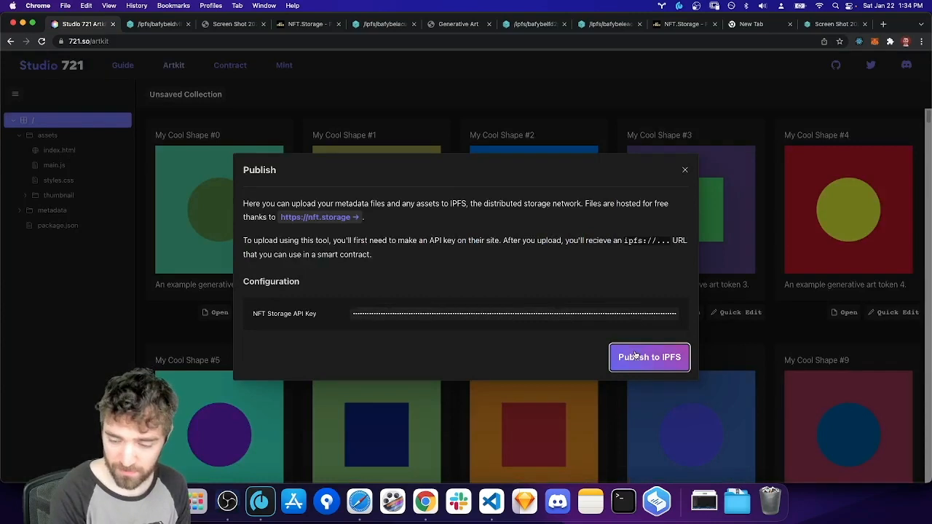
click(648, 357)
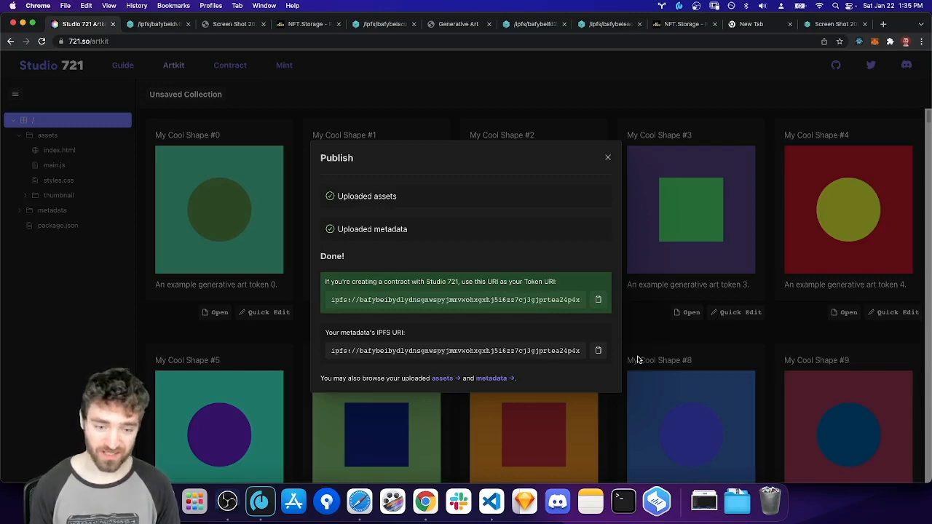
mouse_move(495, 390)
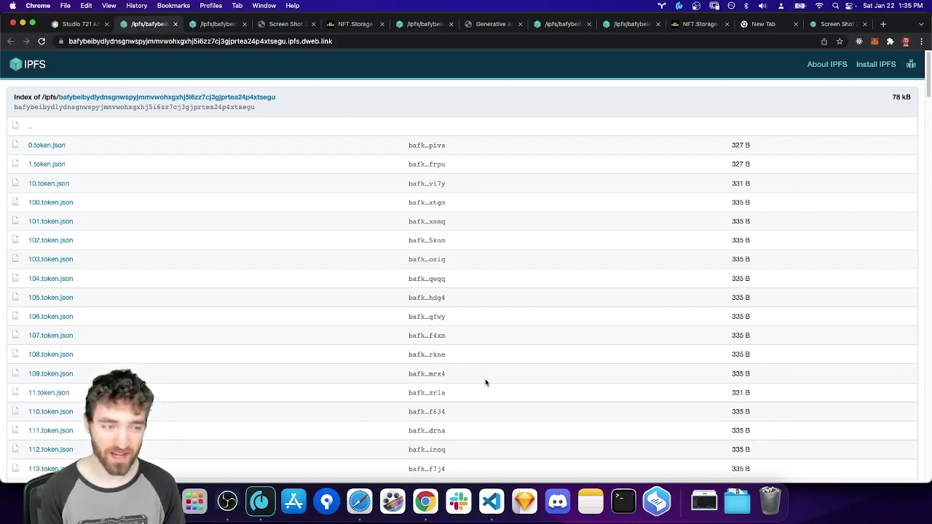
mouse_move(104, 160)
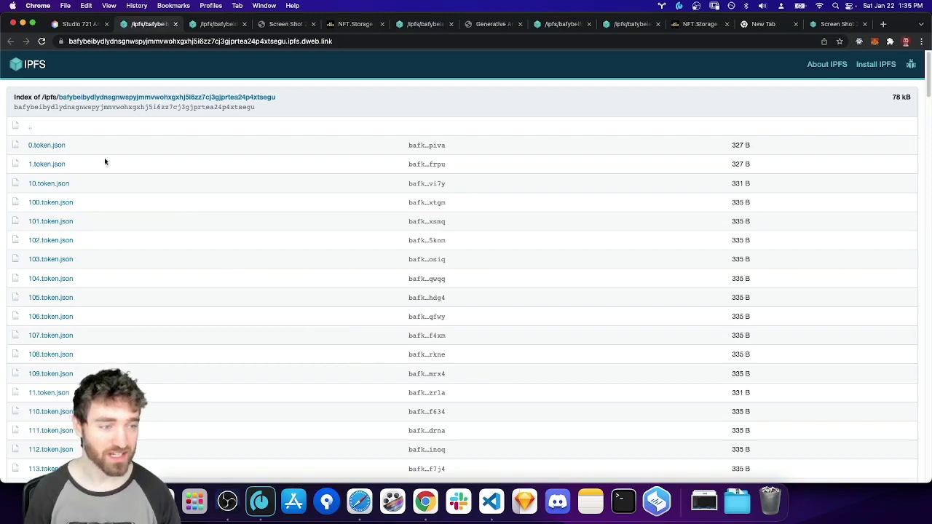
click(46, 146)
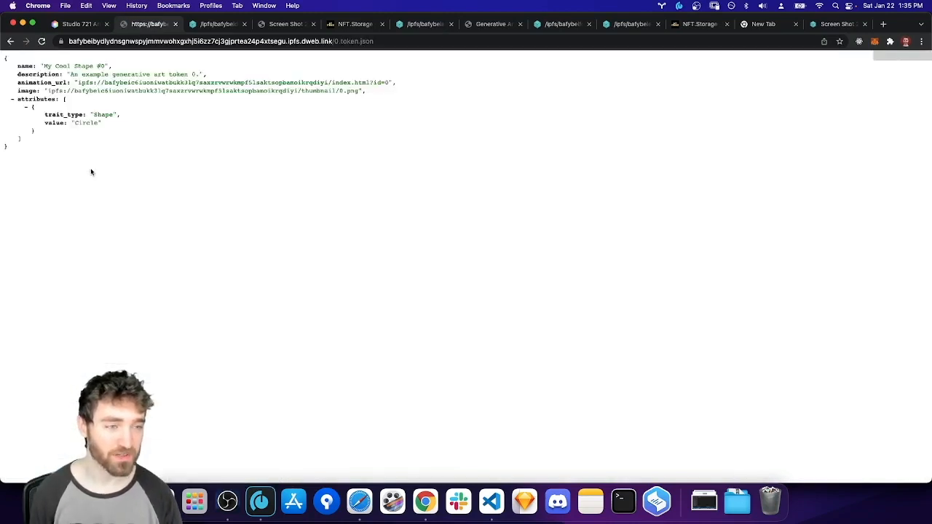
mouse_move(88, 163)
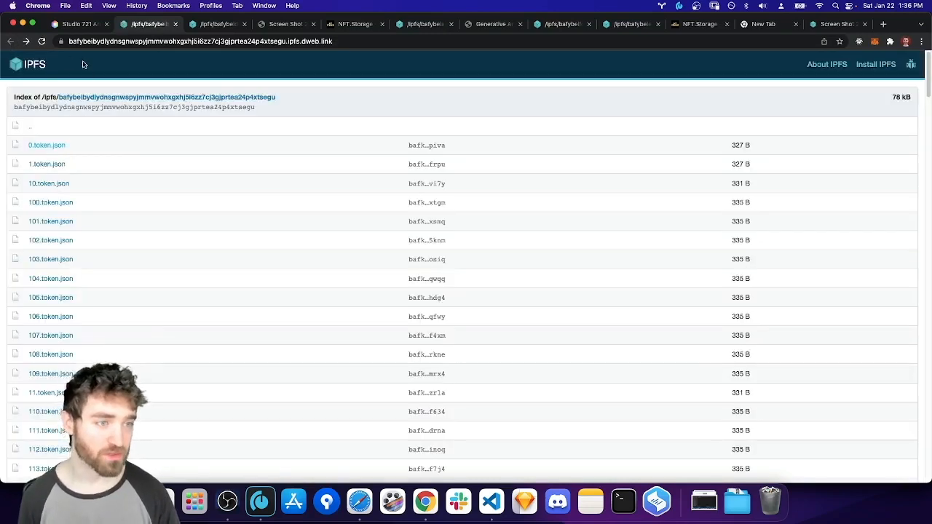
Step: Browse token 11's uploaded artwork and its /thumbnail image on IPFS, then return to the publish results
click(73, 24)
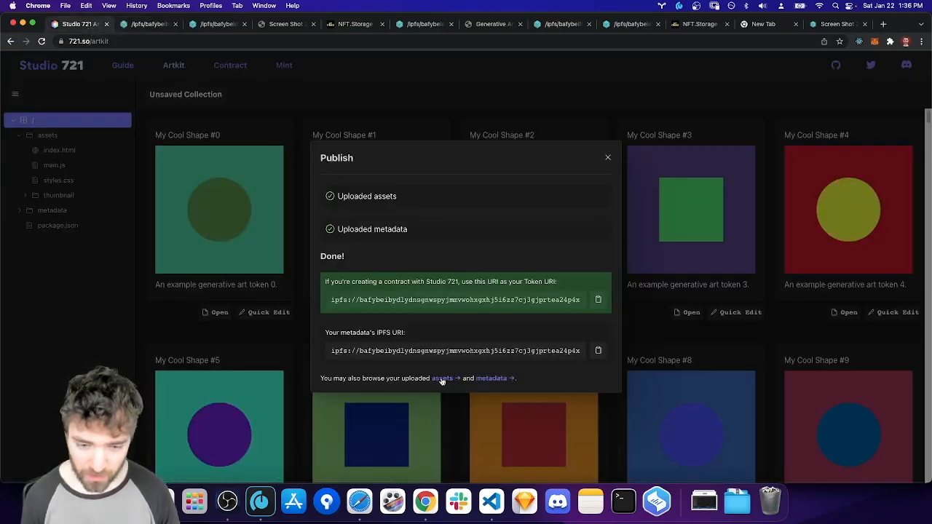
click(442, 378)
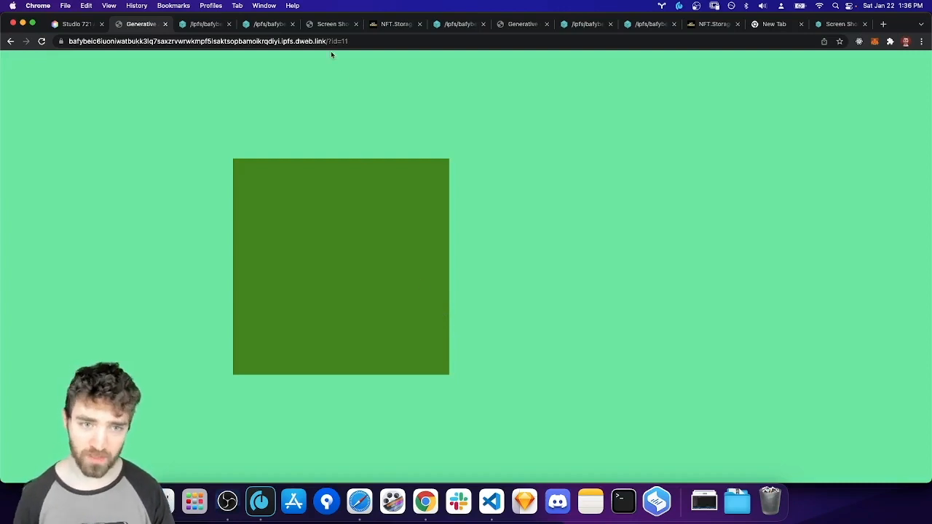
text(/thumbnail/11.png)
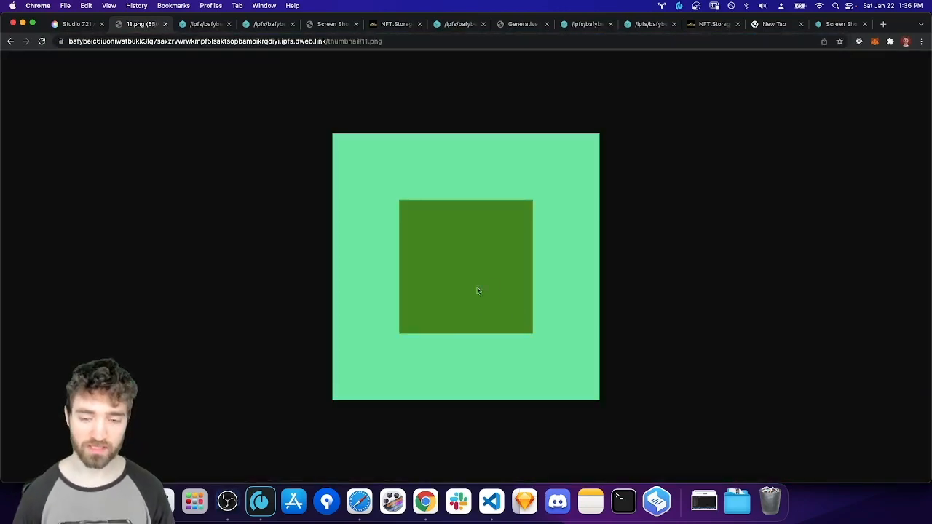
mouse_move(489, 289)
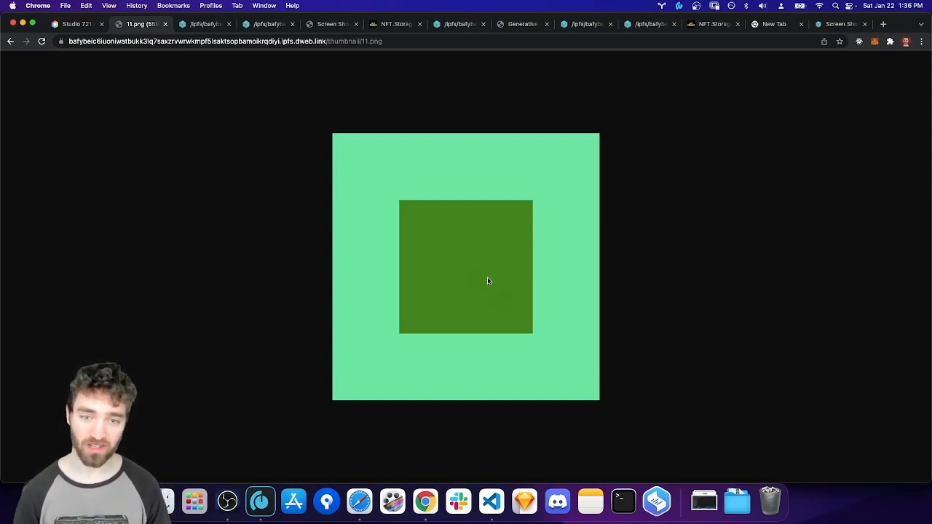
mouse_move(482, 273)
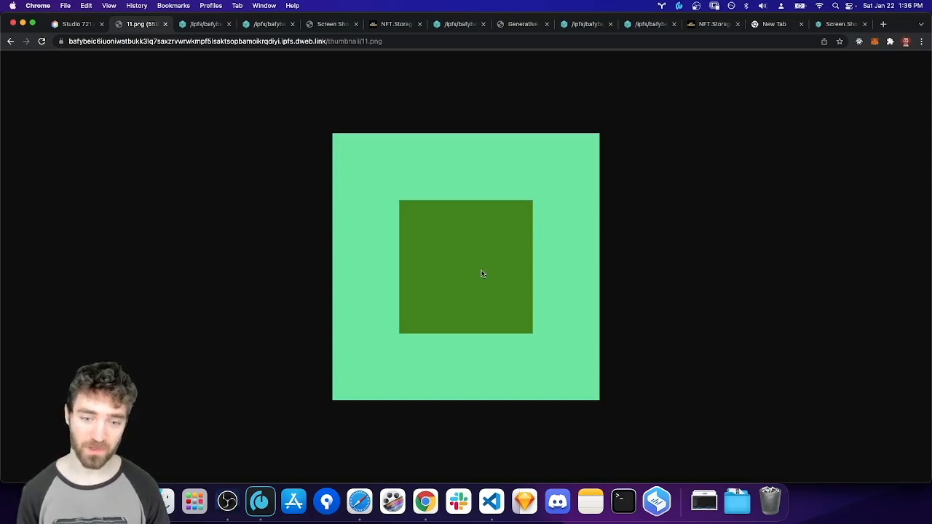
mouse_move(495, 288)
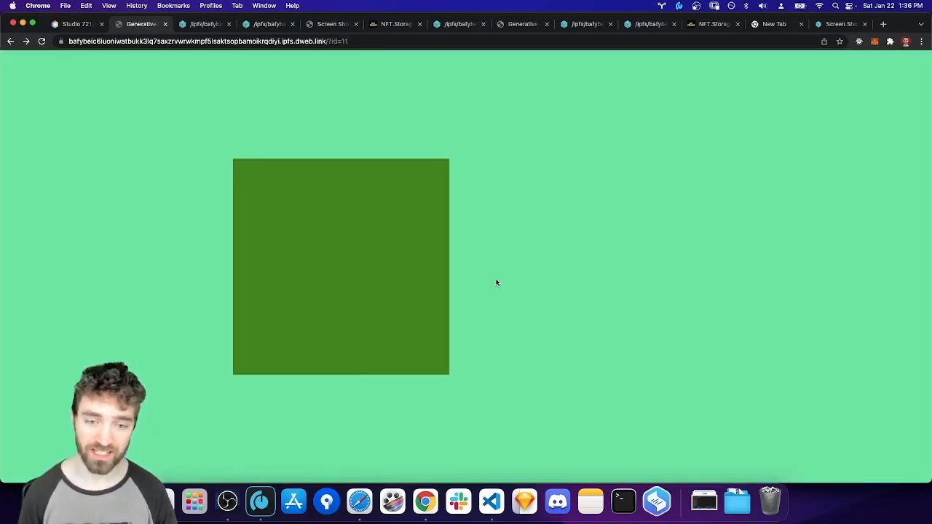
mouse_move(501, 300)
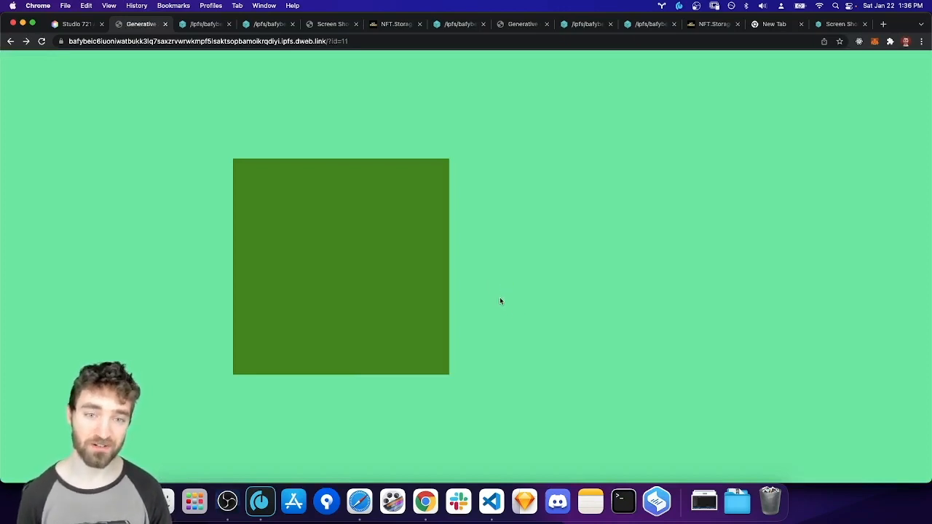
mouse_move(492, 288)
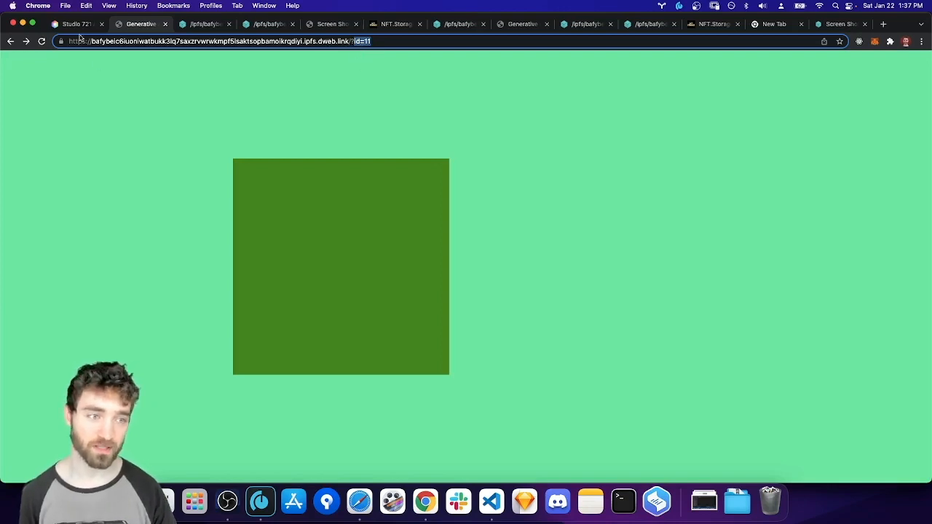
click(73, 24)
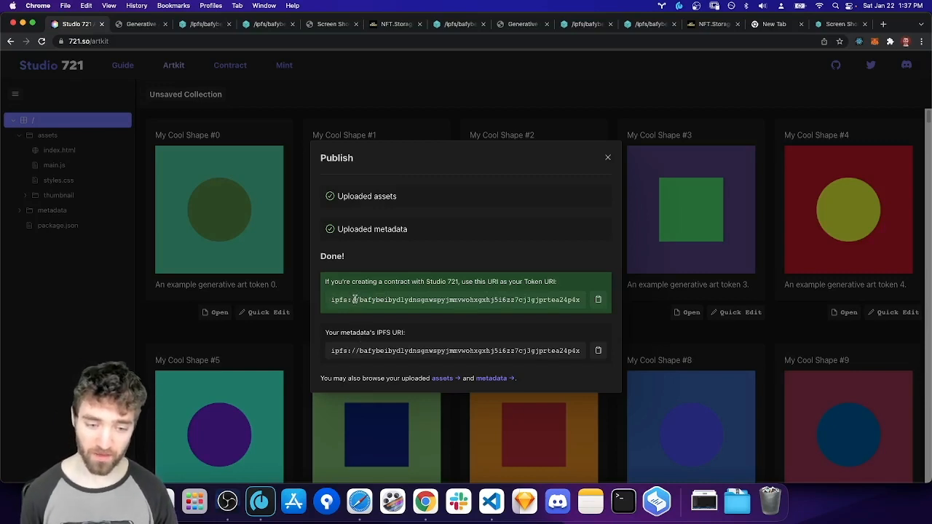
triple_click(455, 299)
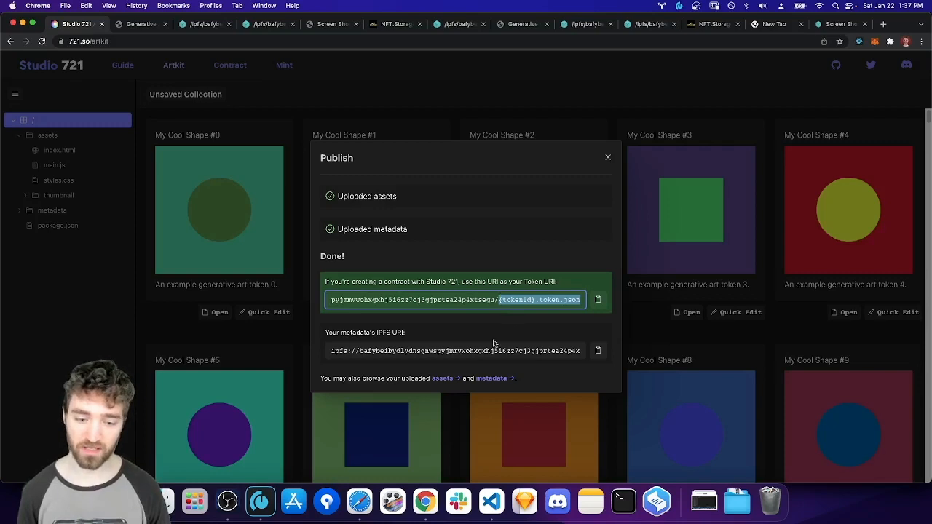
click(597, 350)
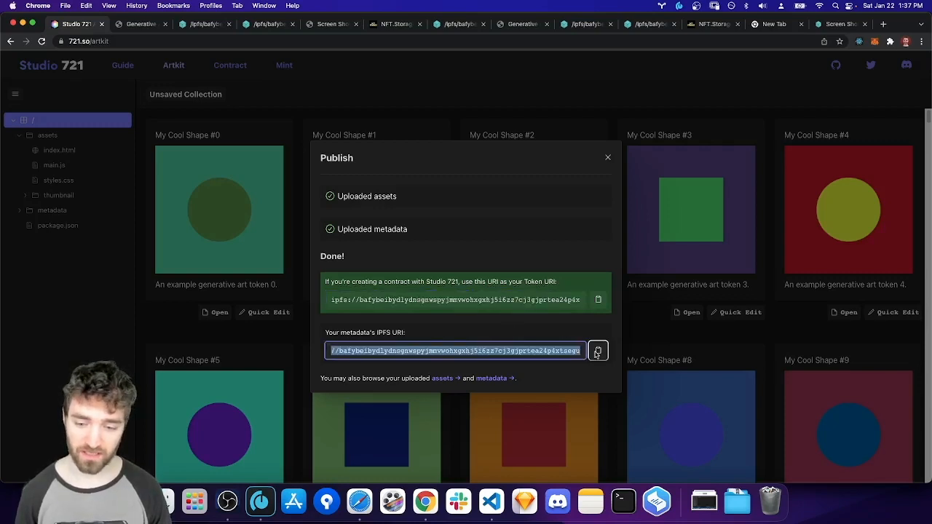
mouse_move(575, 341)
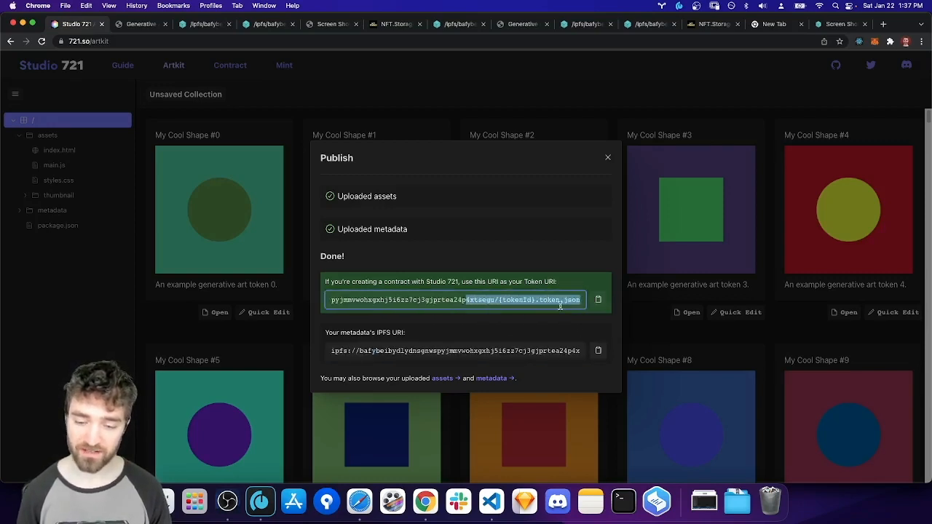
mouse_move(560, 342)
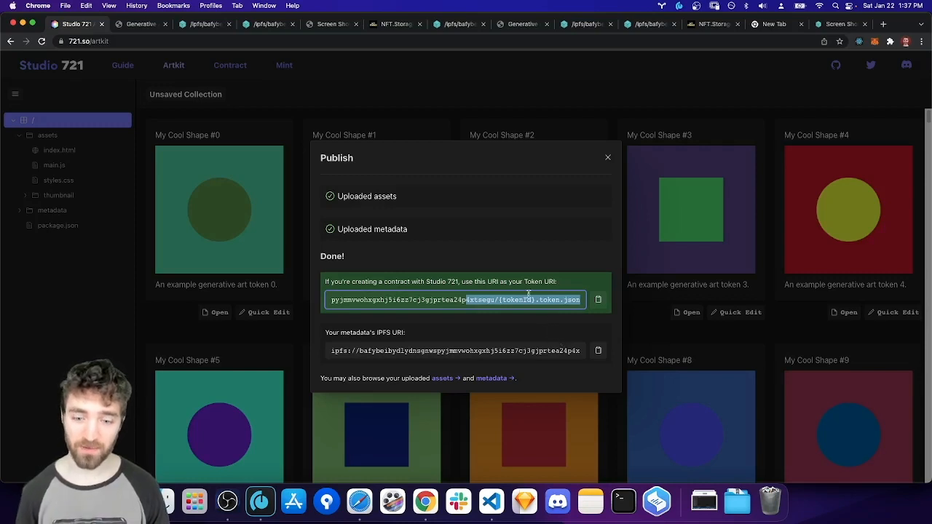
mouse_move(488, 276)
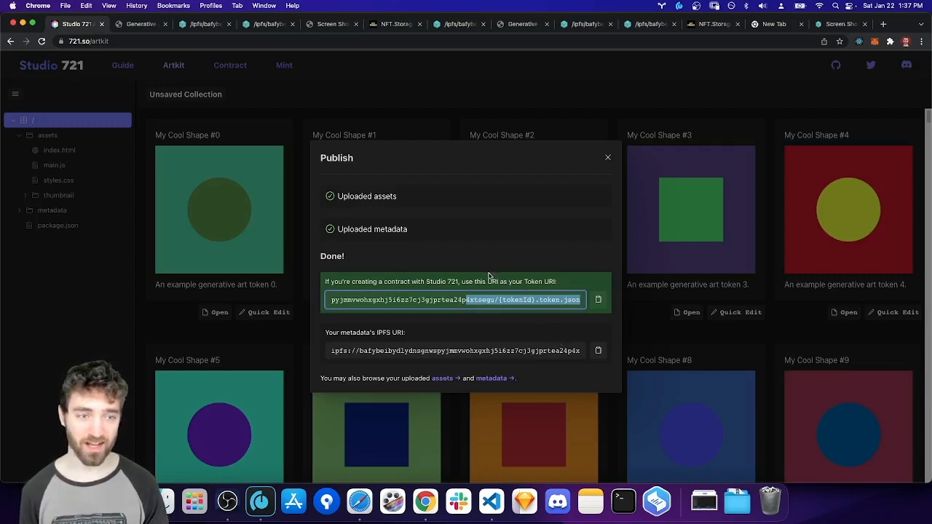
mouse_move(487, 274)
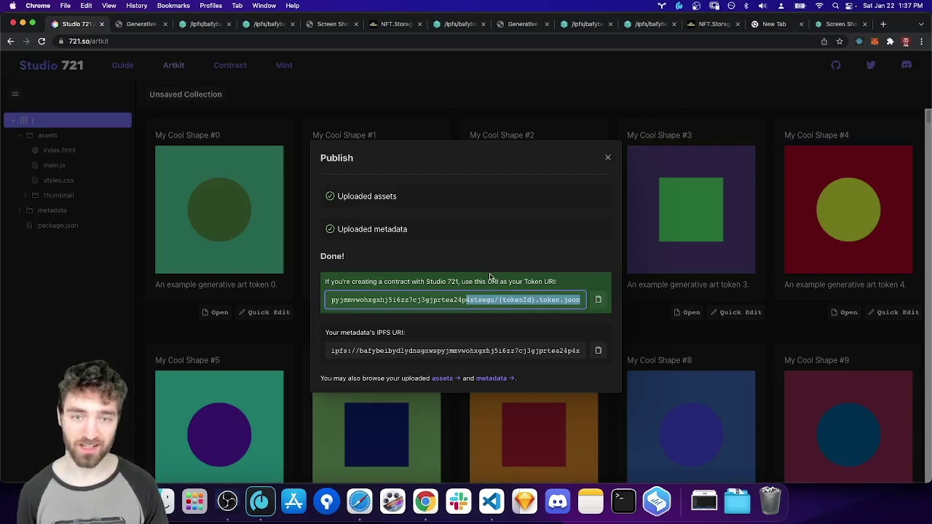
mouse_move(501, 302)
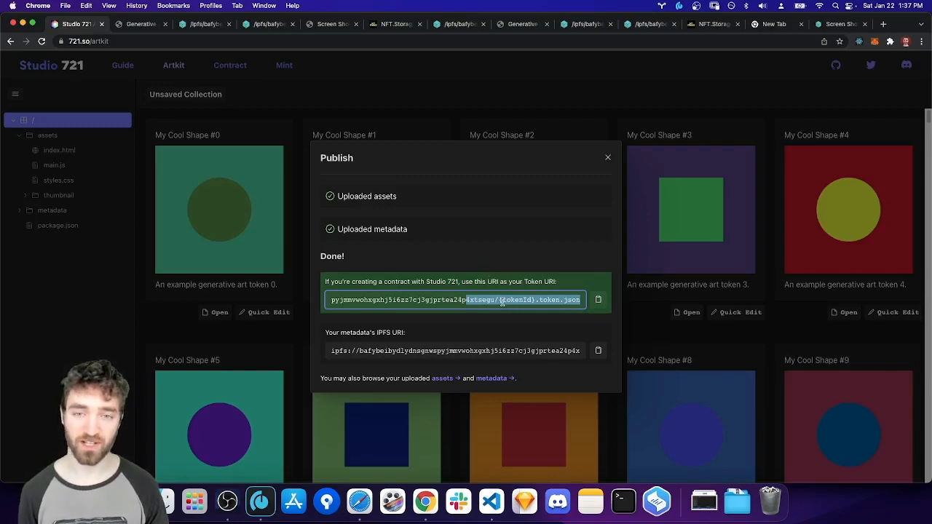